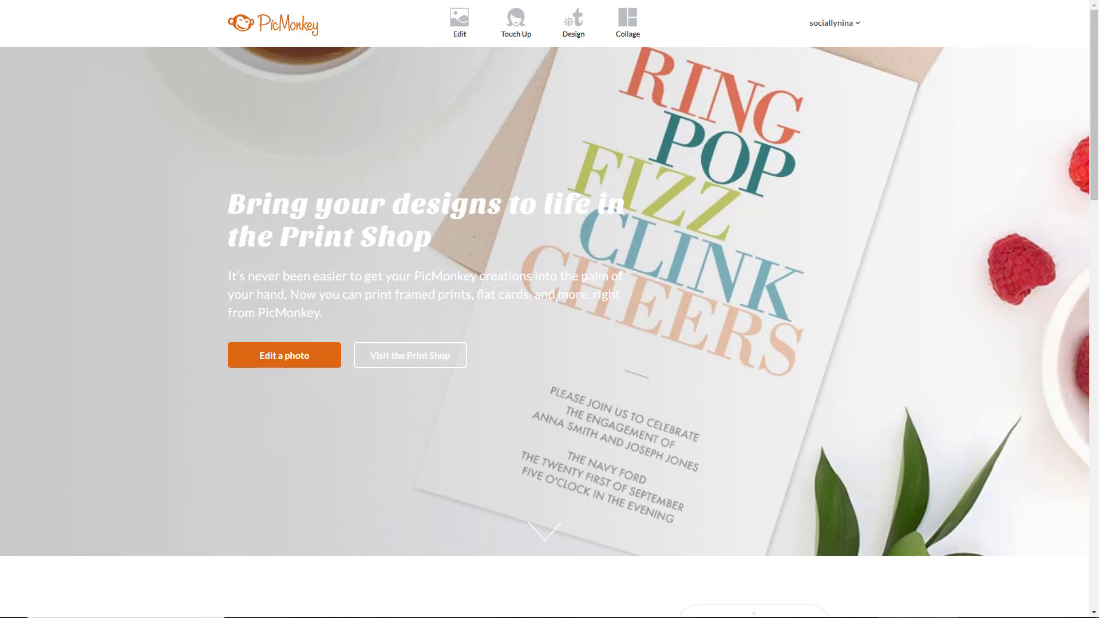
pyautogui.moveTo(984, 343)
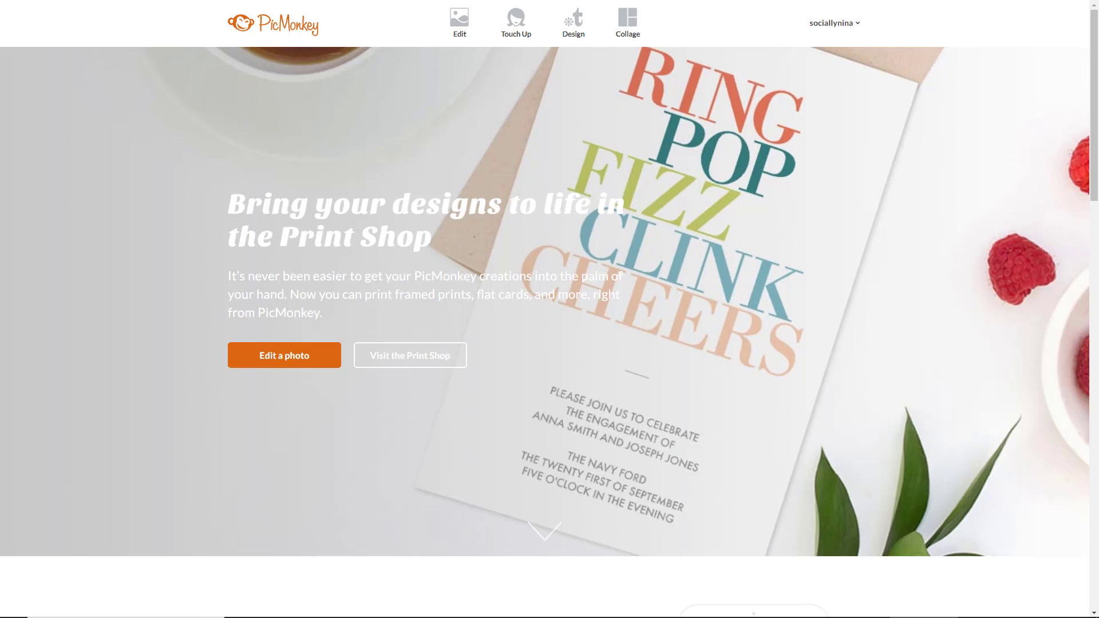
pyautogui.moveTo(572, 40)
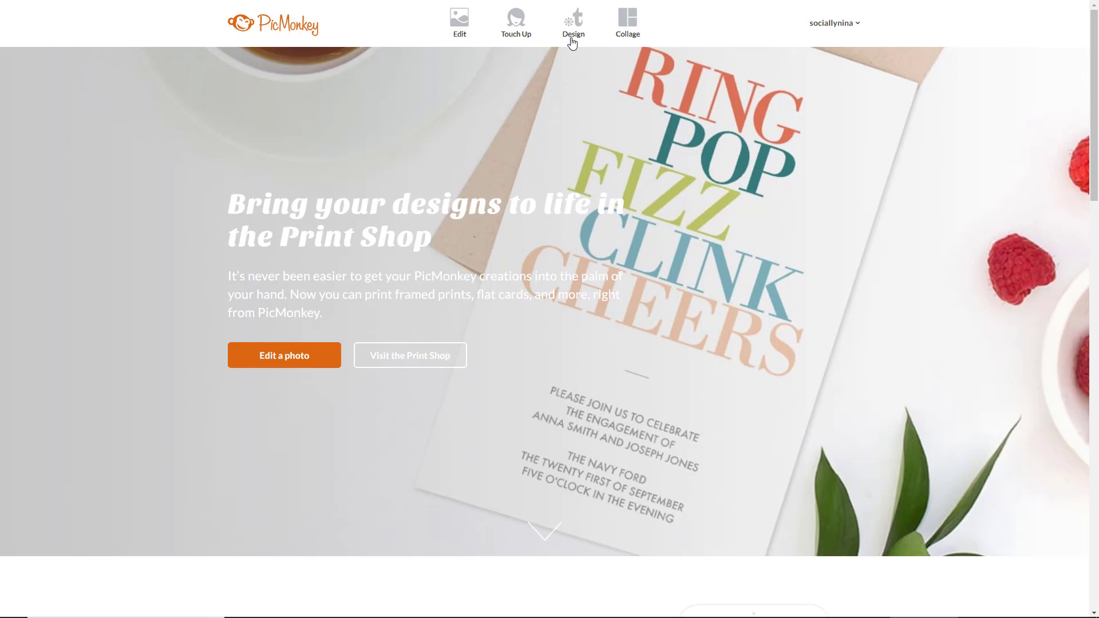
# Create a new blank custom design canvas of 2000 × 2000 pixels
pyautogui.click(572, 21)
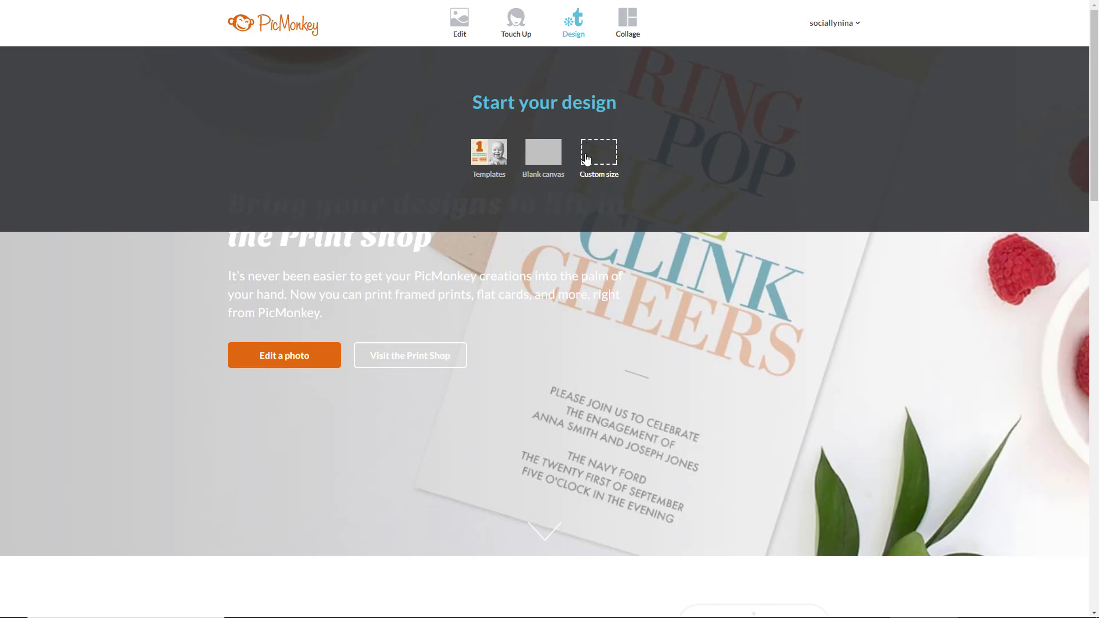
pyautogui.click(599, 151)
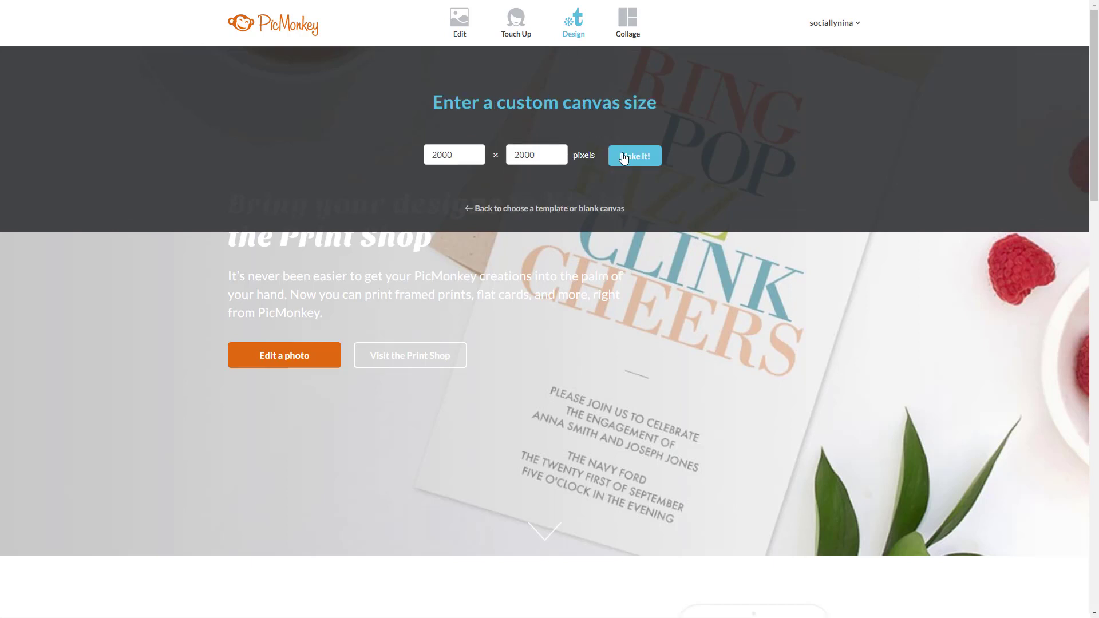
pyautogui.click(634, 156)
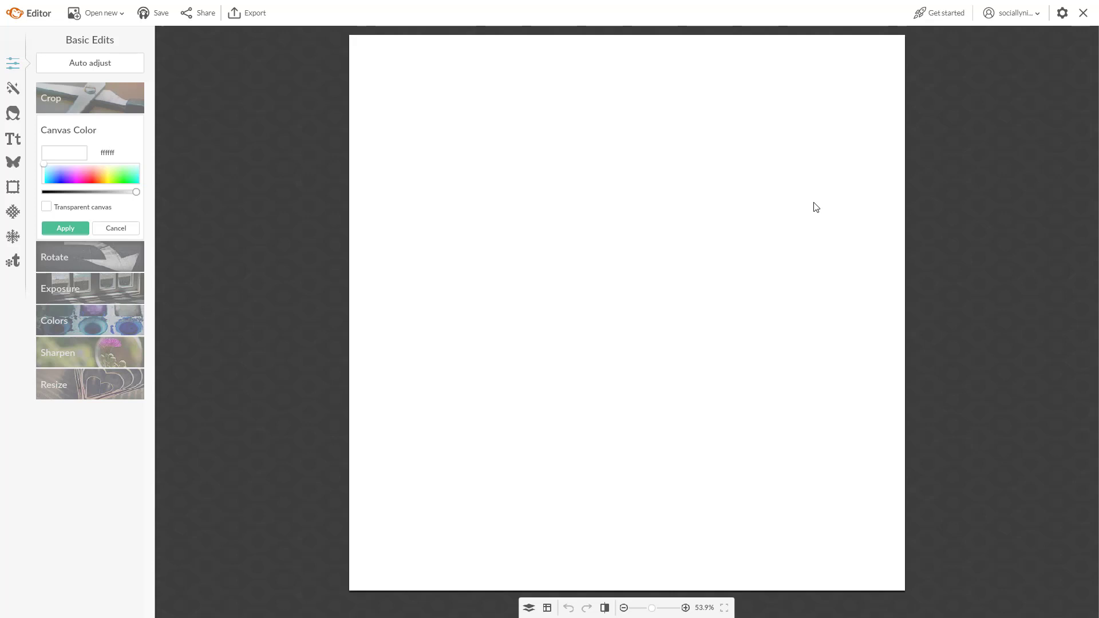
pyautogui.moveTo(261, 135)
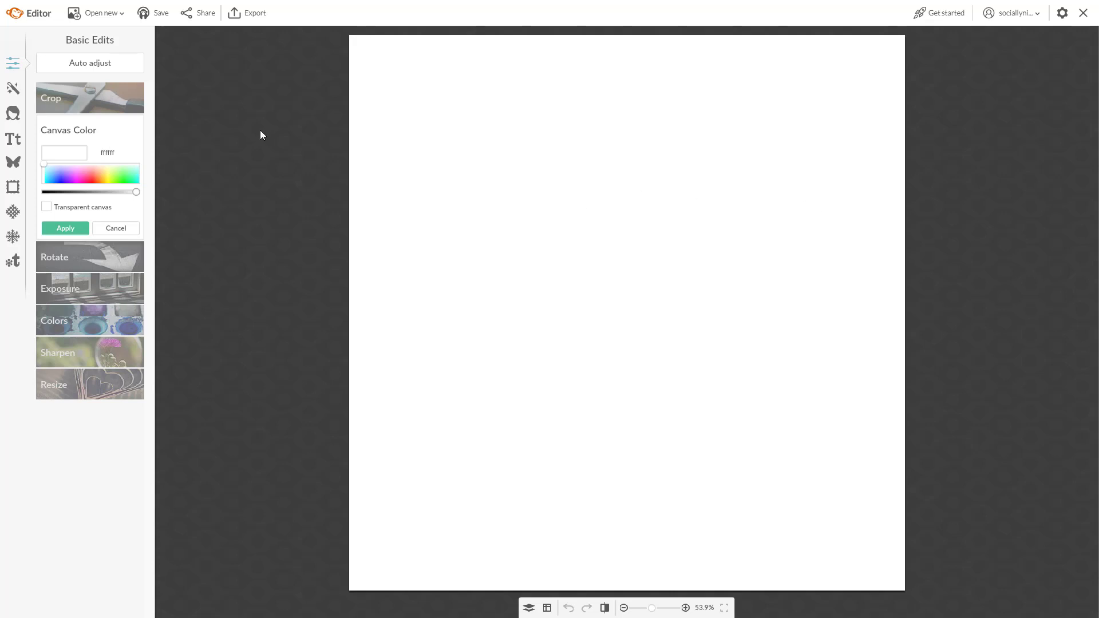
pyautogui.moveTo(533, 110)
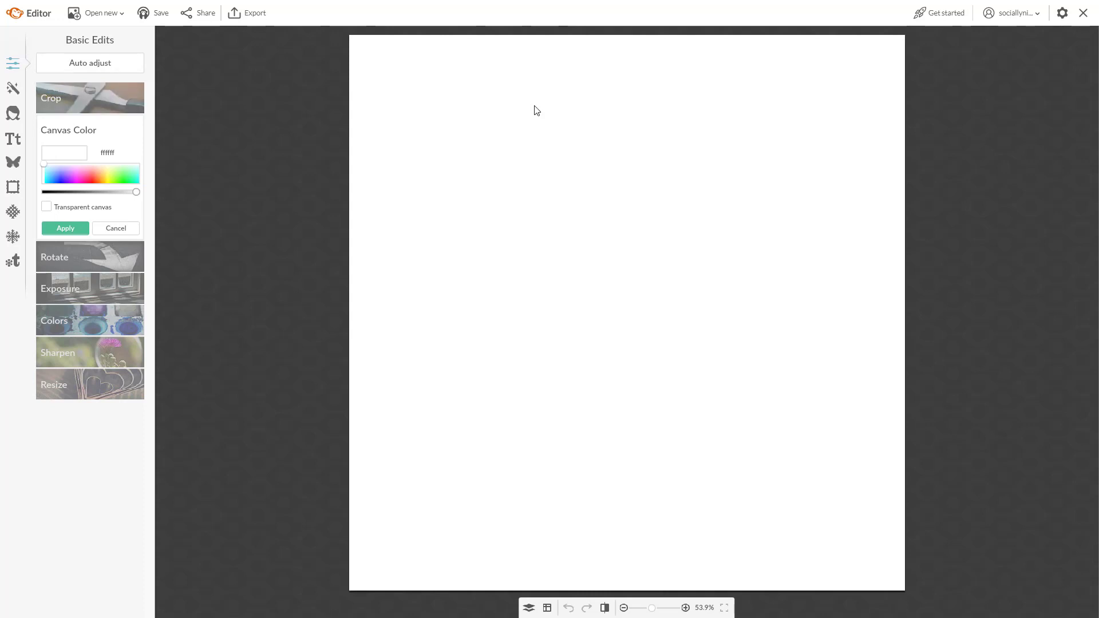
pyautogui.moveTo(526, 256)
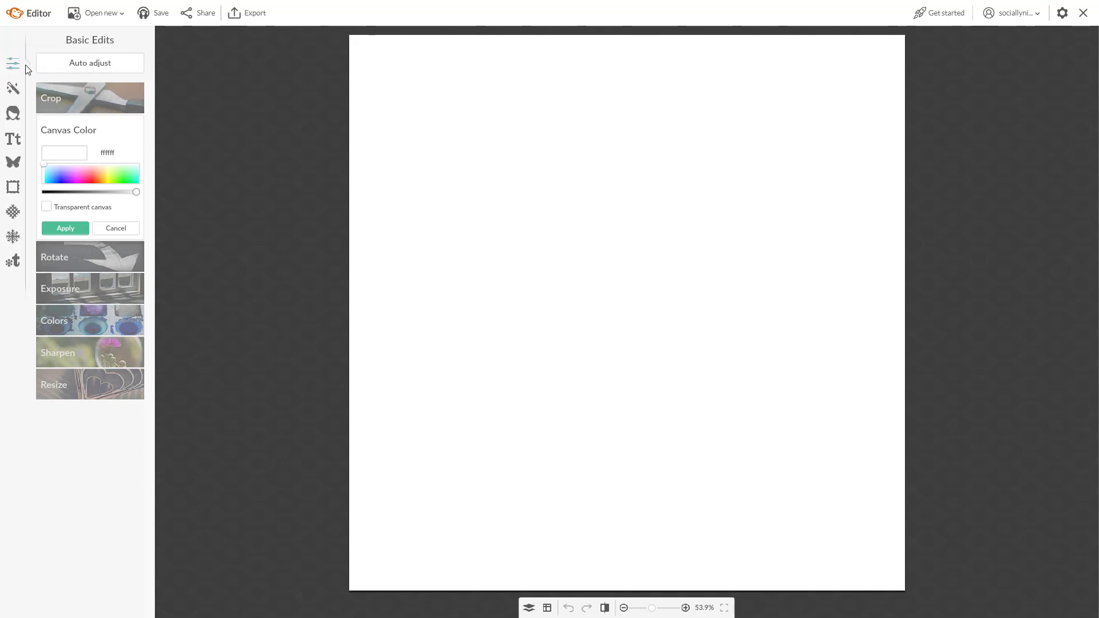
pyautogui.moveTo(82, 137)
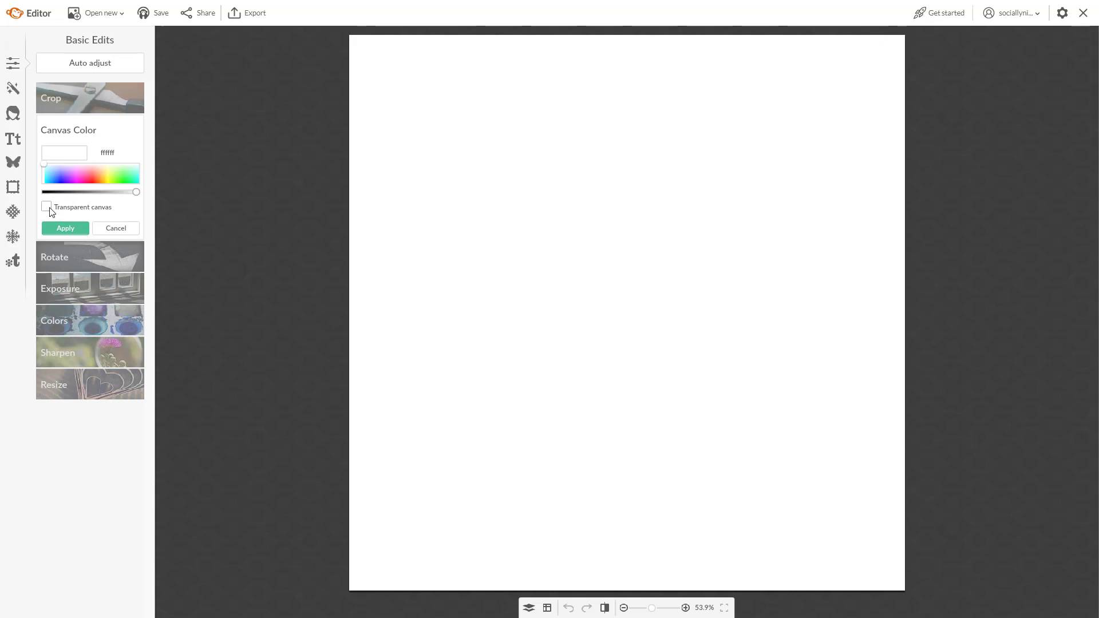
# Make the 2000 × 2000 canvas background transparent via Canvas Color
pyautogui.click(65, 228)
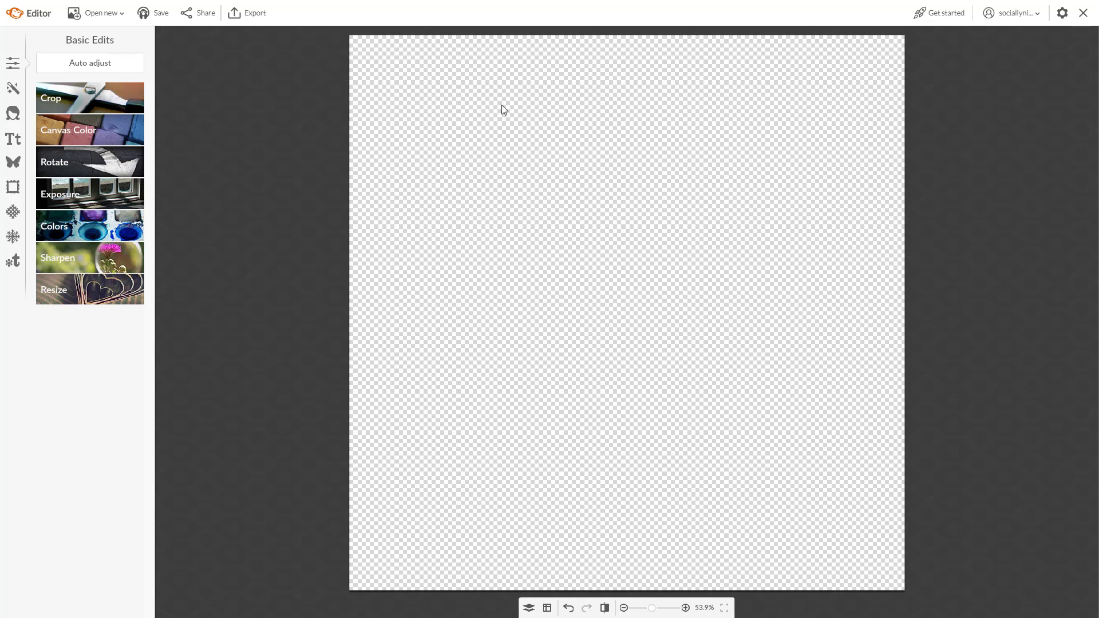
pyautogui.moveTo(620, 152)
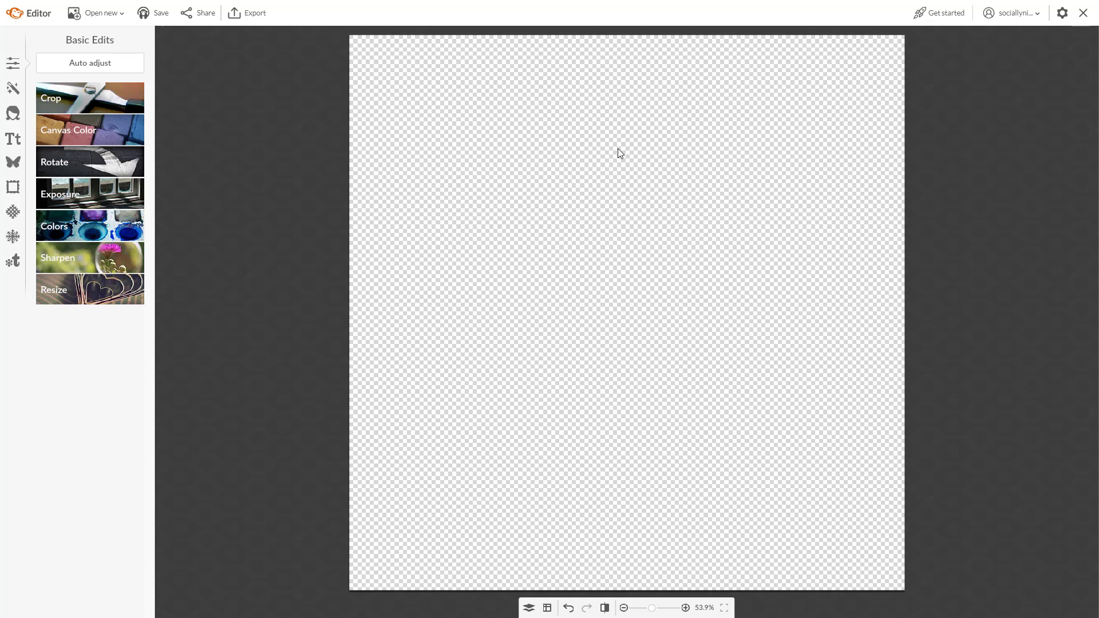
pyautogui.moveTo(616, 103)
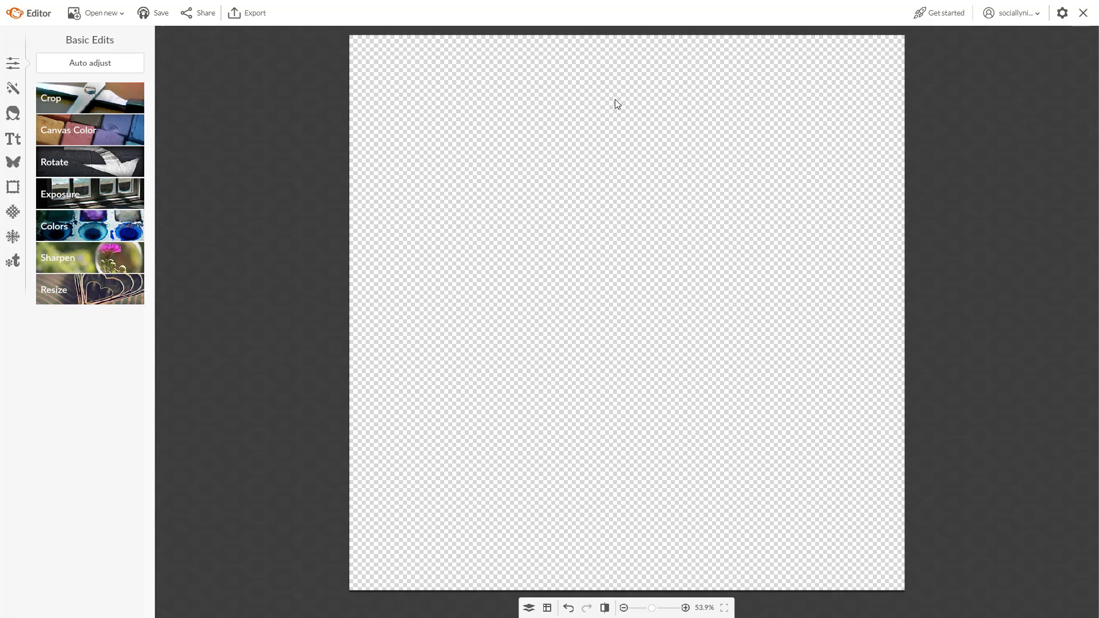
pyautogui.moveTo(204, 169)
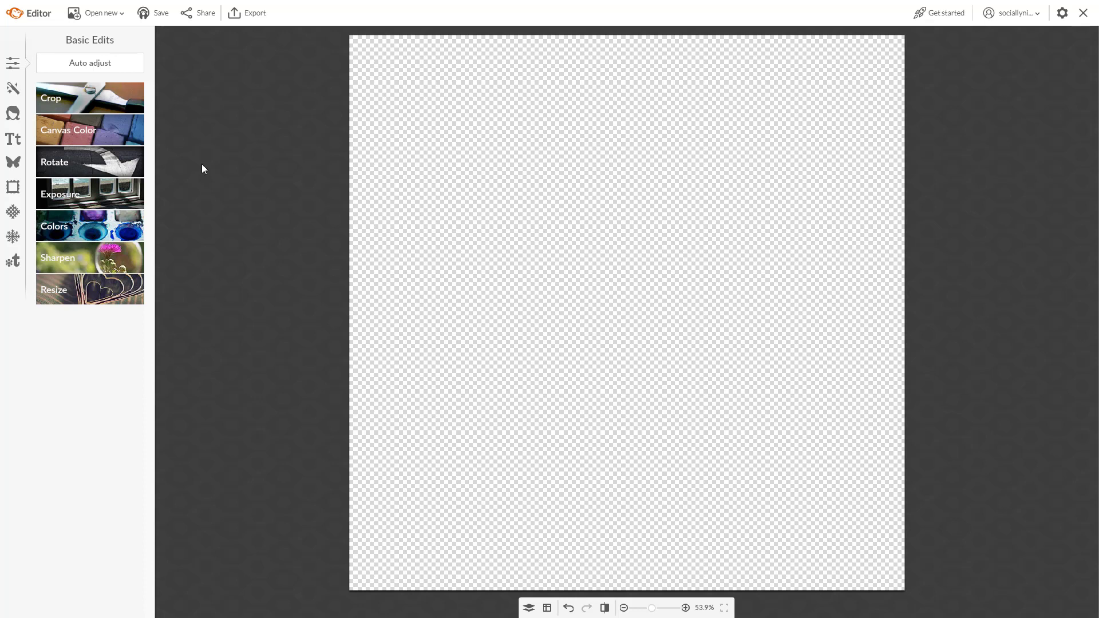
# Add a text layer in the Bilbo Swash Caps script font from the font list
pyautogui.click(13, 137)
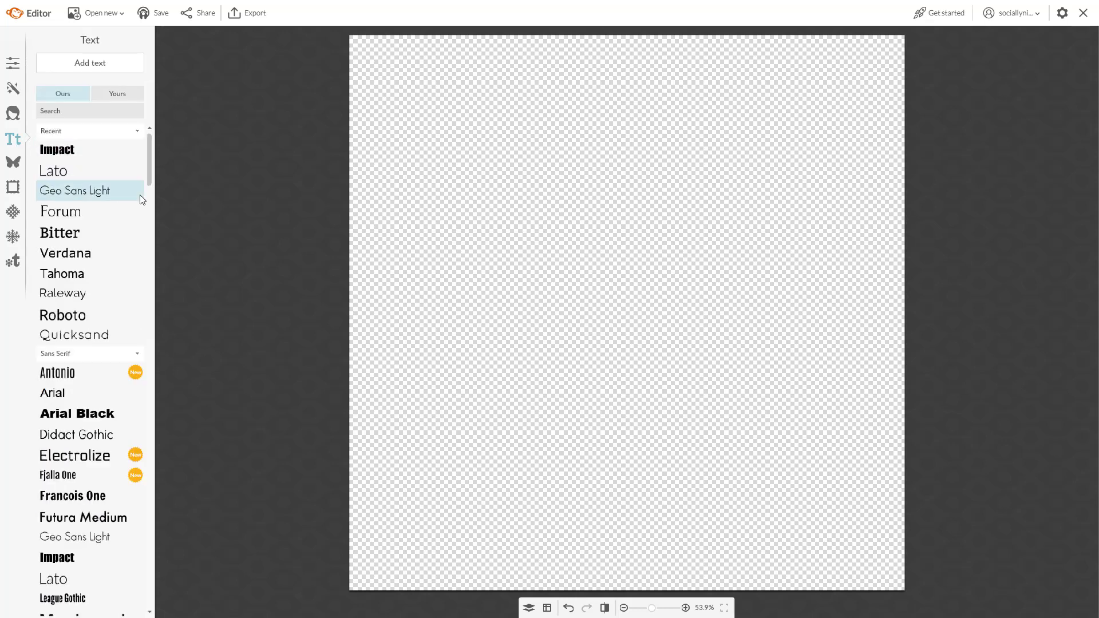
pyautogui.scroll(-3)
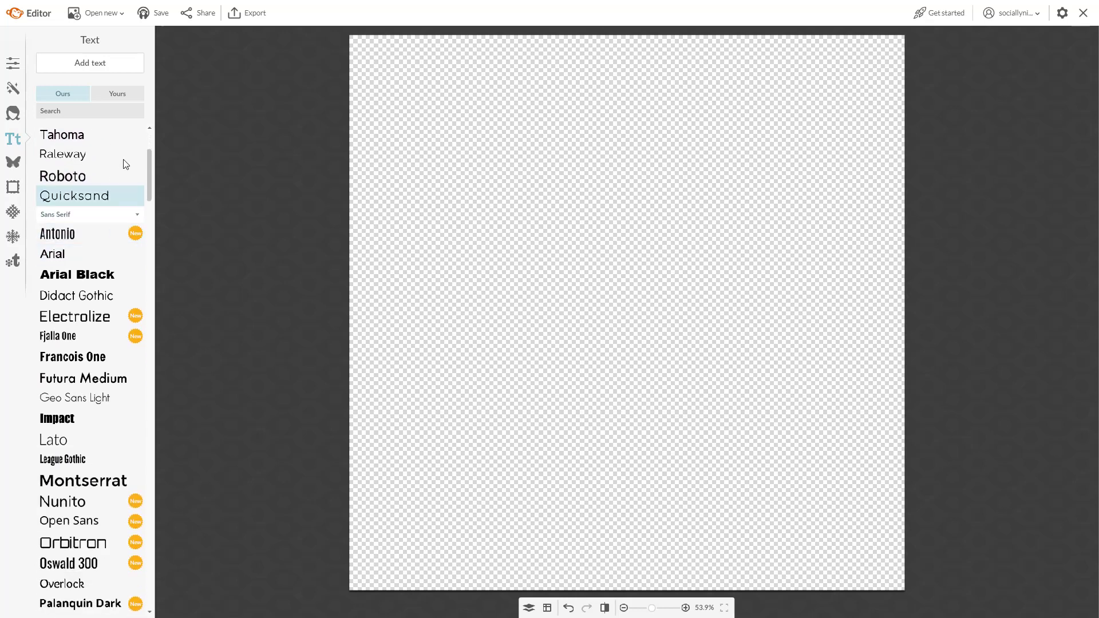
pyautogui.scroll(-3)
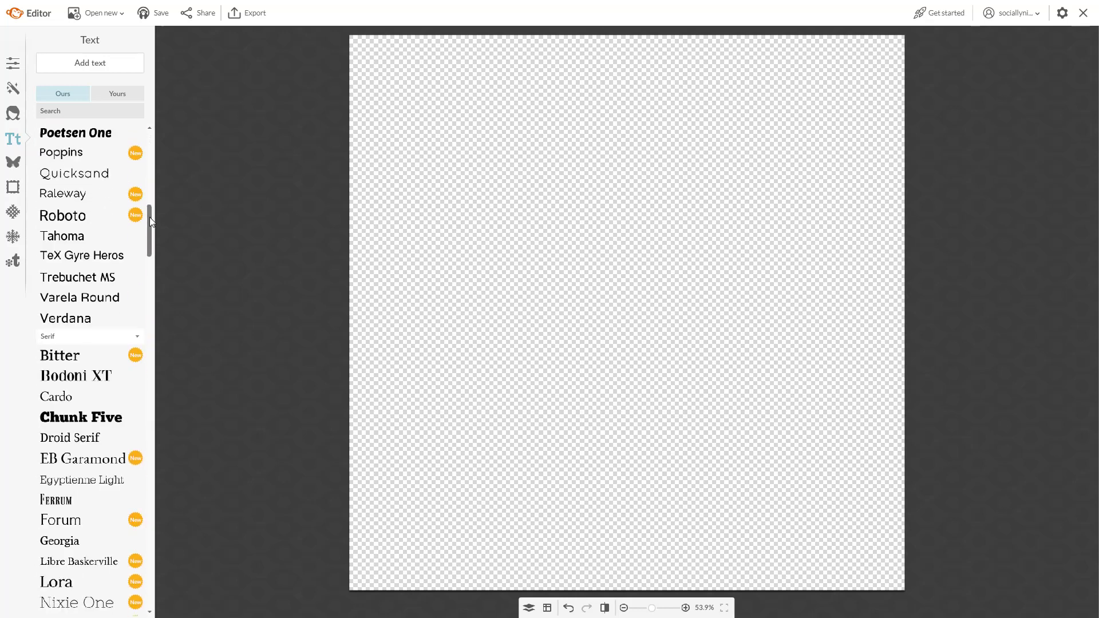
pyautogui.scroll(-3)
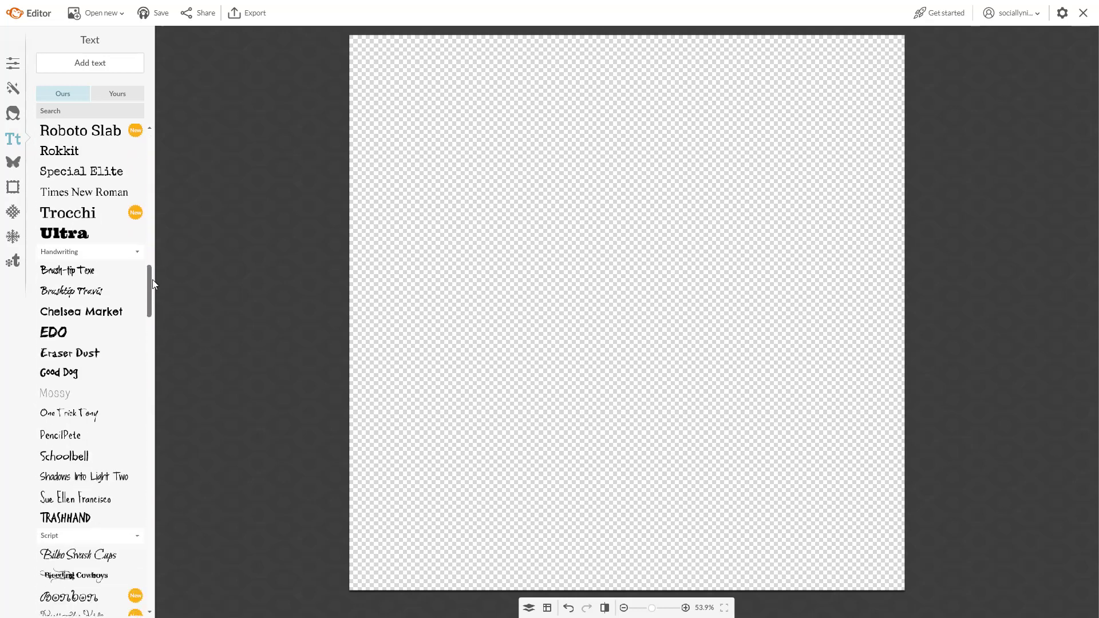
pyautogui.scroll(-3)
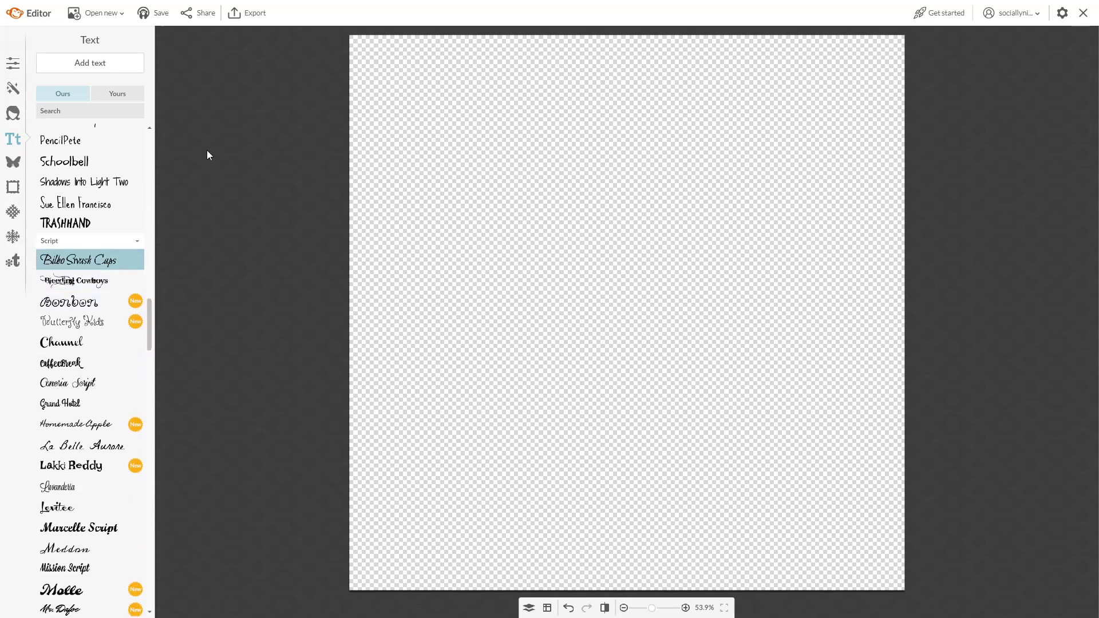
pyautogui.click(89, 62)
pyautogui.write('@')
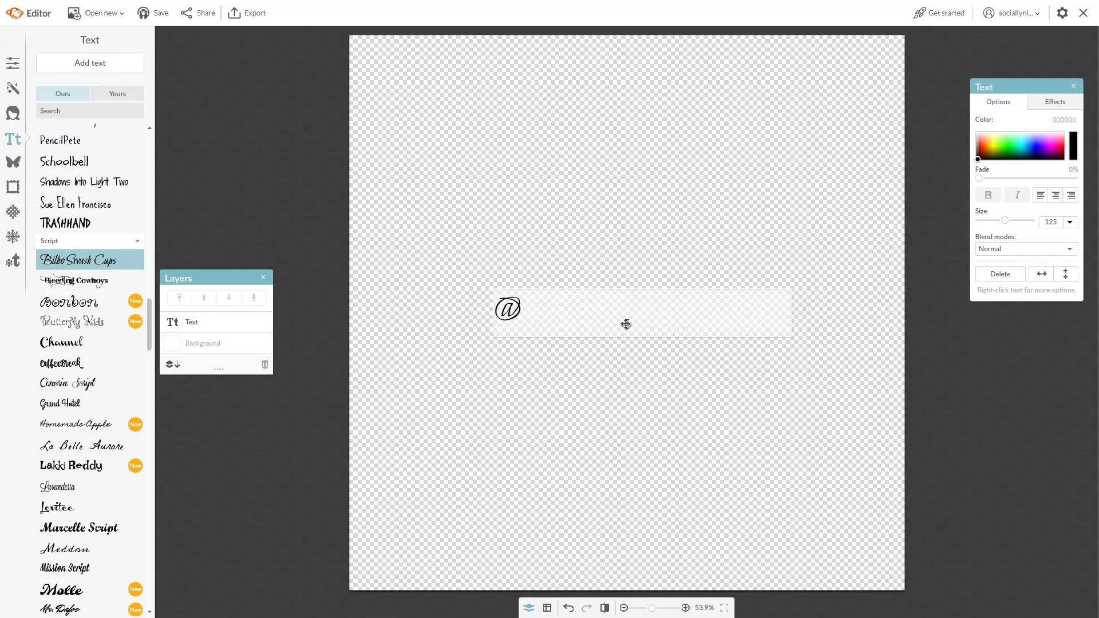
# Enter 'sociallynina' as the handle text, move it to the top-left and enlarge it to size 484
pyautogui.write('sociallynina')
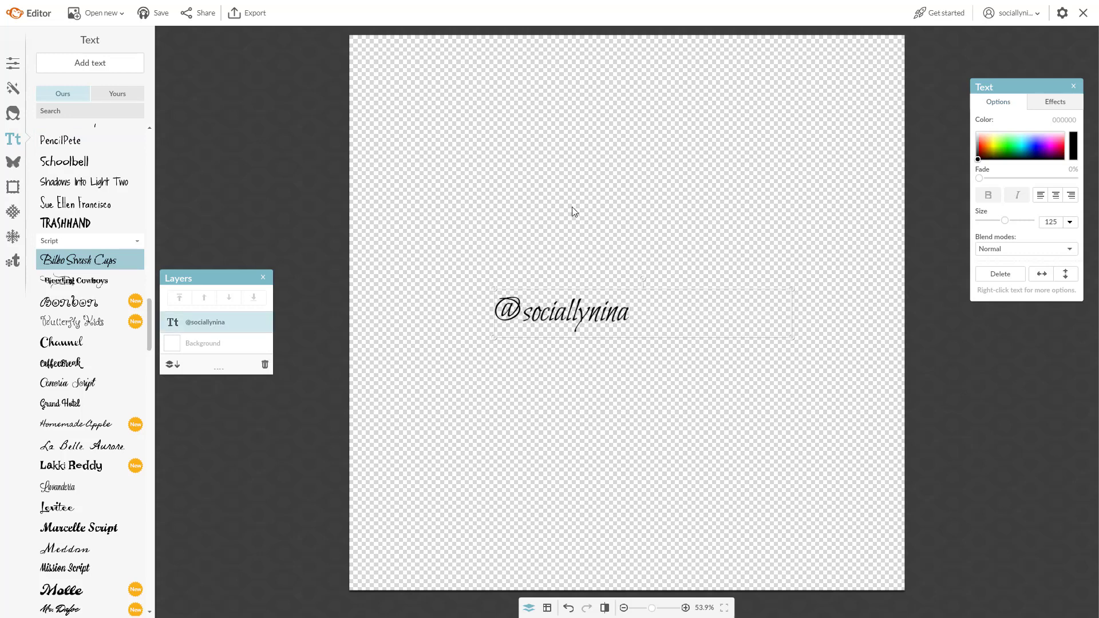
pyautogui.moveTo(560, 311); pyautogui.dragTo(426, 156)
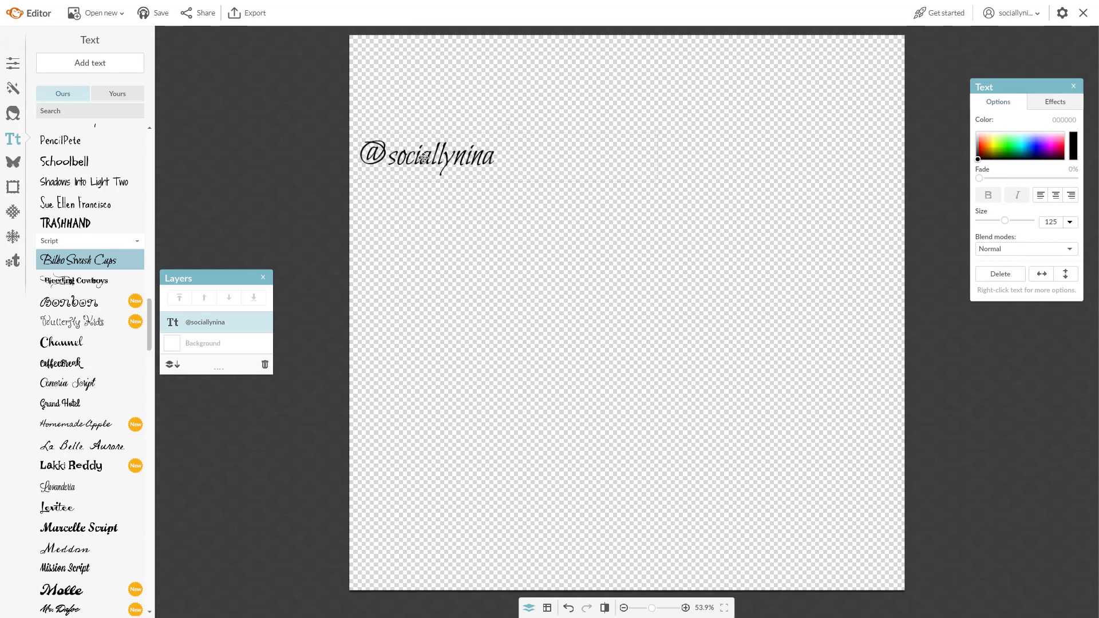
pyautogui.click(423, 157)
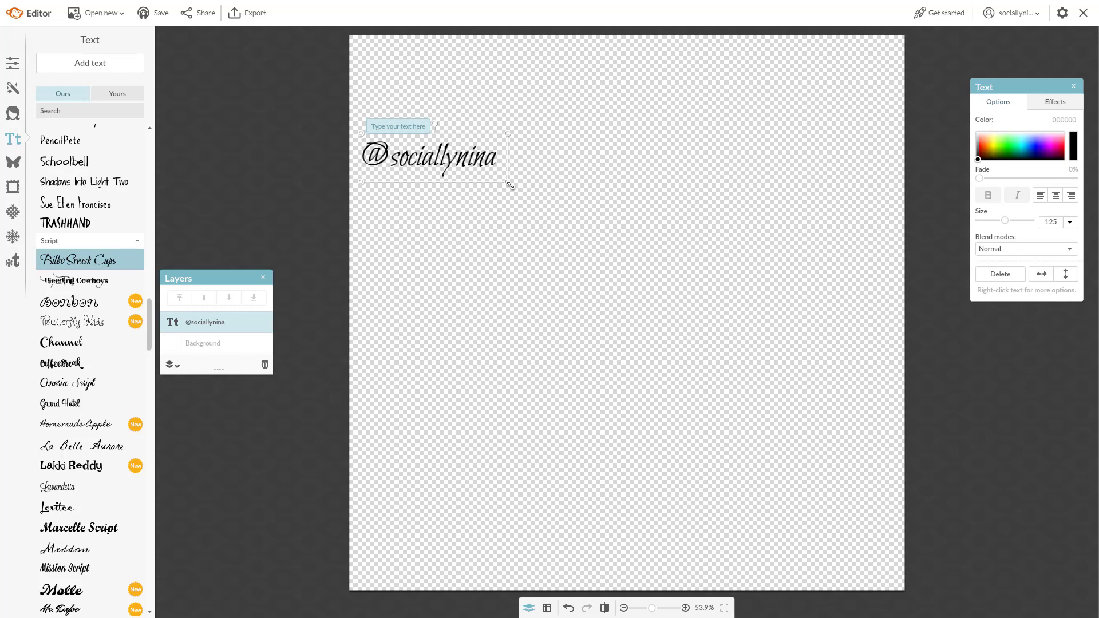
pyautogui.moveTo(511, 185); pyautogui.dragTo(900, 261)
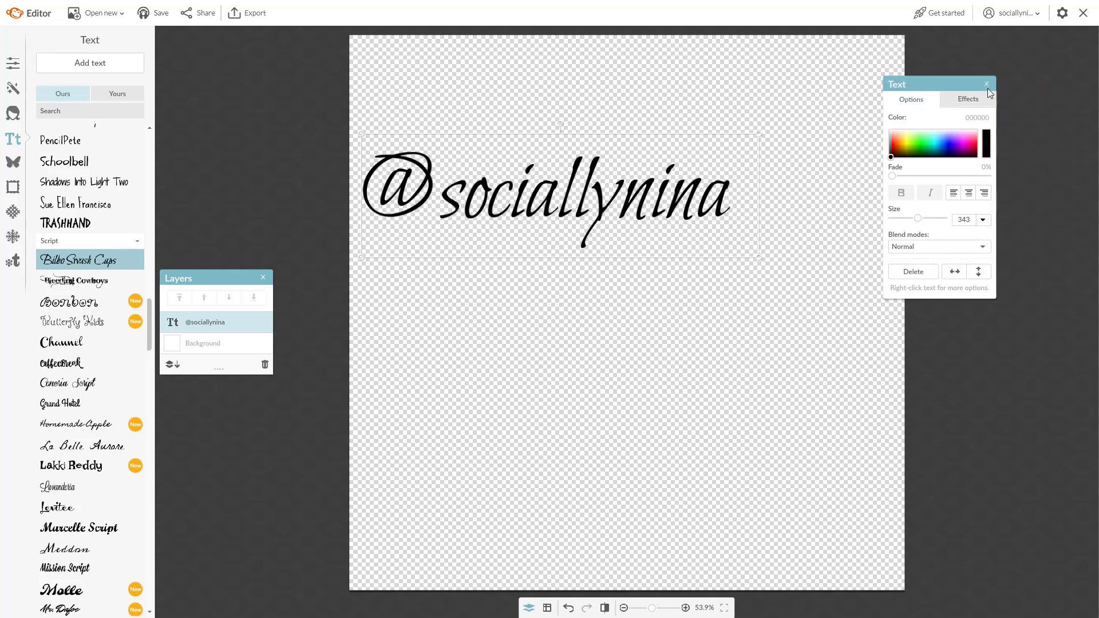
pyautogui.moveTo(918, 217); pyautogui.dragTo(920, 217)
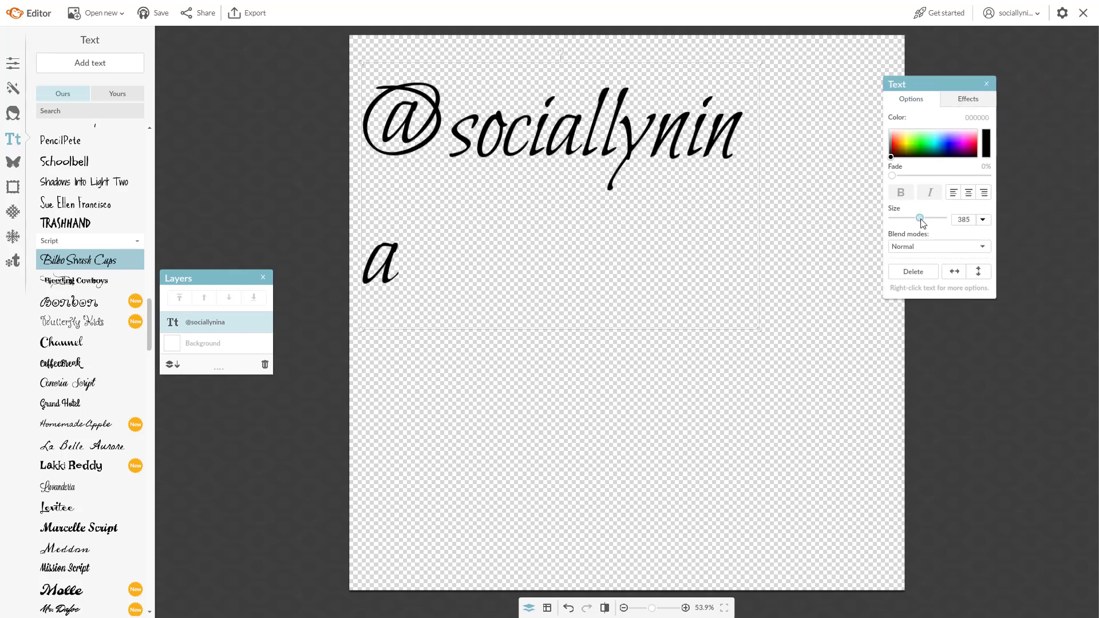
pyautogui.moveTo(921, 217); pyautogui.dragTo(924, 217)
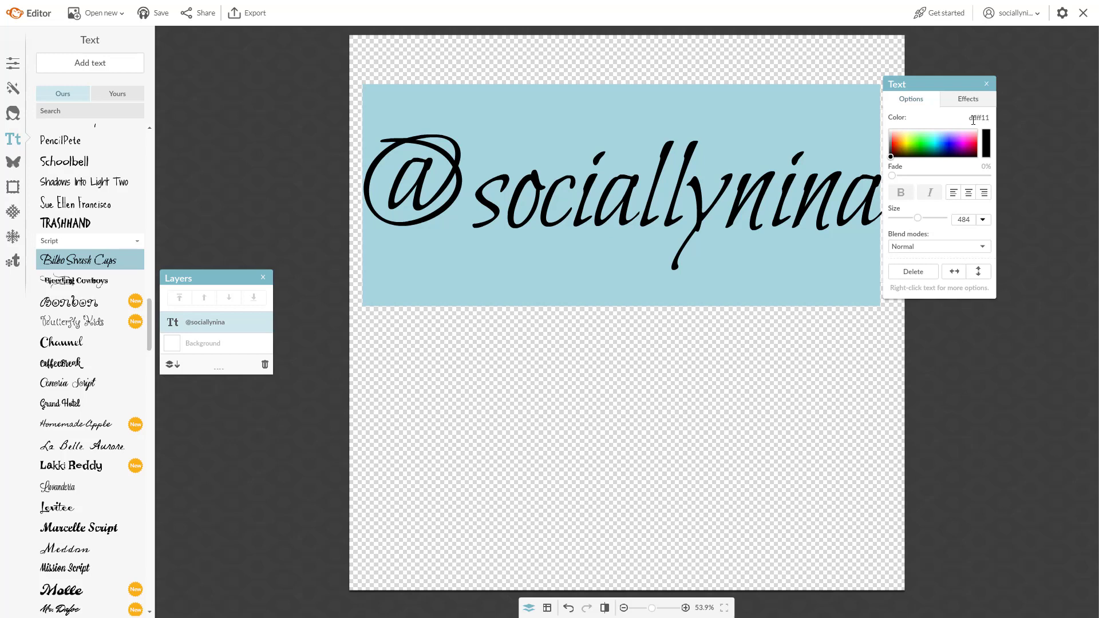
pyautogui.click(906, 142)
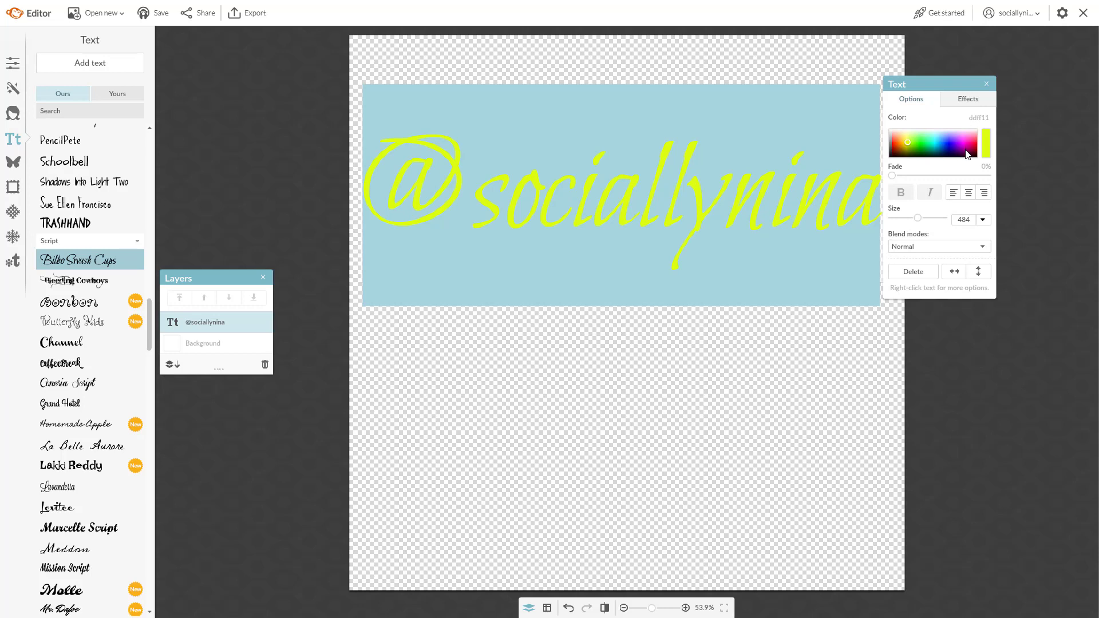
pyautogui.click(959, 142)
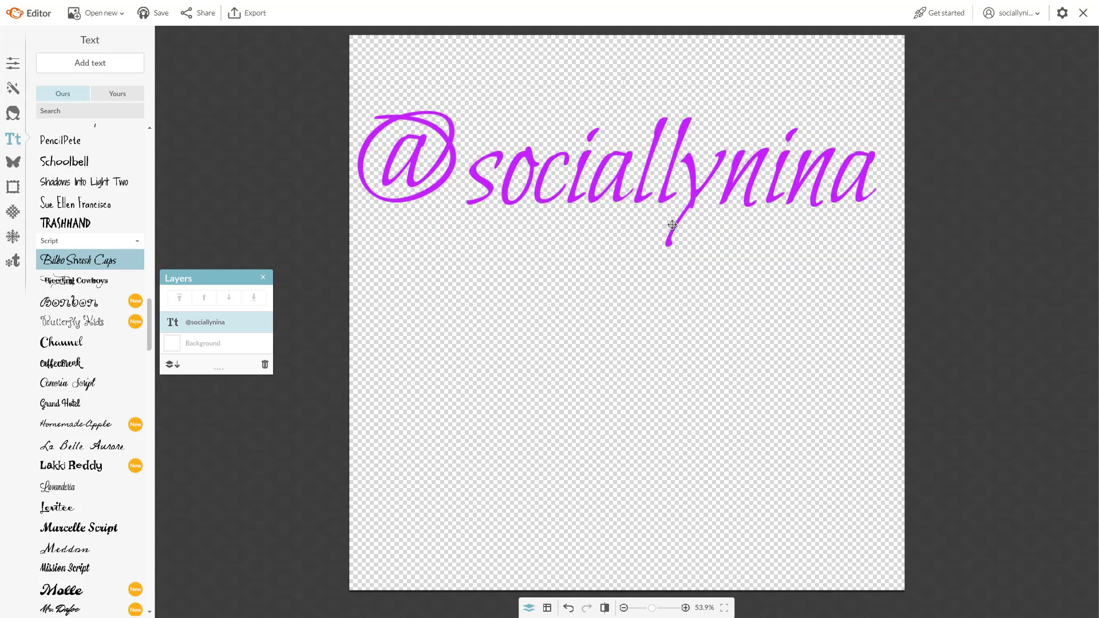
pyautogui.click(671, 224)
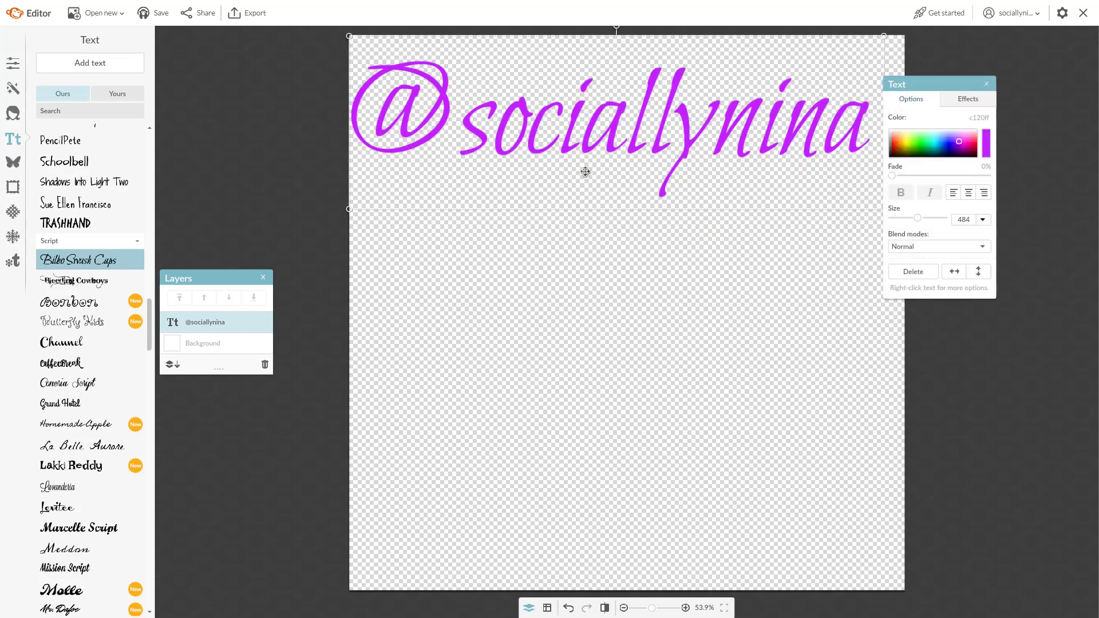
pyautogui.moveTo(688, 156)
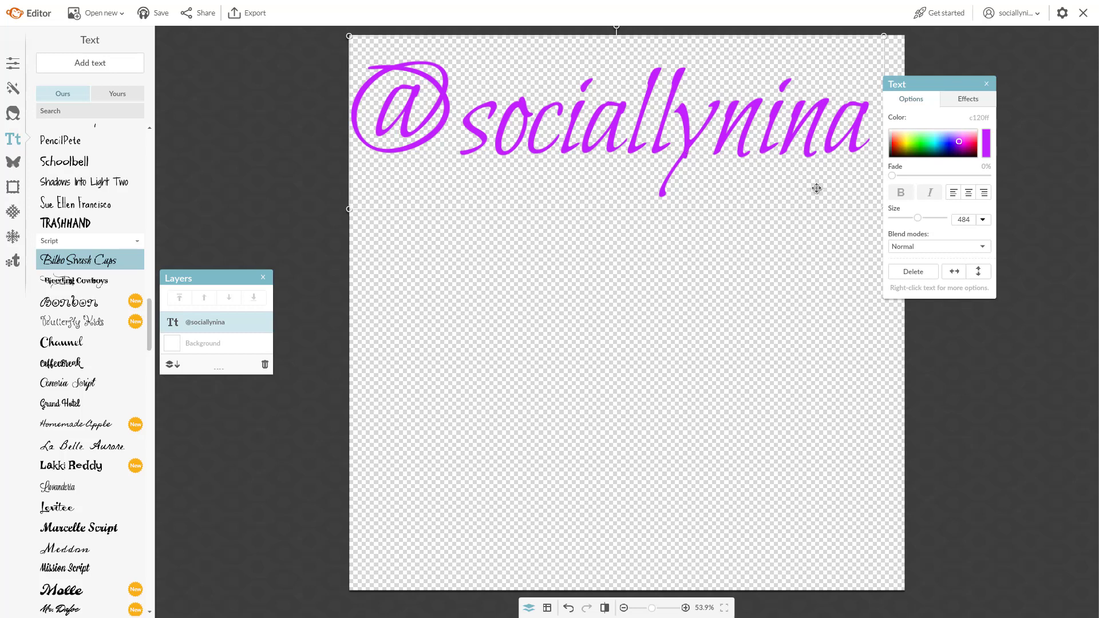
pyautogui.moveTo(840, 145)
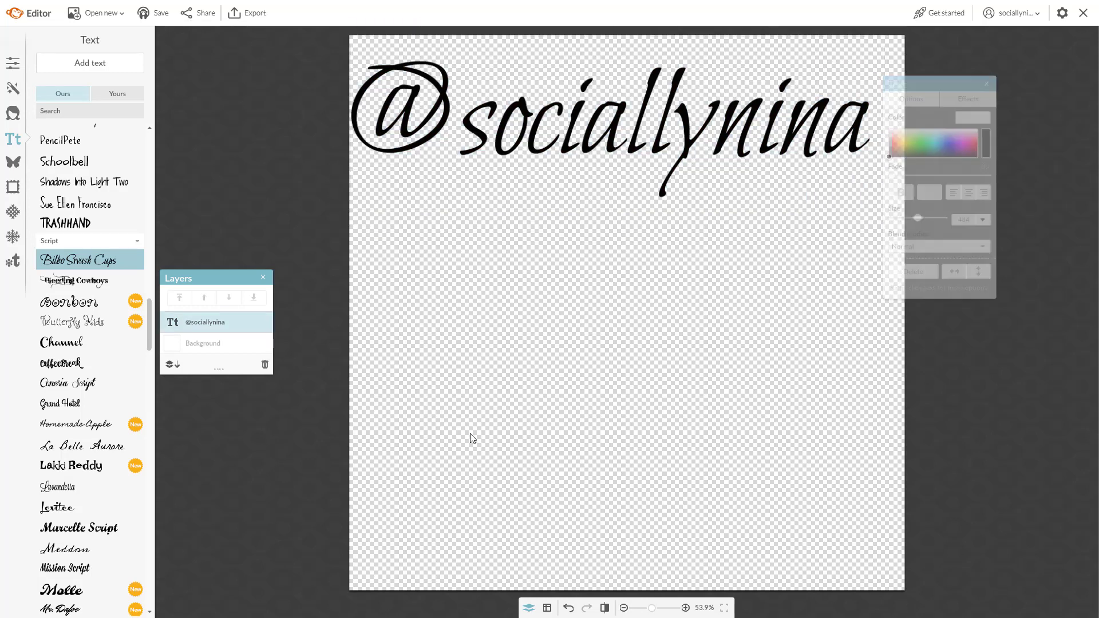
# Add a spirograph overlay, shrink it to a small circle and place it beside the final a
pyautogui.click(12, 112)
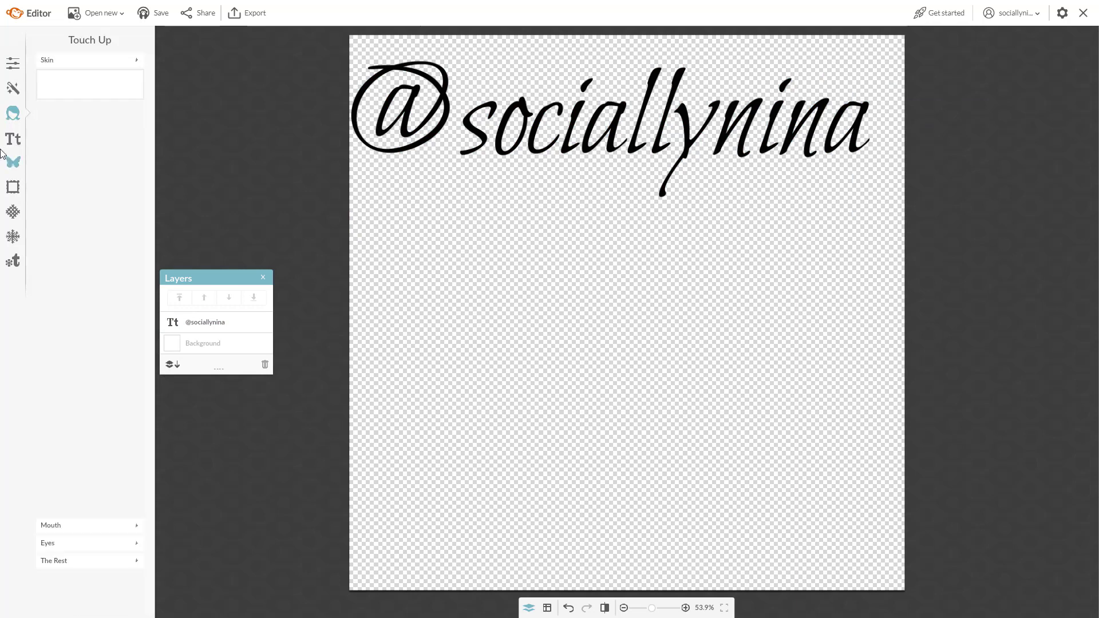
pyautogui.click(13, 161)
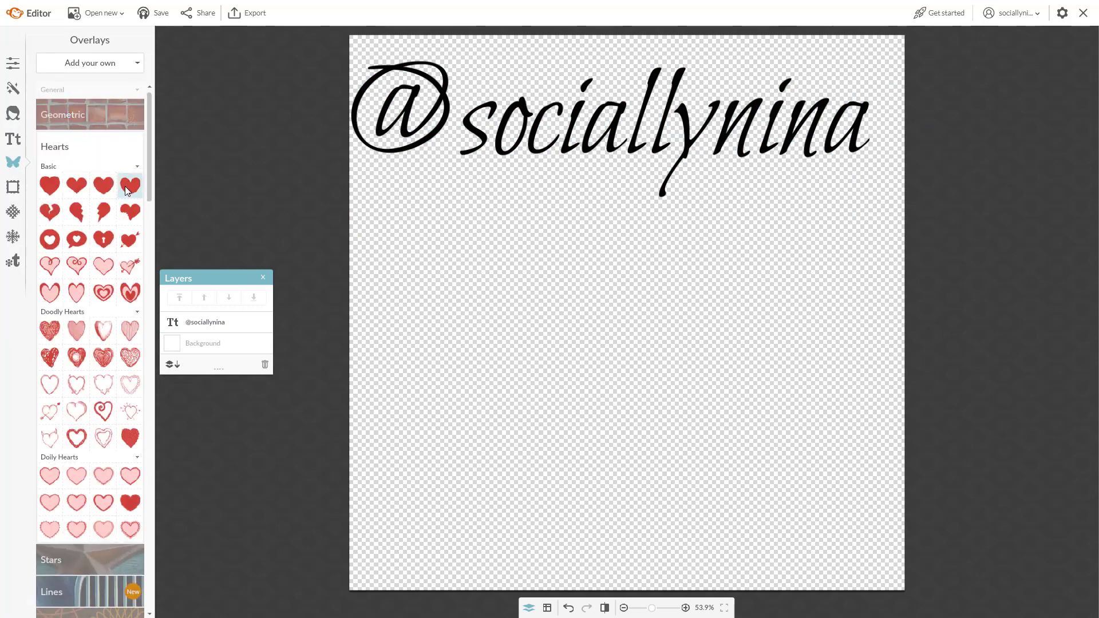
pyautogui.scroll(-3)
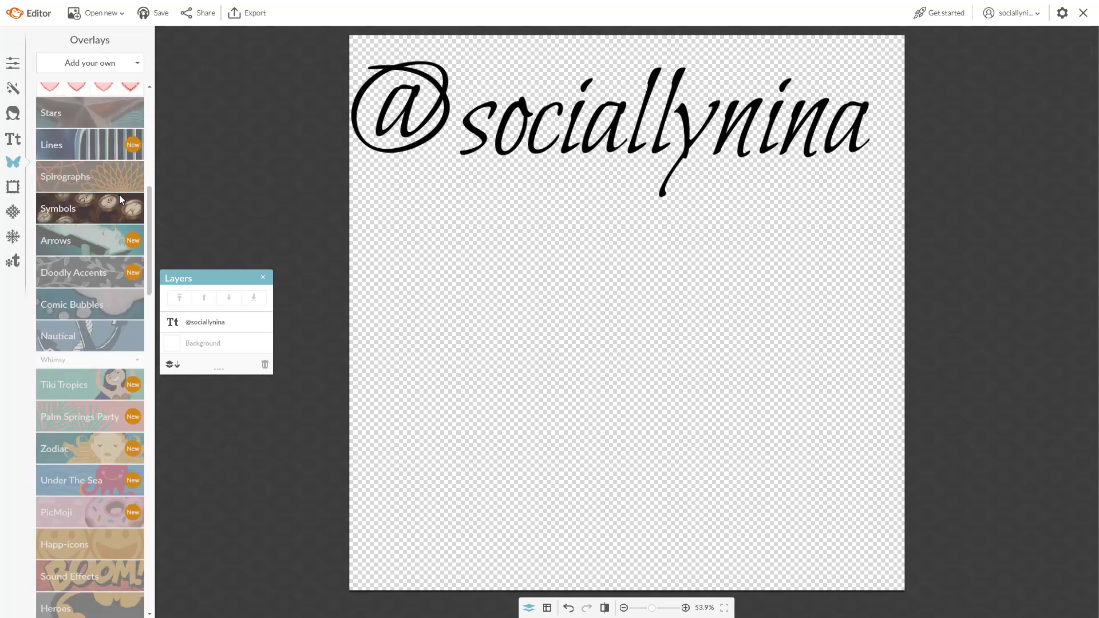
pyautogui.click(65, 176)
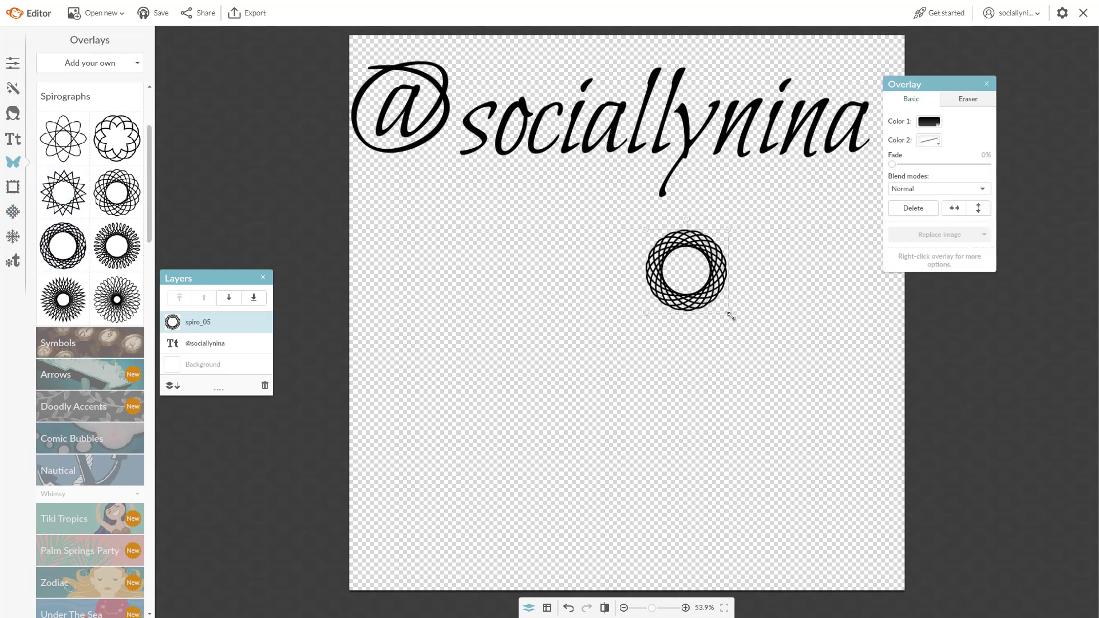
pyautogui.moveTo(731, 317); pyautogui.dragTo(659, 252)
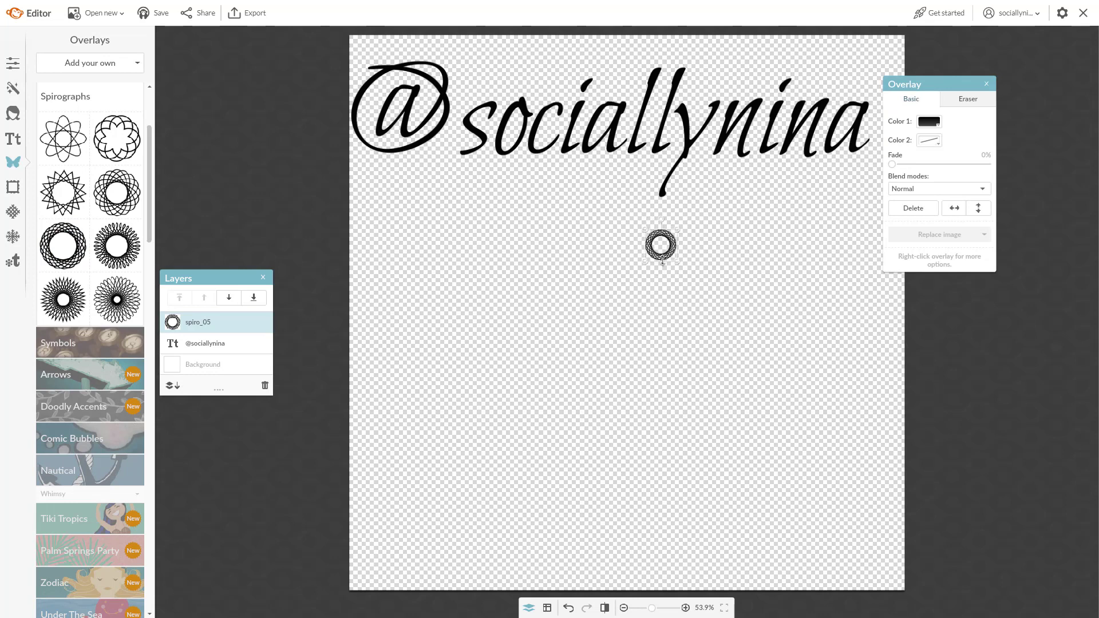
pyautogui.moveTo(659, 244); pyautogui.dragTo(879, 124)
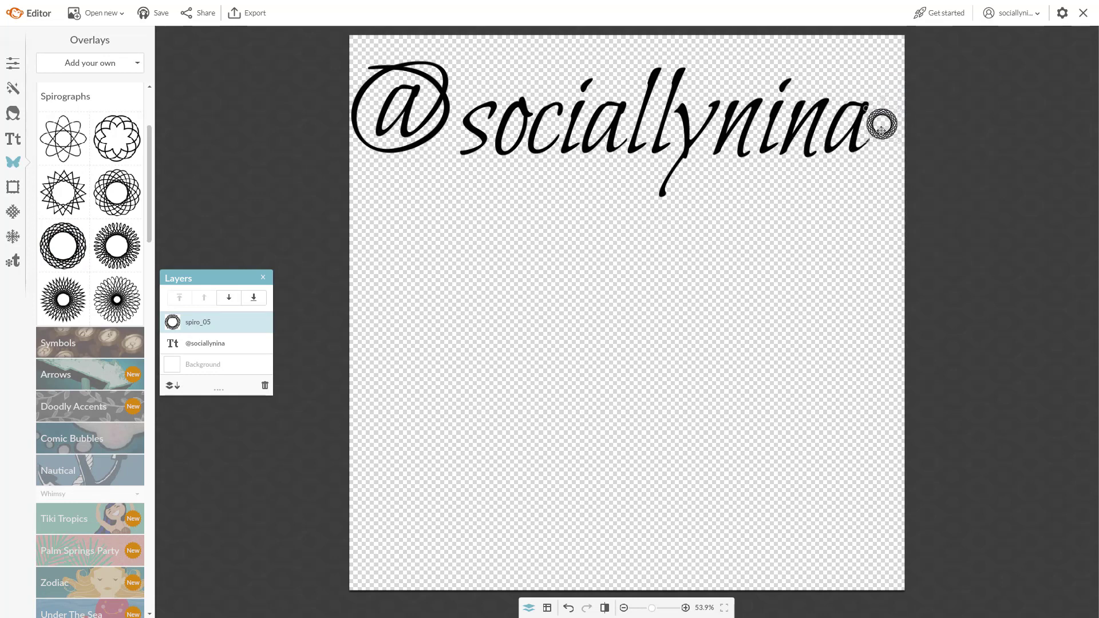
# Remove the trial spirograph and browse the Symbols overlay collection instead
pyautogui.click(881, 124)
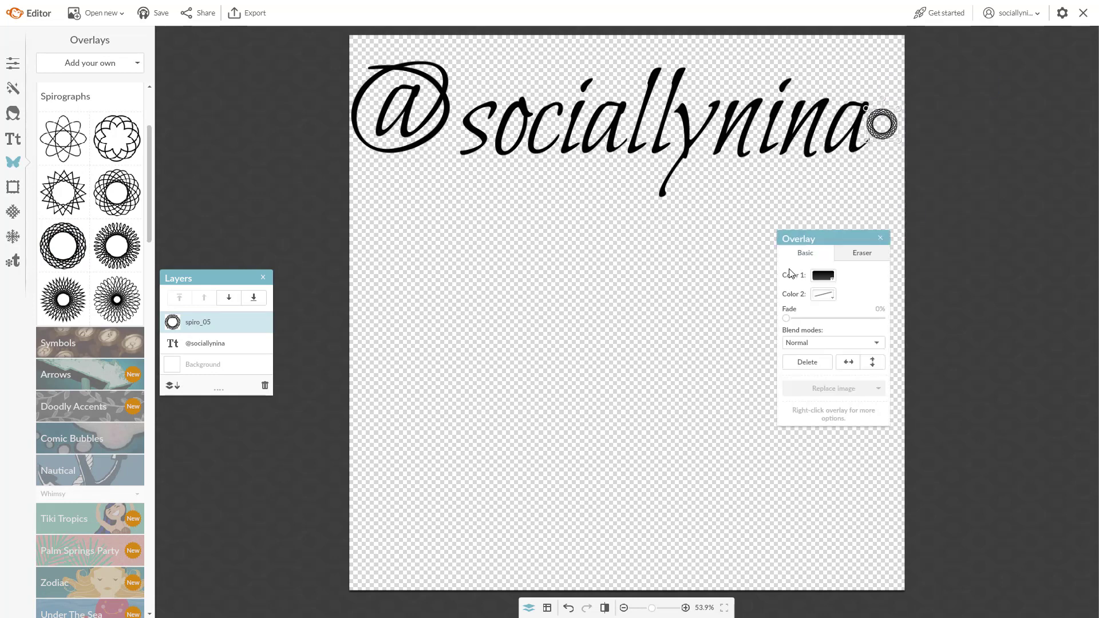
pyautogui.moveTo(812, 238); pyautogui.dragTo(755, 272)
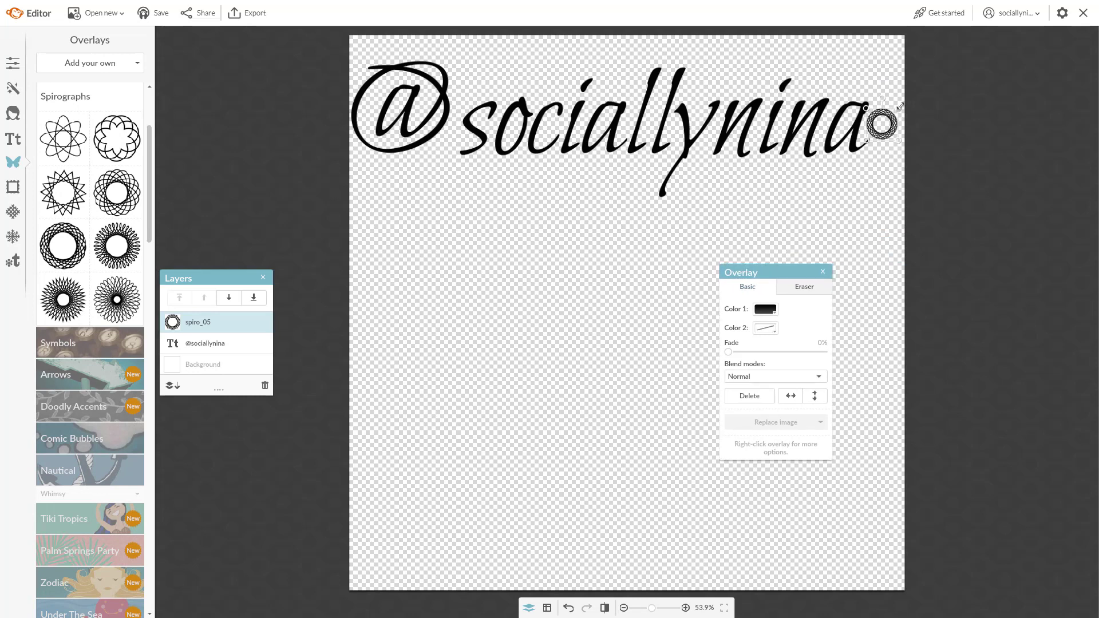
pyautogui.scroll(-3)
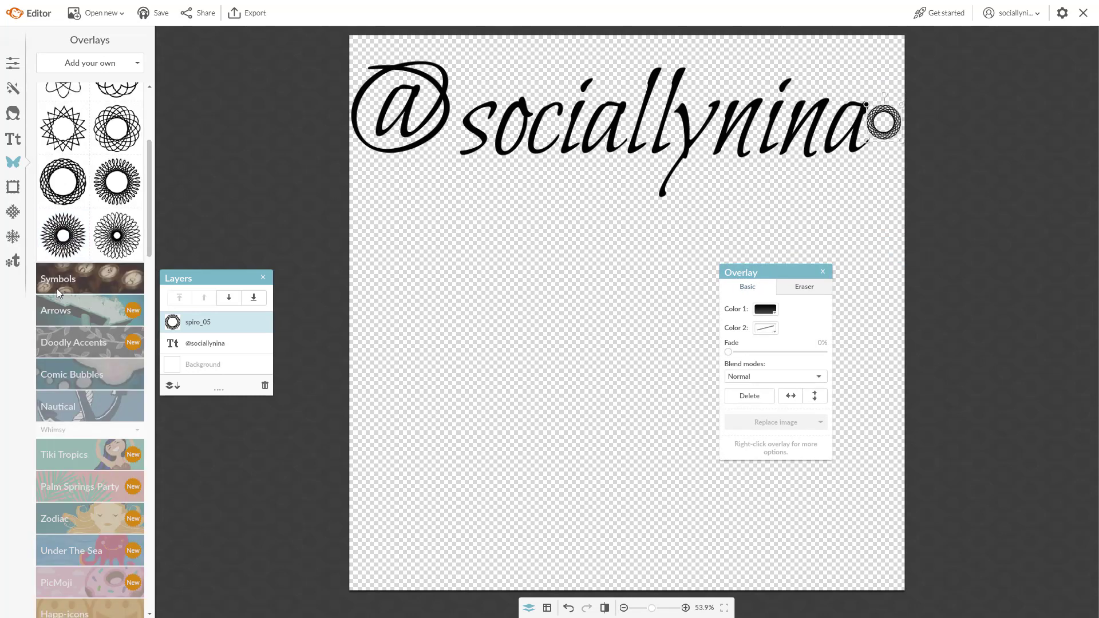
pyautogui.click(57, 278)
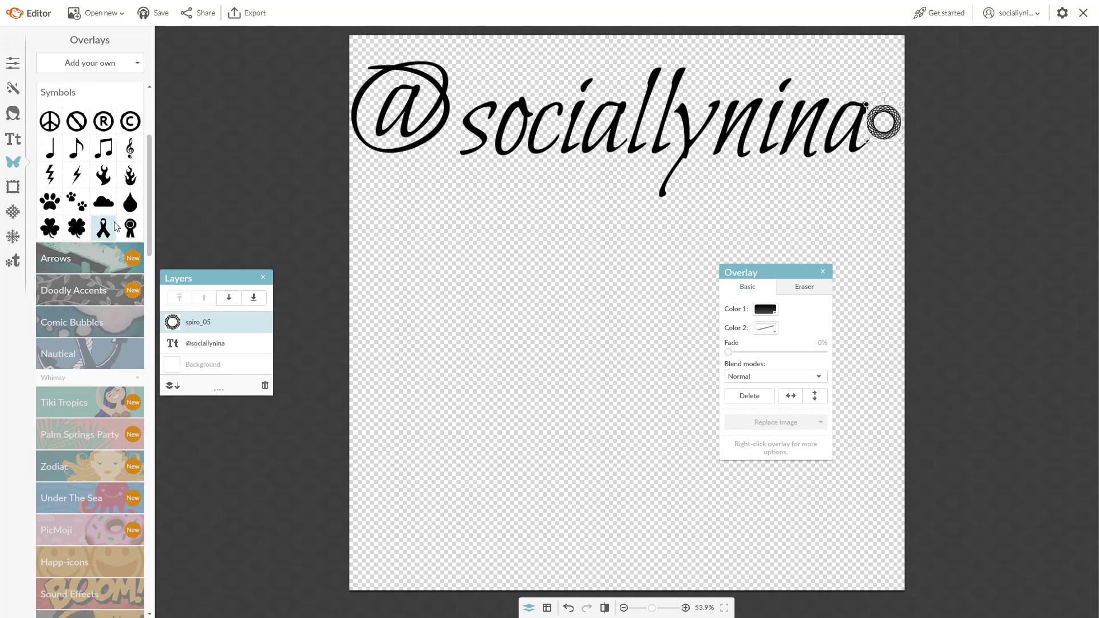
pyautogui.click(75, 147)
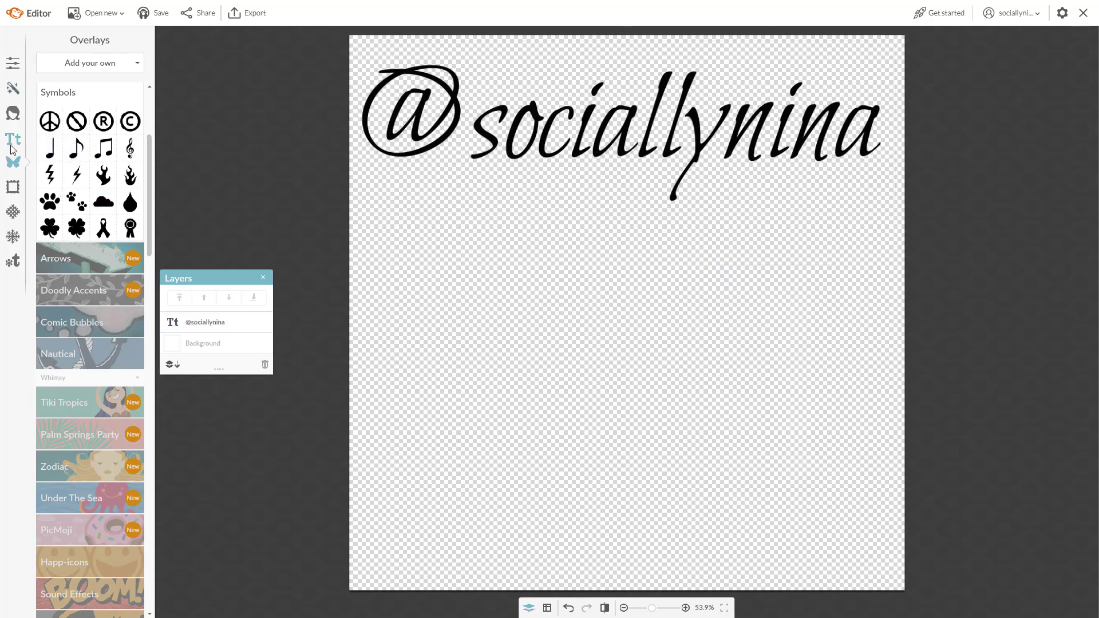
pyautogui.click(13, 63)
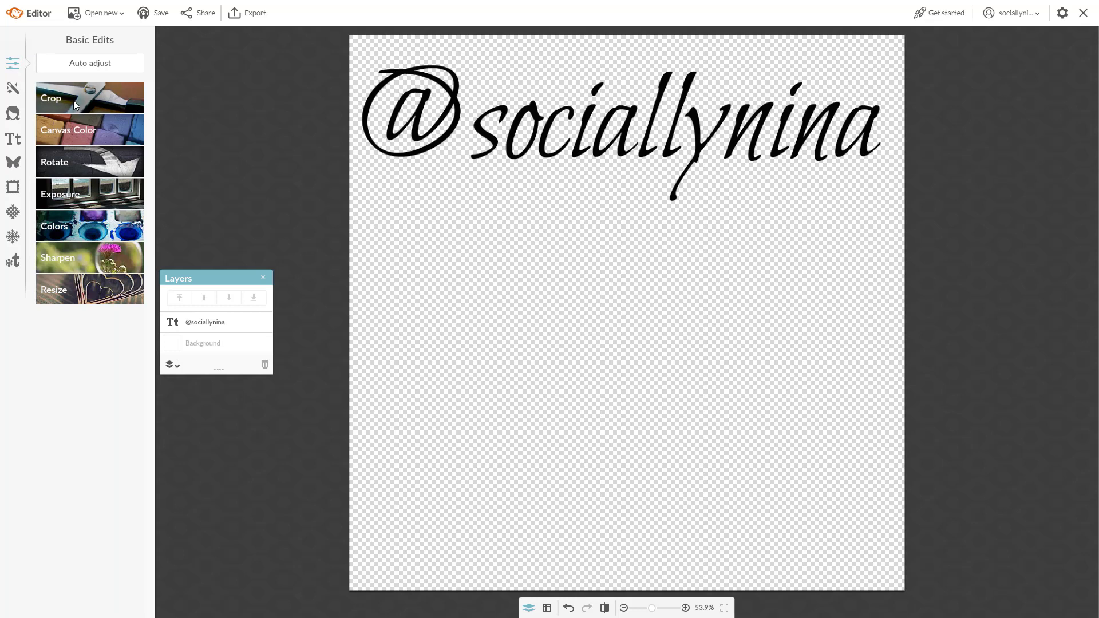
pyautogui.click(76, 98)
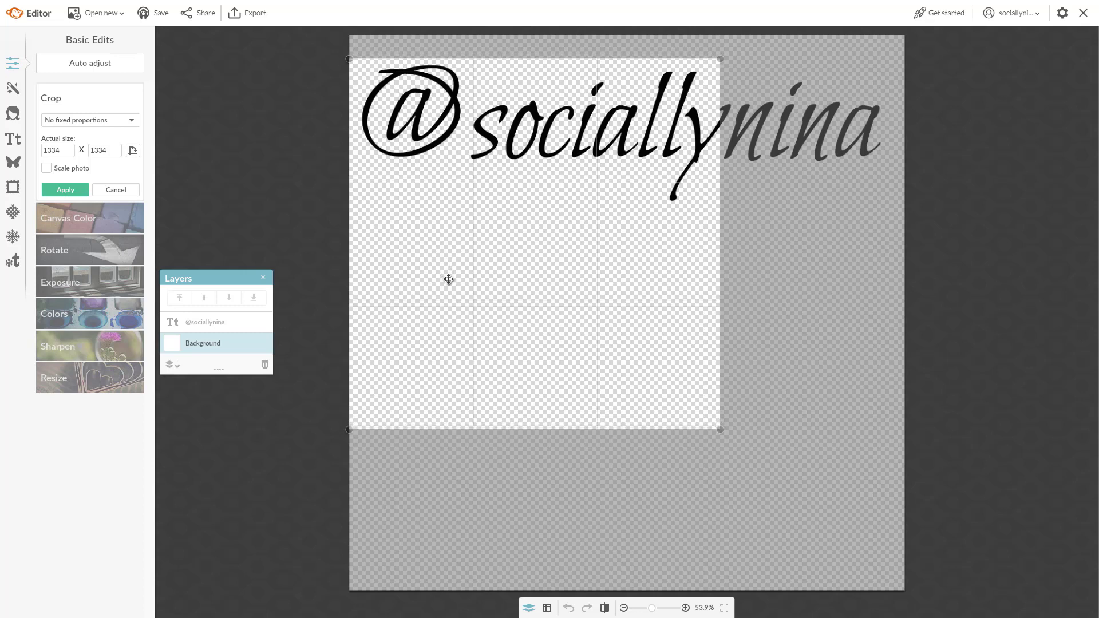
pyautogui.moveTo(449, 280); pyautogui.dragTo(461, 285)
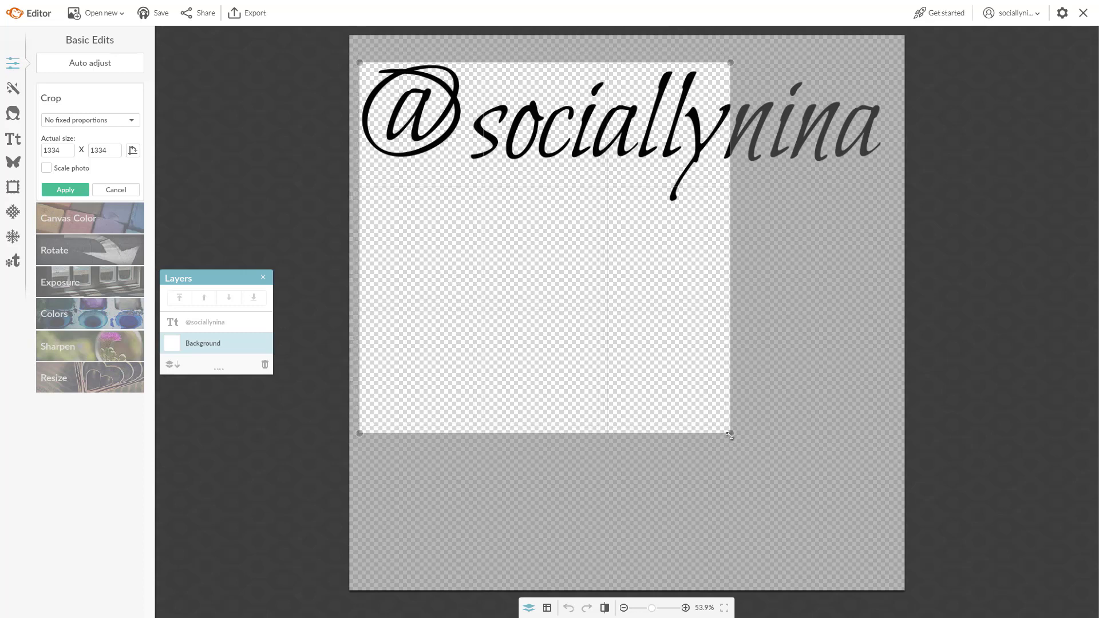
pyautogui.moveTo(729, 435); pyautogui.dragTo(883, 205)
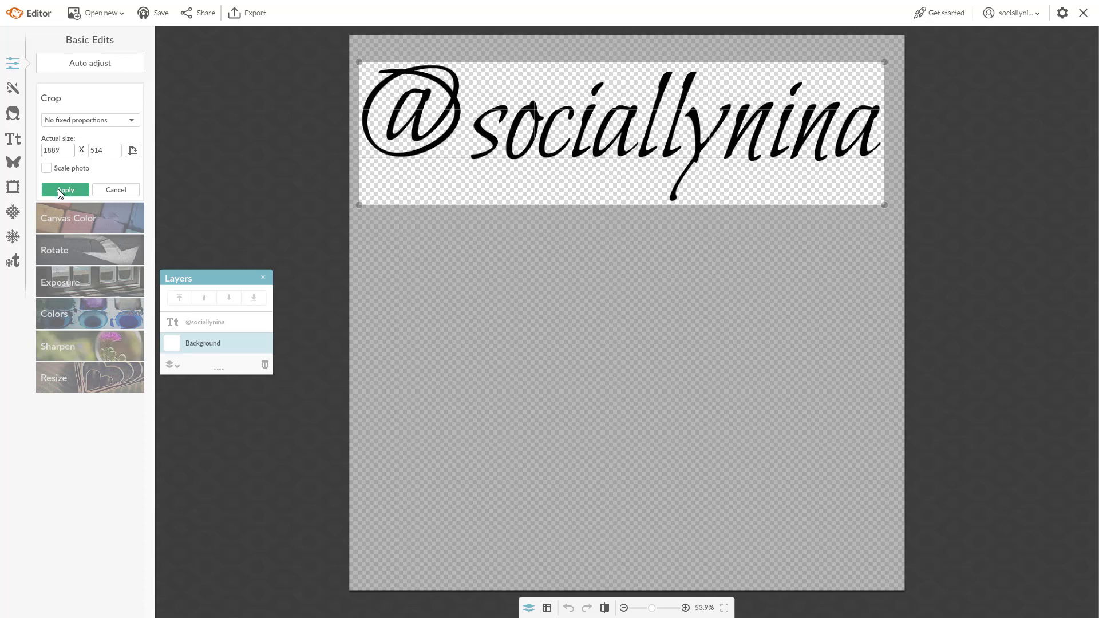
pyautogui.click(65, 190)
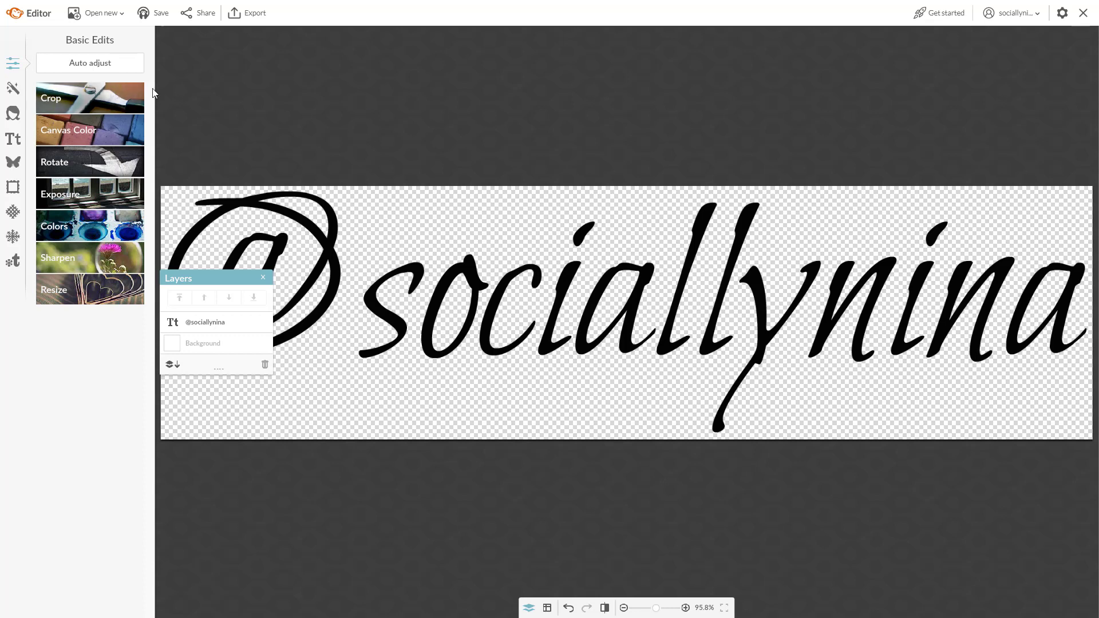
pyautogui.moveTo(33, 72)
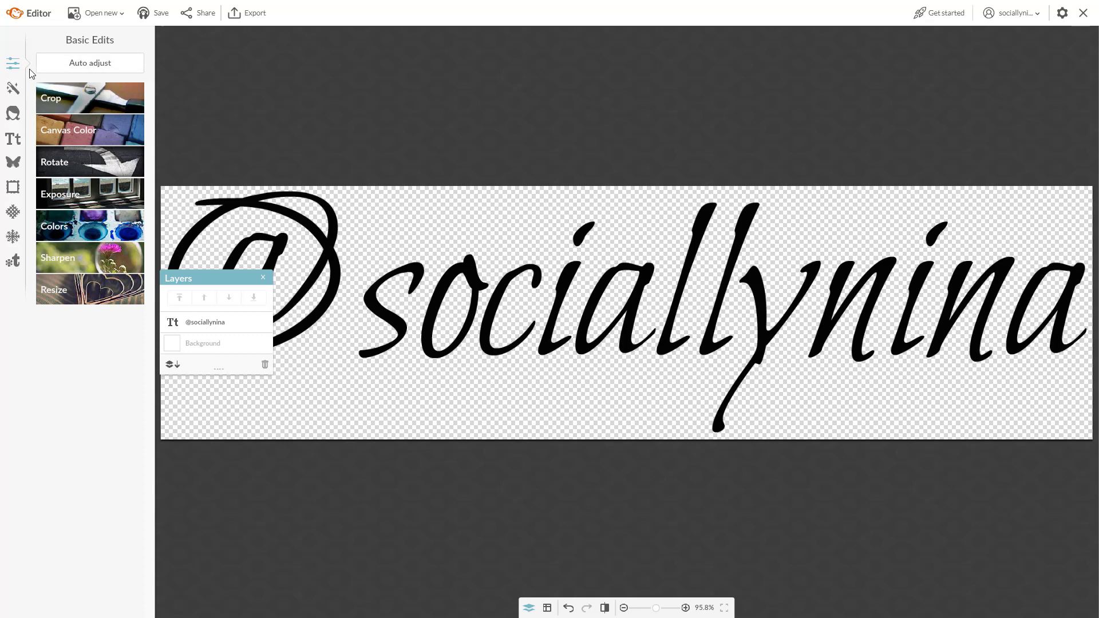
pyautogui.moveTo(1000, 42)
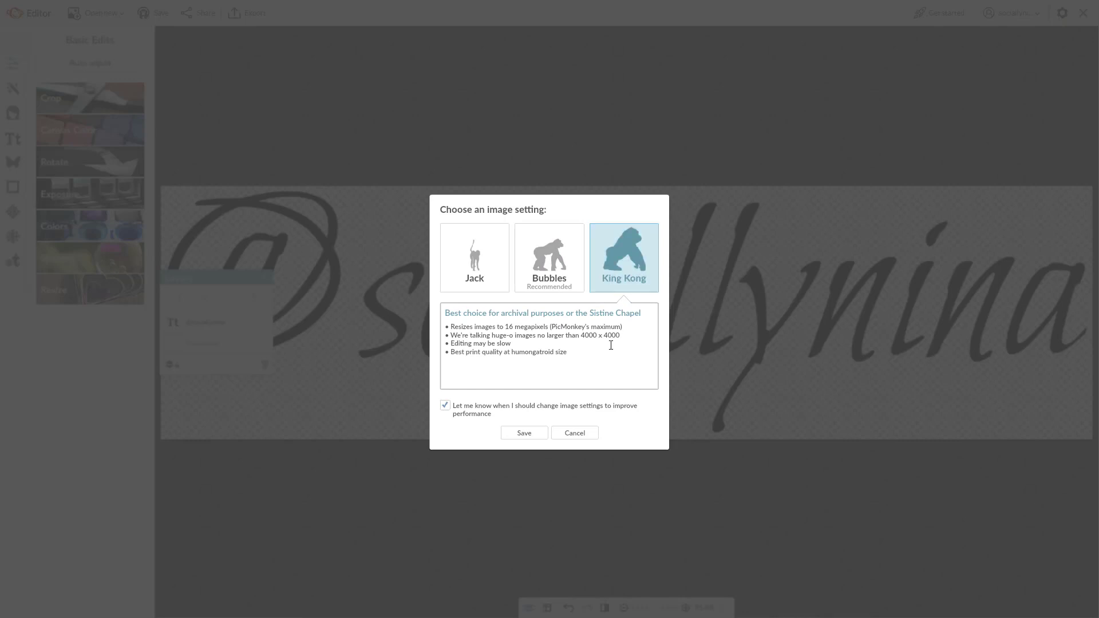
# Accept the image quality setting and scroll to the save details
pyautogui.click(524, 433)
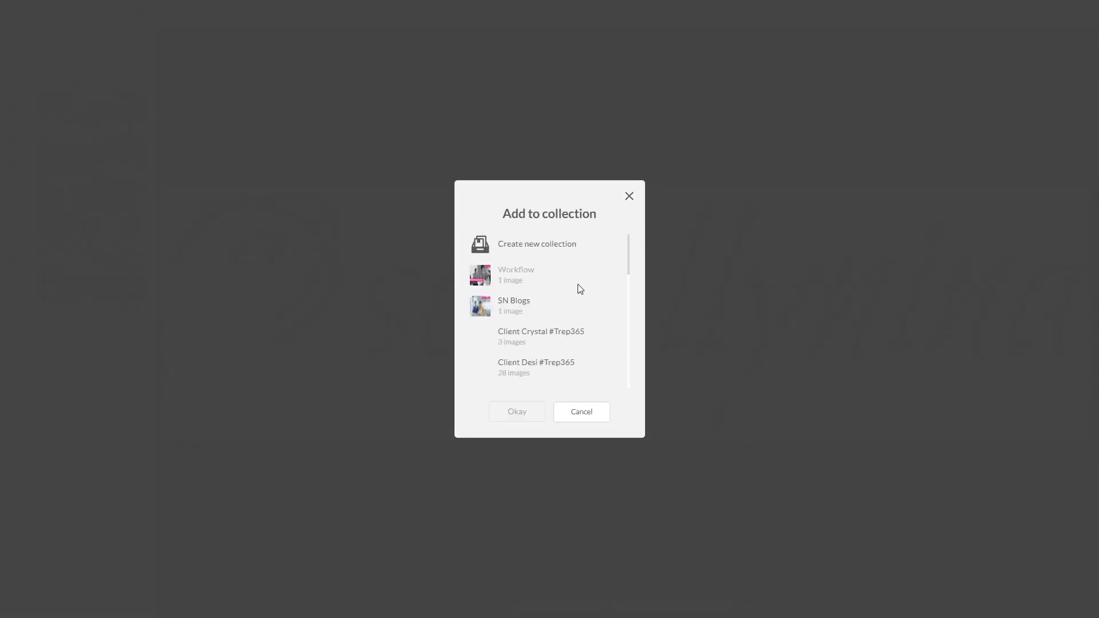
pyautogui.scroll(-3)
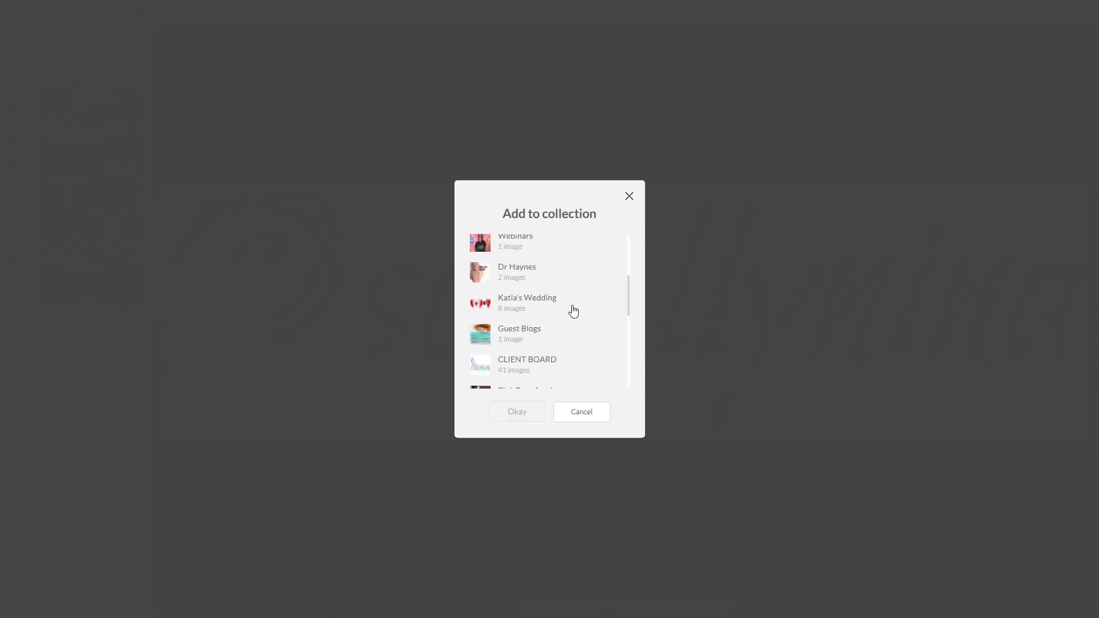
pyautogui.scroll(-3)
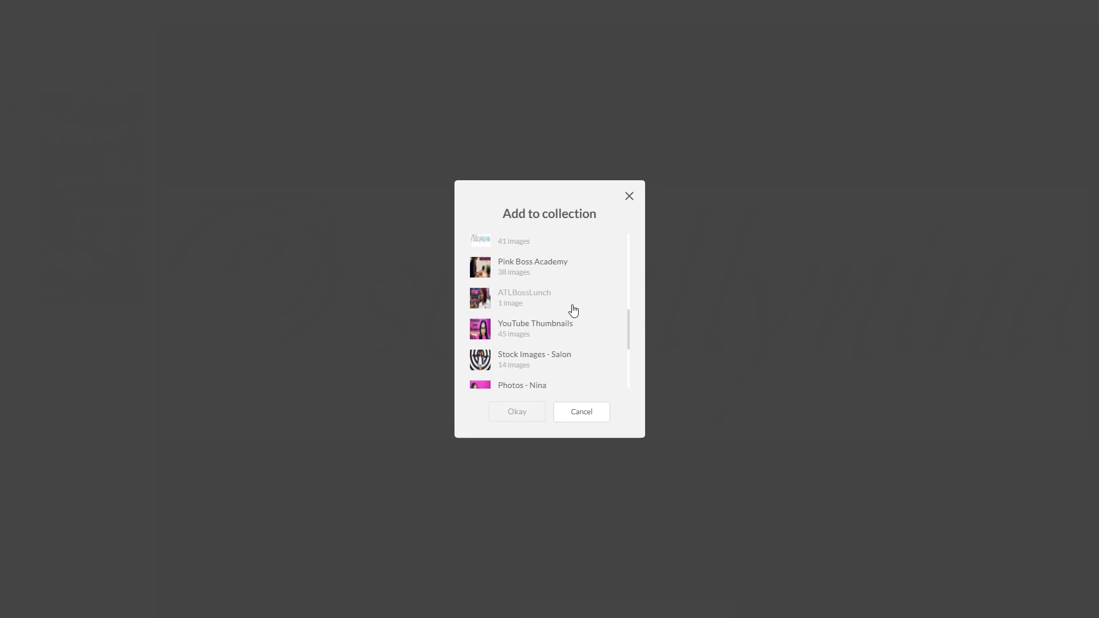
pyautogui.scroll(-3)
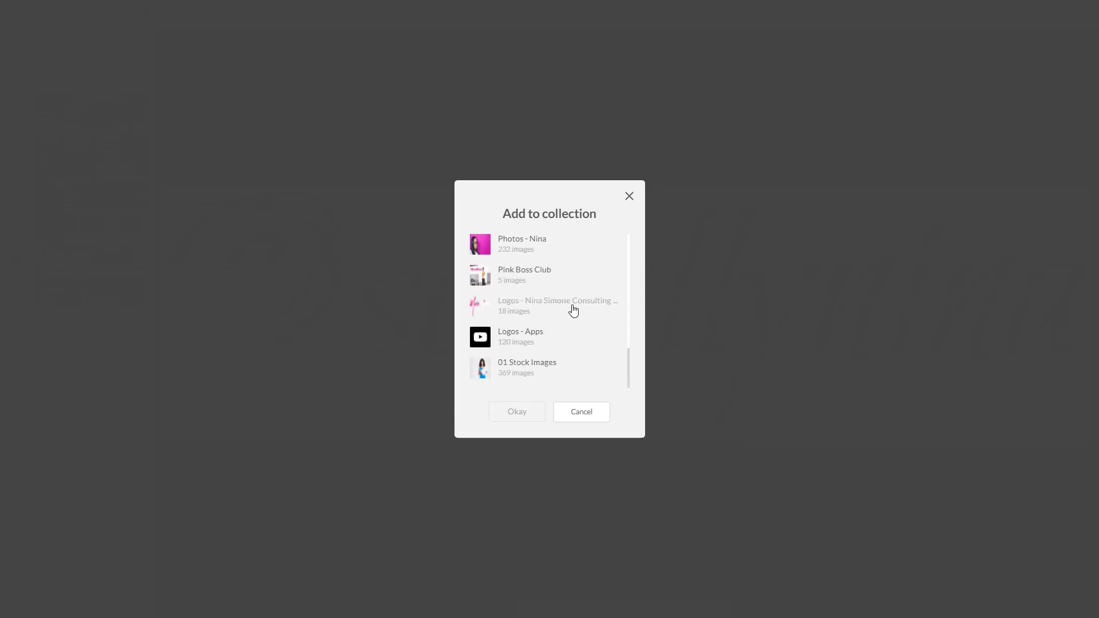
pyautogui.moveTo(563, 304)
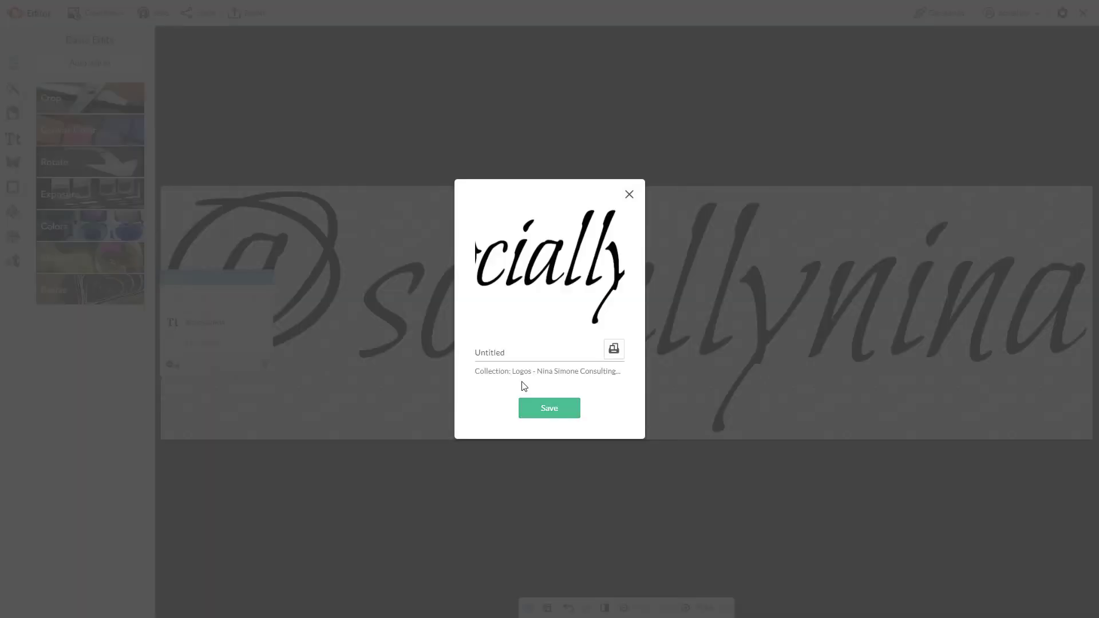
# Save the design as 'Socially Nina Watermark Overlay' in the Logos - Nina Simone Consulting collection
pyautogui.click(520, 353)
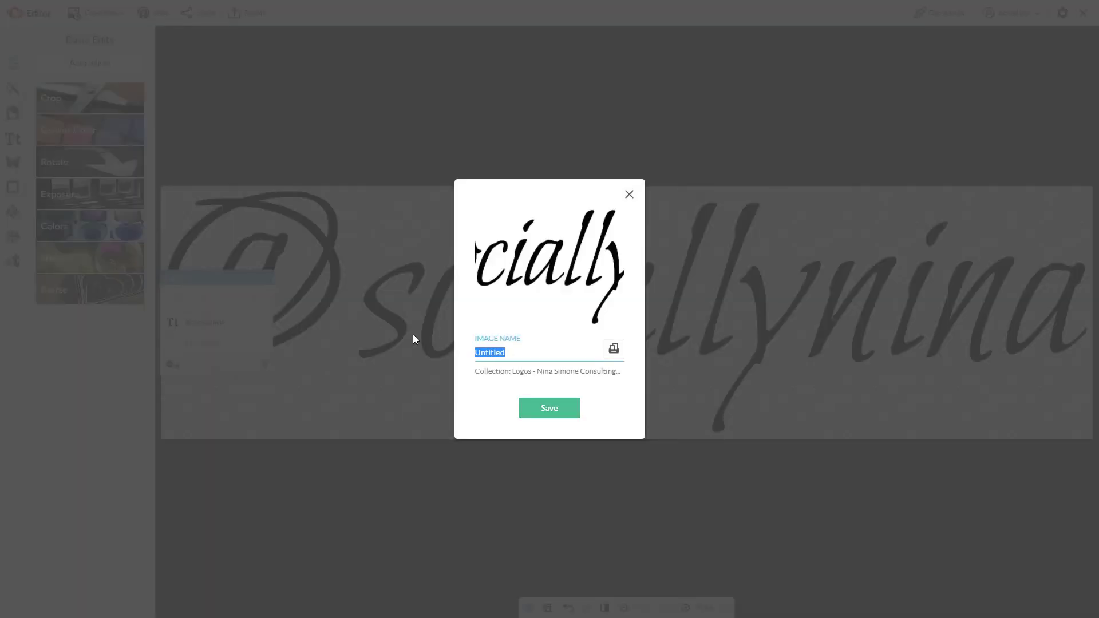
pyautogui.write('Socially Nina Watermark Ove')
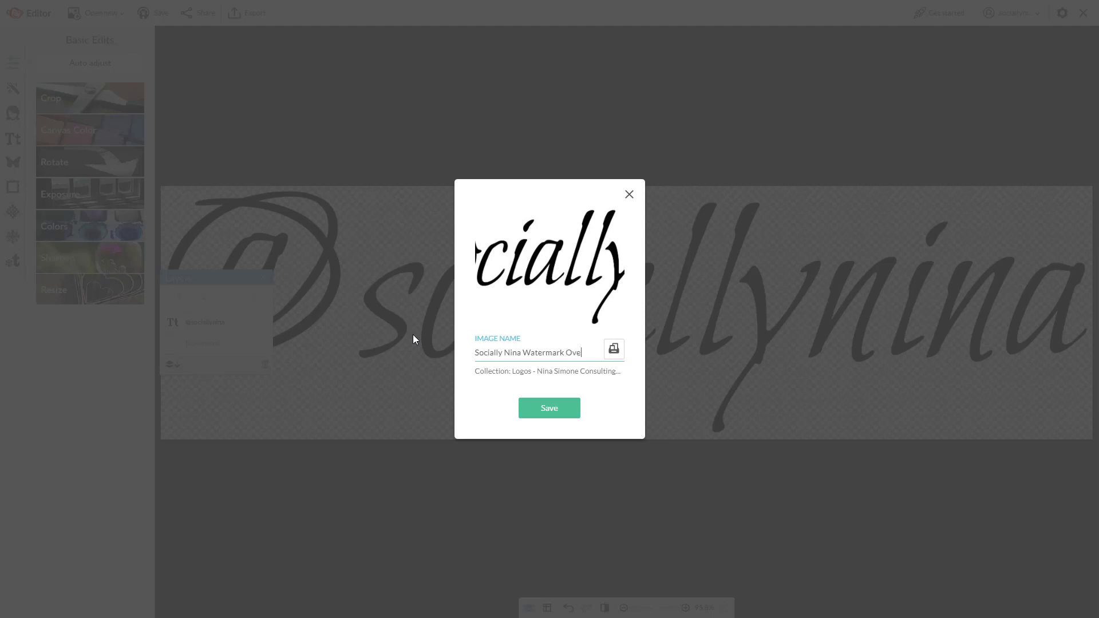
pyautogui.write('rlay')
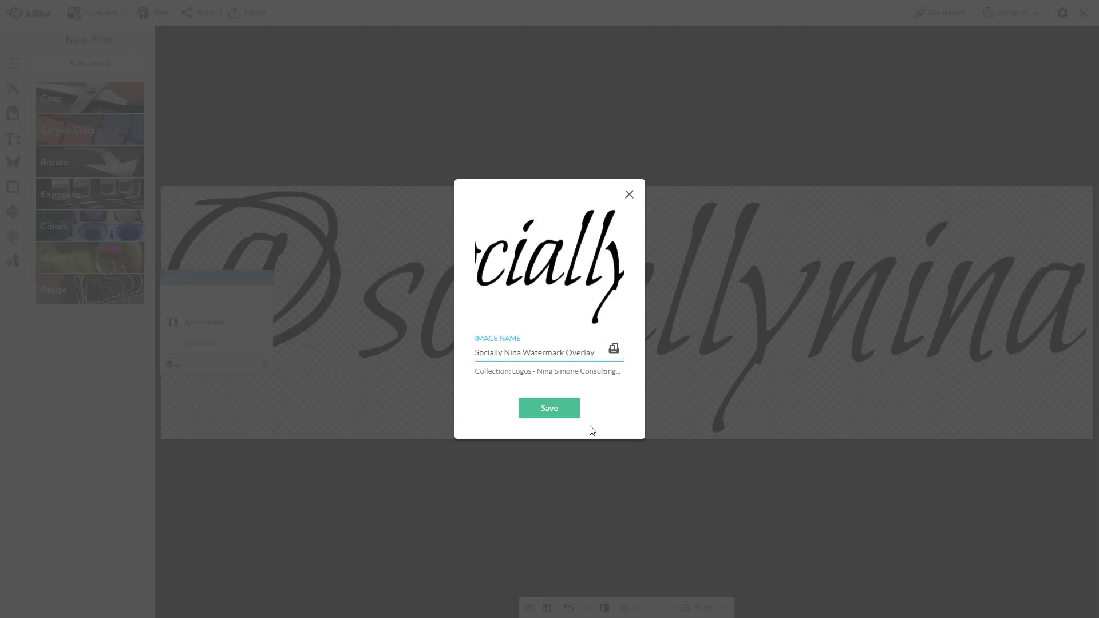
pyautogui.click(550, 407)
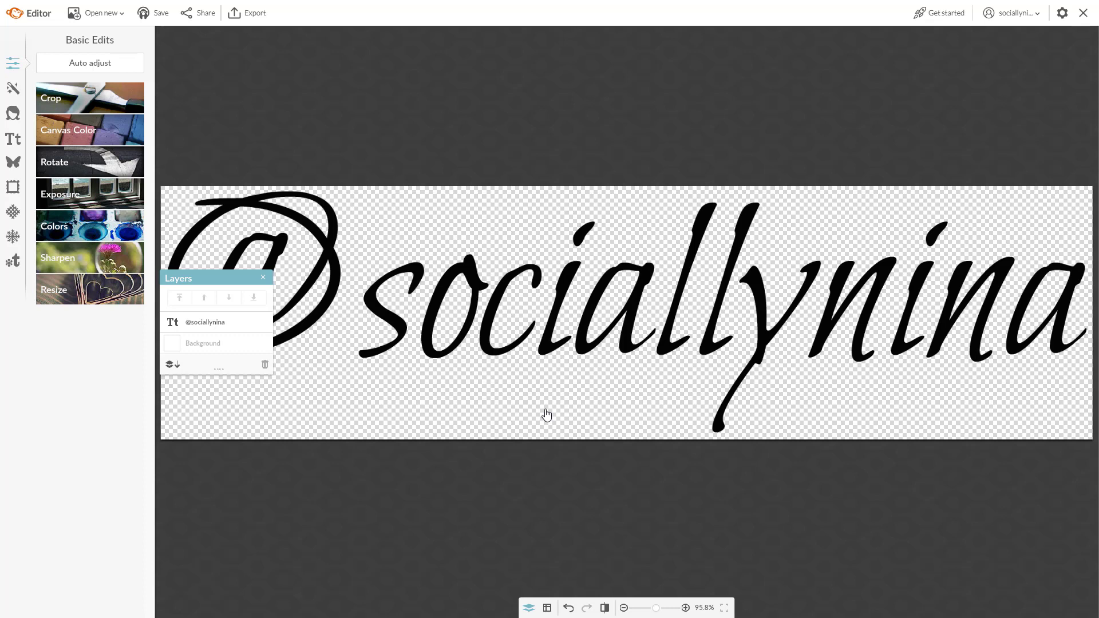
pyautogui.moveTo(675, 201)
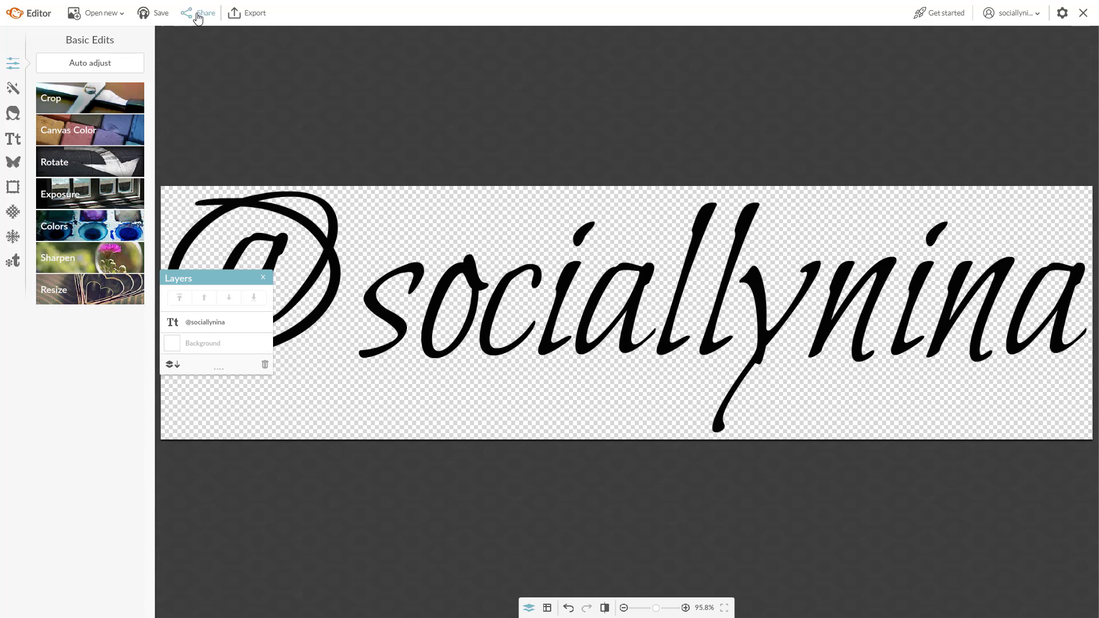
# Export the watermark to the computer, keeping the PNG file format
pyautogui.click(254, 13)
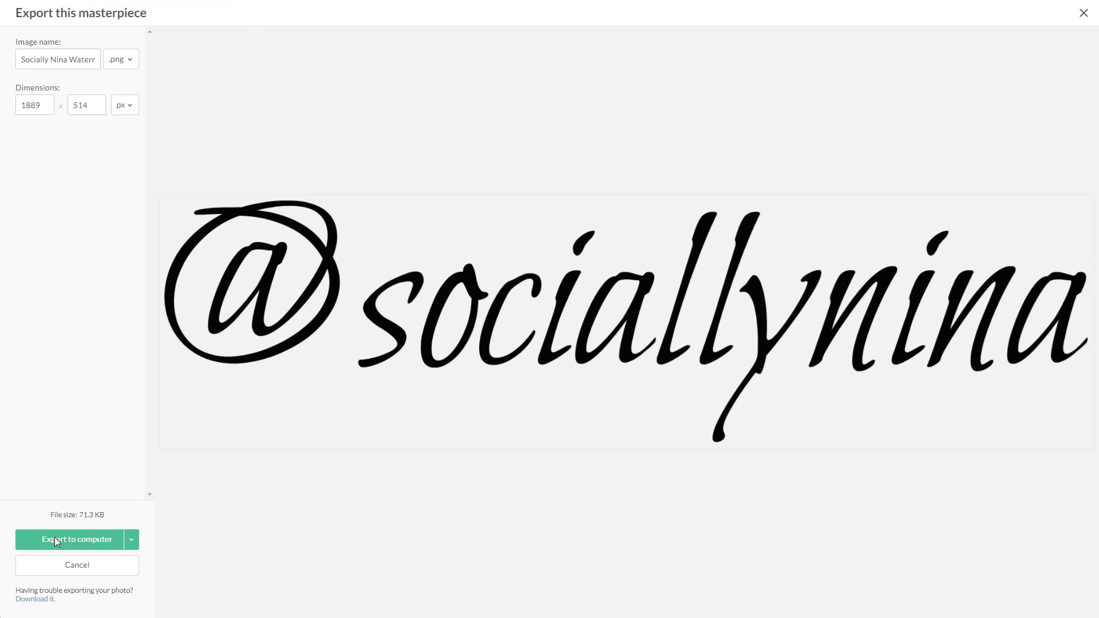
pyautogui.click(71, 539)
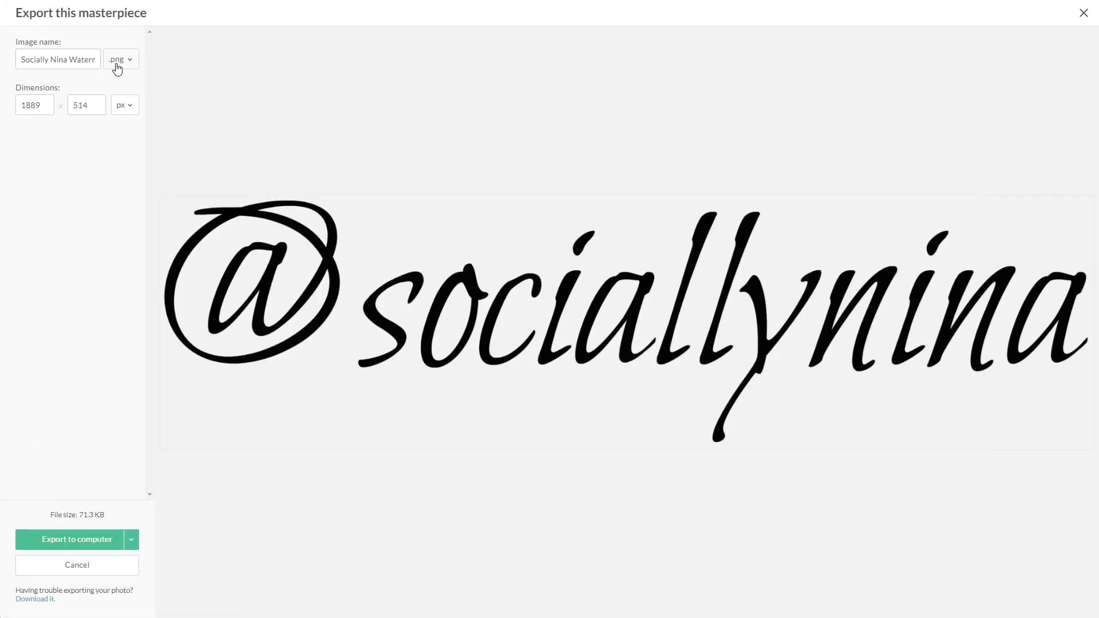
pyautogui.click(122, 59)
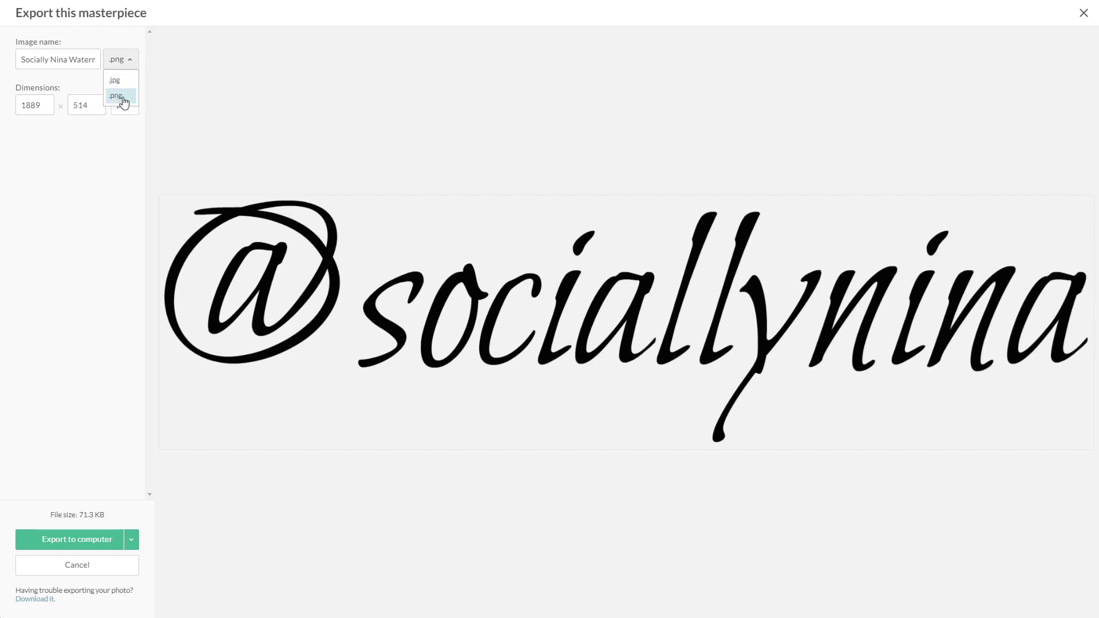
pyautogui.moveTo(117, 80)
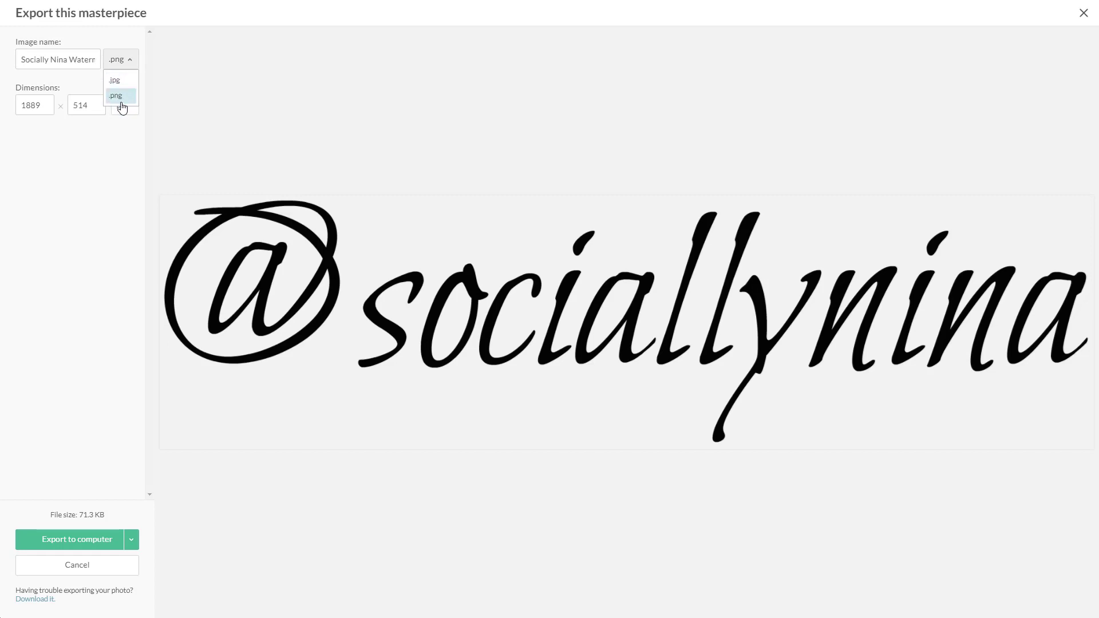
pyautogui.click(116, 96)
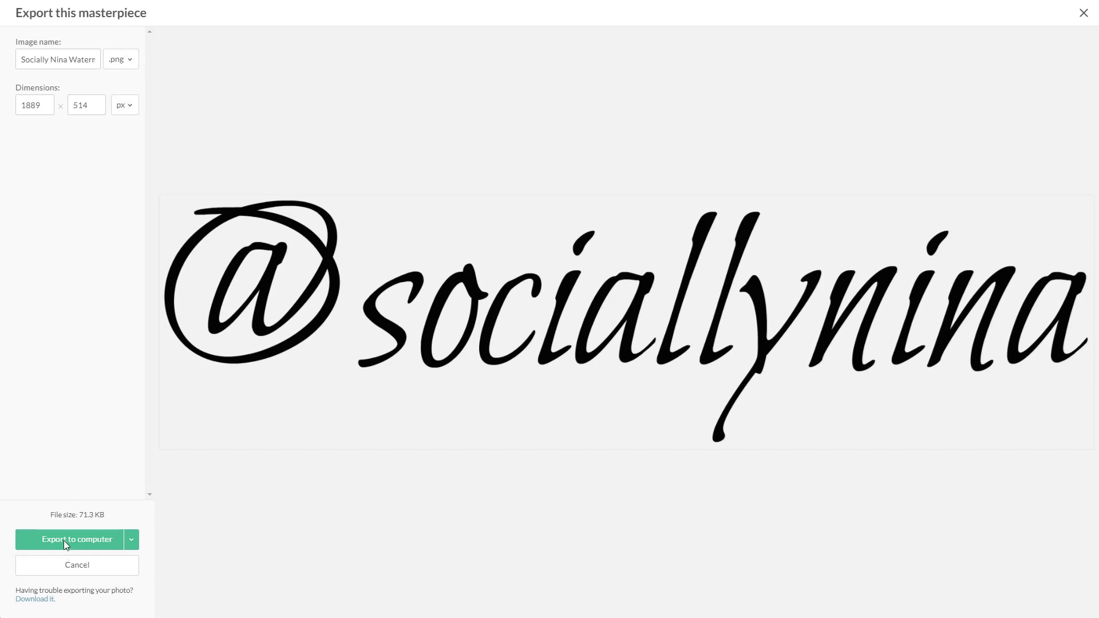
pyautogui.click(76, 539)
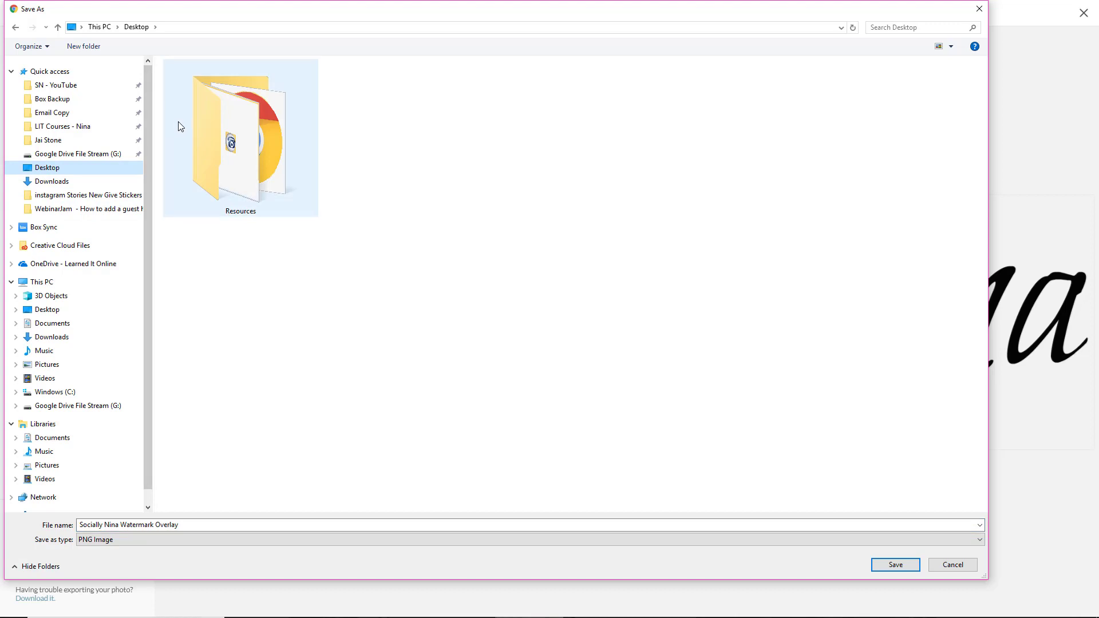
pyautogui.moveTo(225, 148)
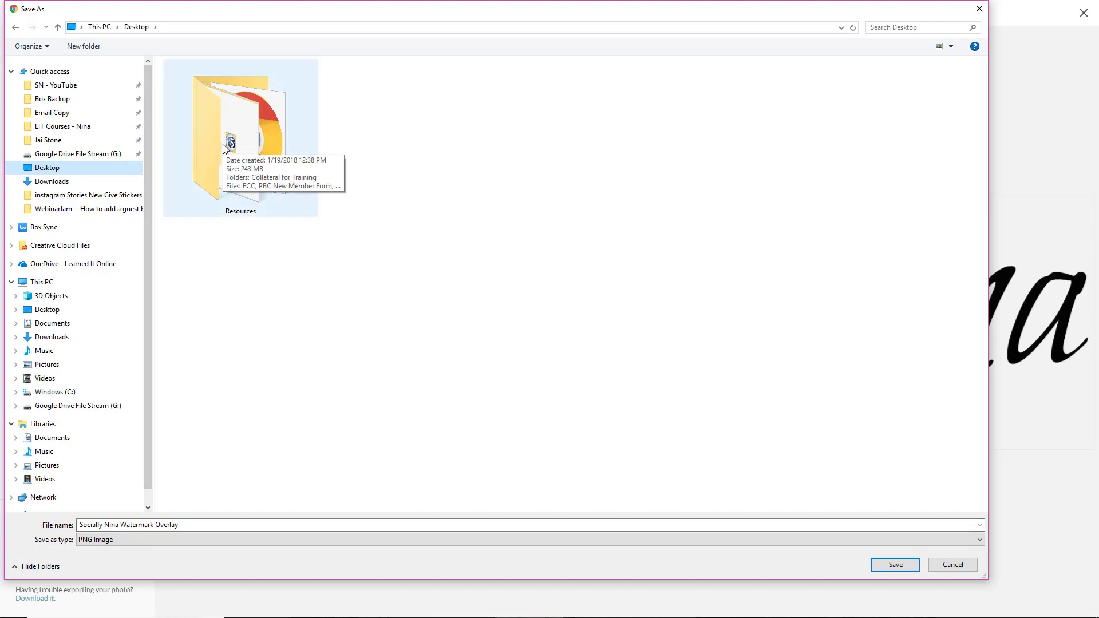
# Save the PNG into Desktop > Resources > Collateral for Training
pyautogui.doubleClick(220, 137)
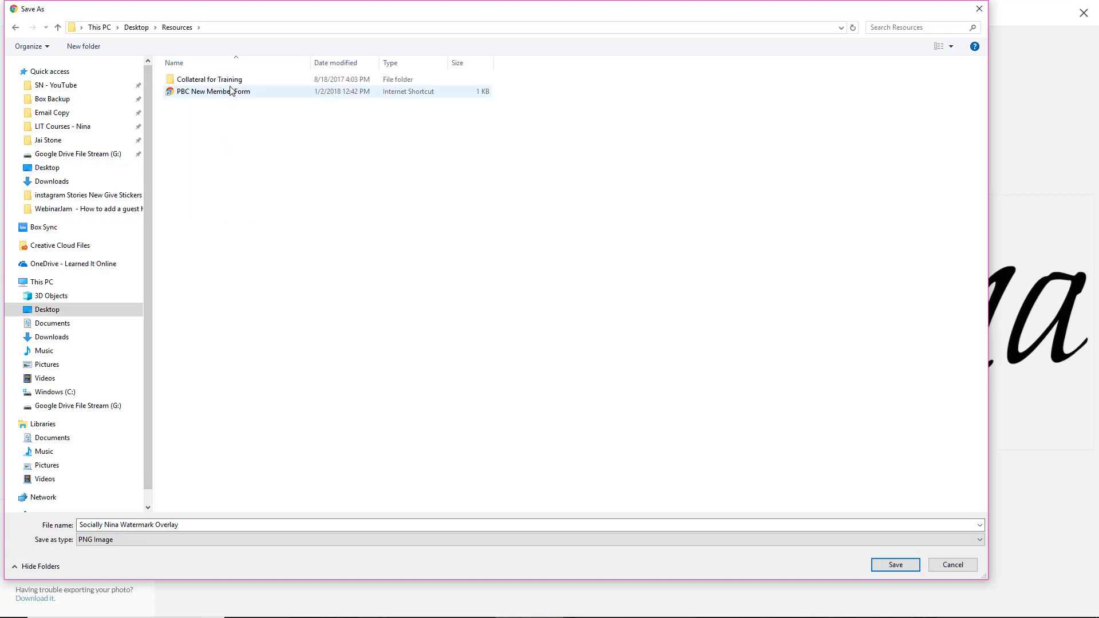
pyautogui.doubleClick(211, 79)
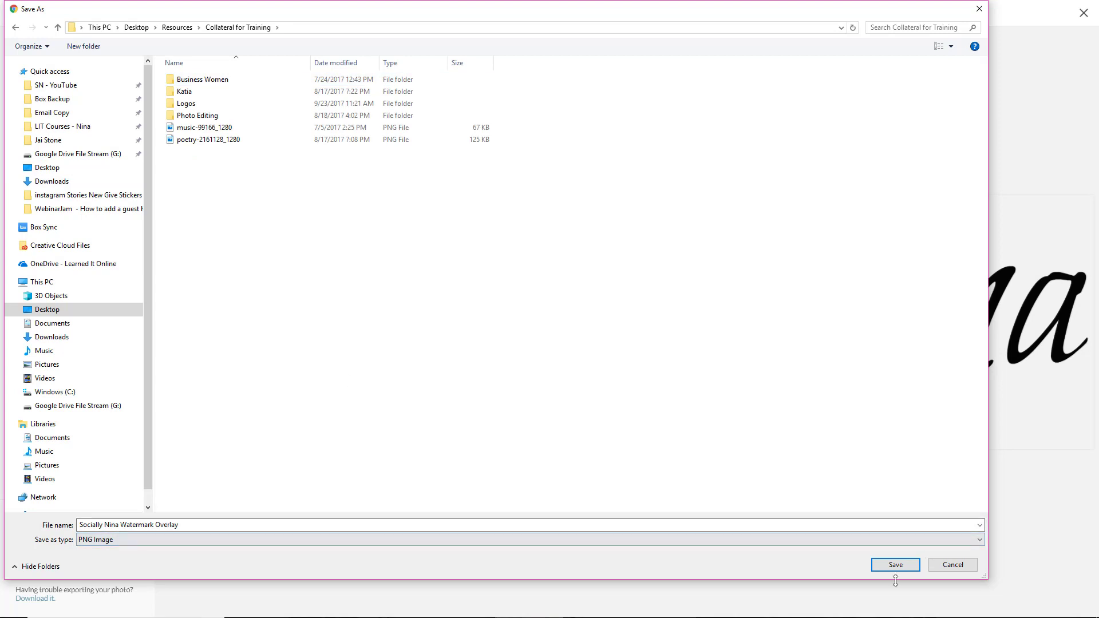
pyautogui.click(894, 564)
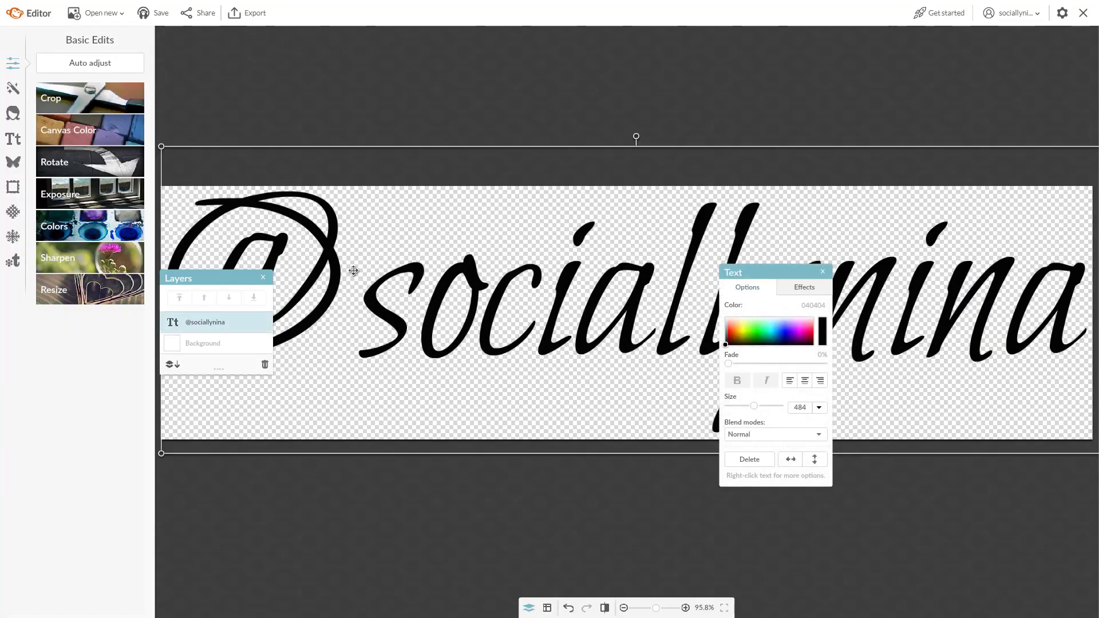
# Recolor the watermark text blue and export this blue version as a PNG too
pyautogui.click(785, 336)
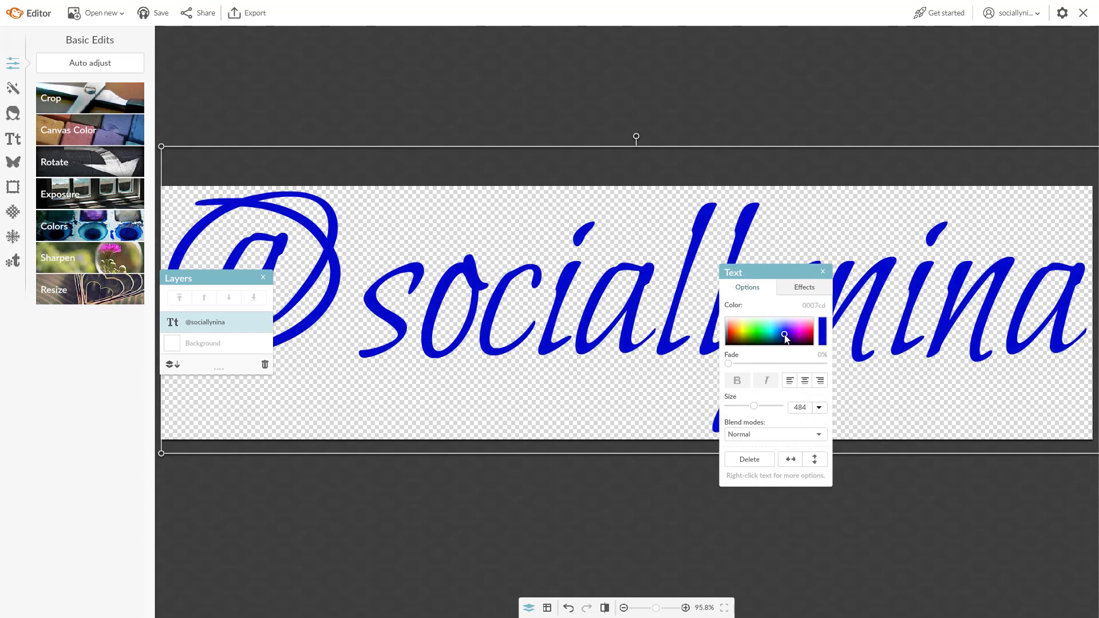
pyautogui.click(254, 13)
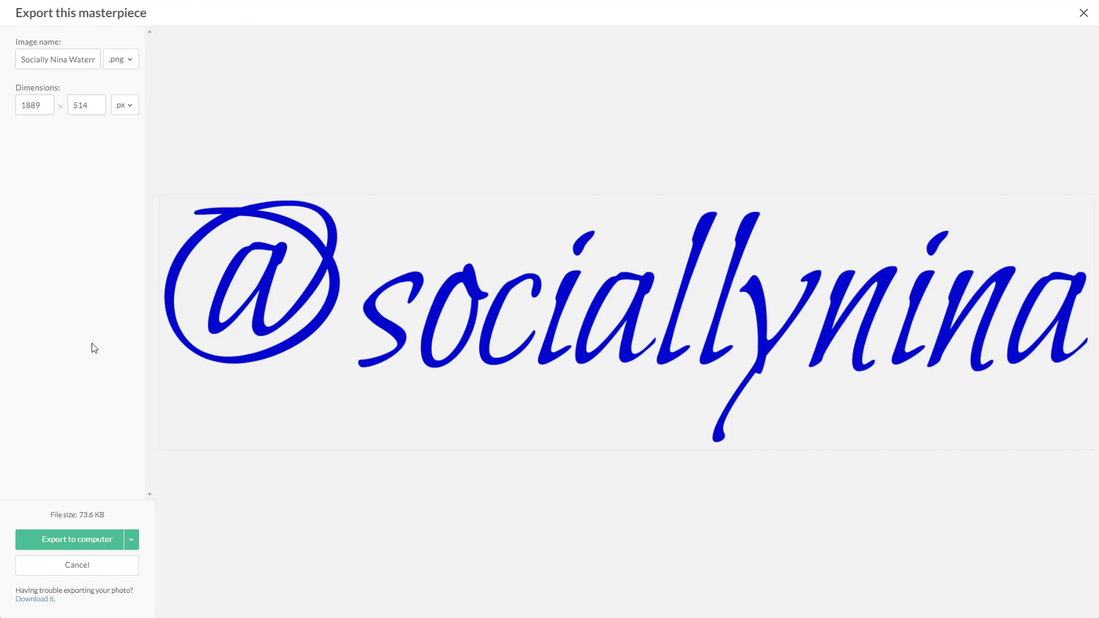
pyautogui.moveTo(75, 546)
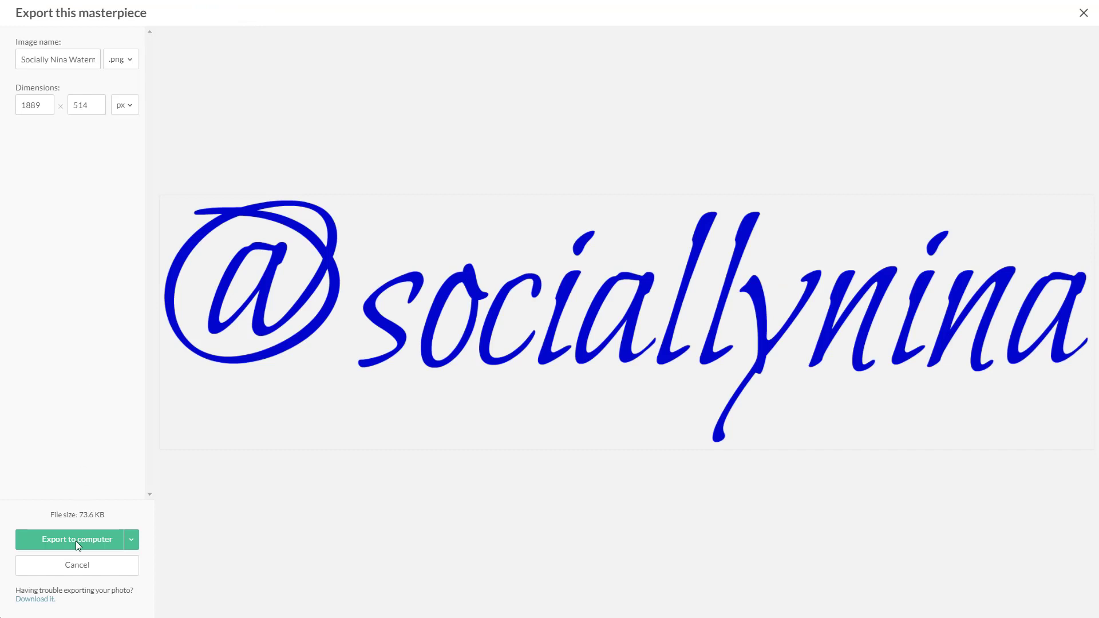
pyautogui.click(77, 539)
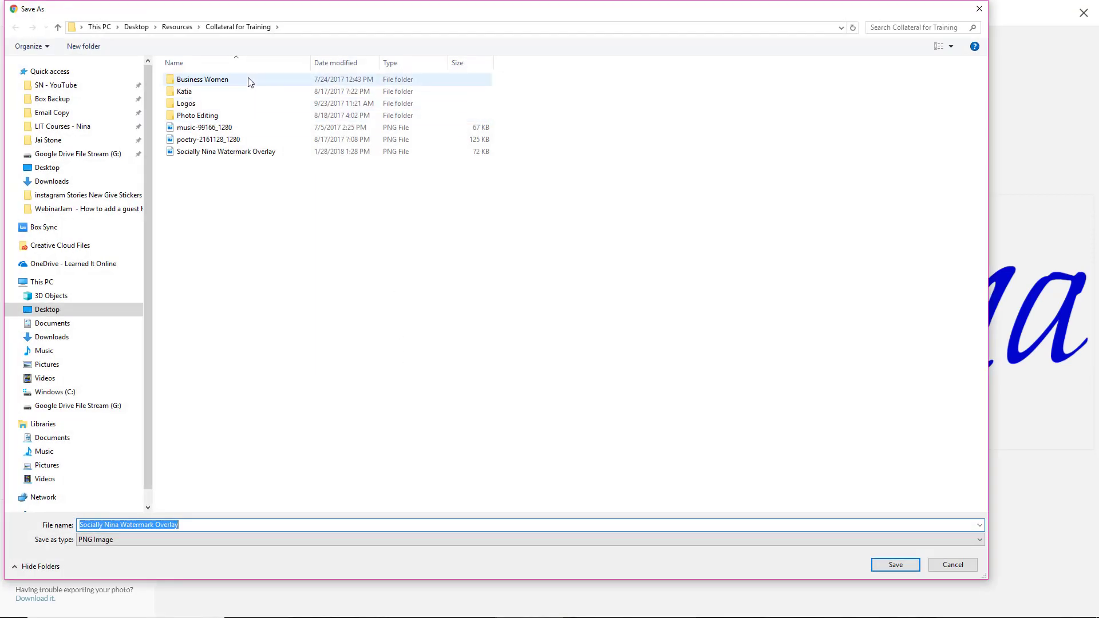
pyautogui.click(233, 524)
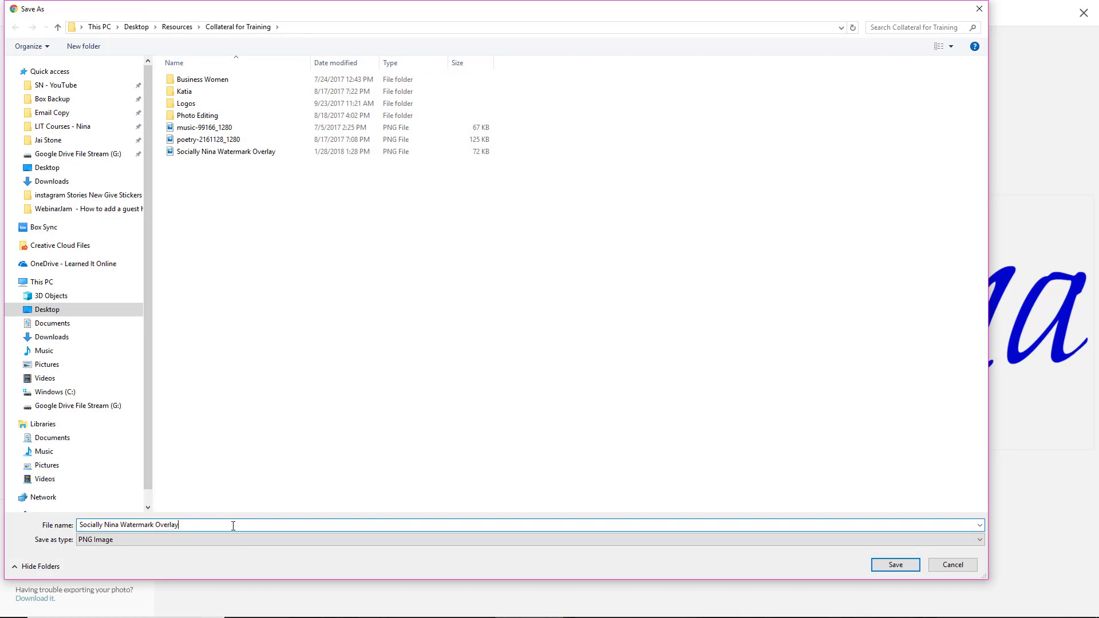
pyautogui.click(895, 564)
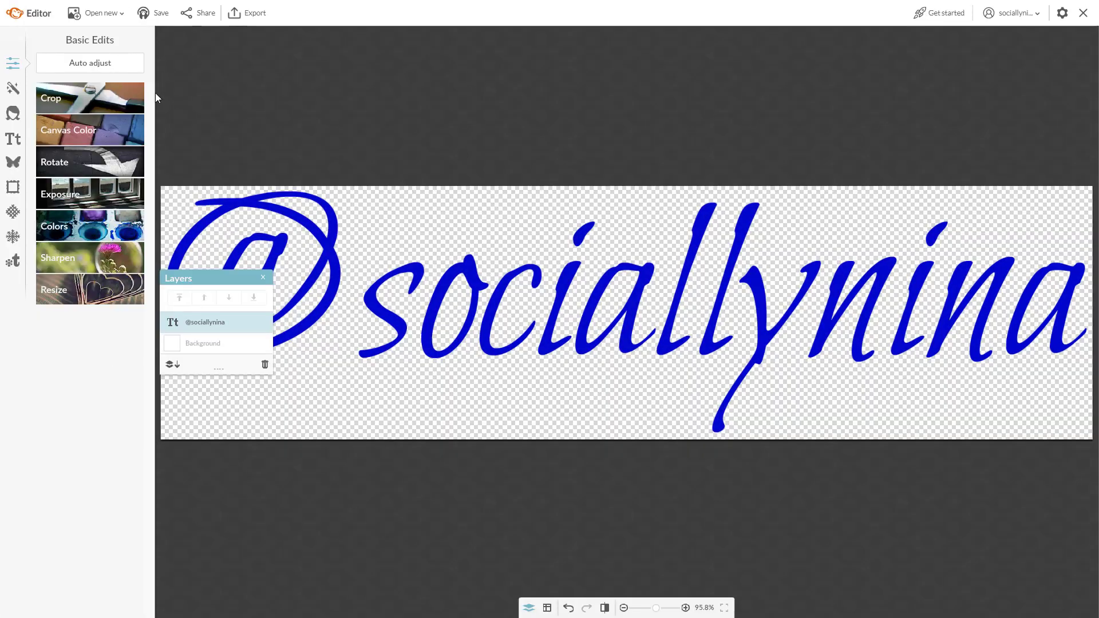
pyautogui.moveTo(785, 238)
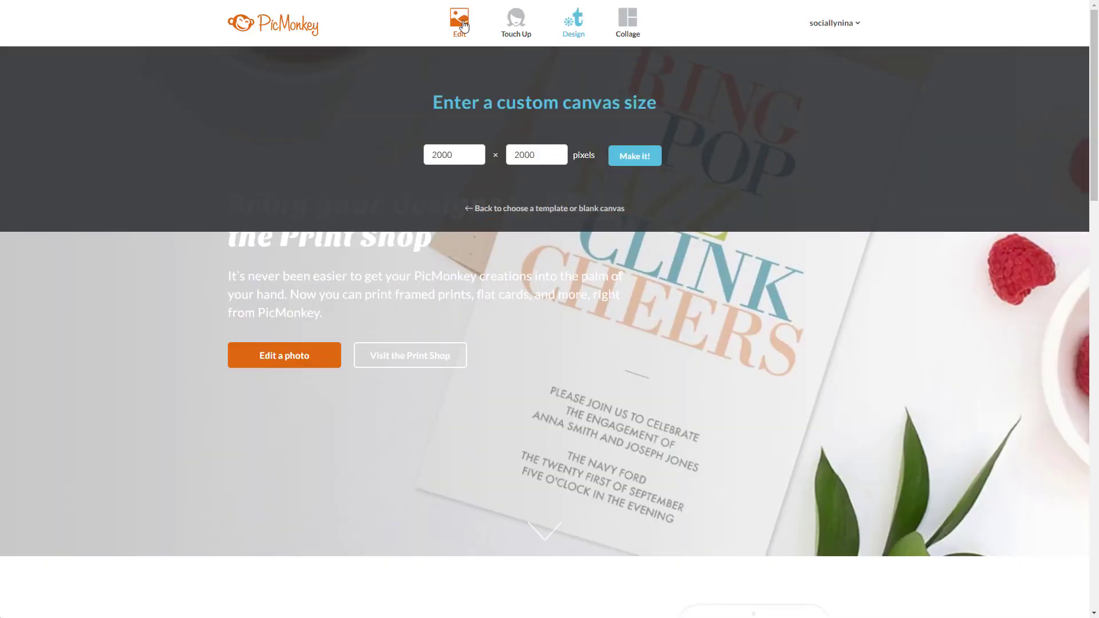
# Open the woman-with-phone photo from My Hub for editing
pyautogui.click(458, 18)
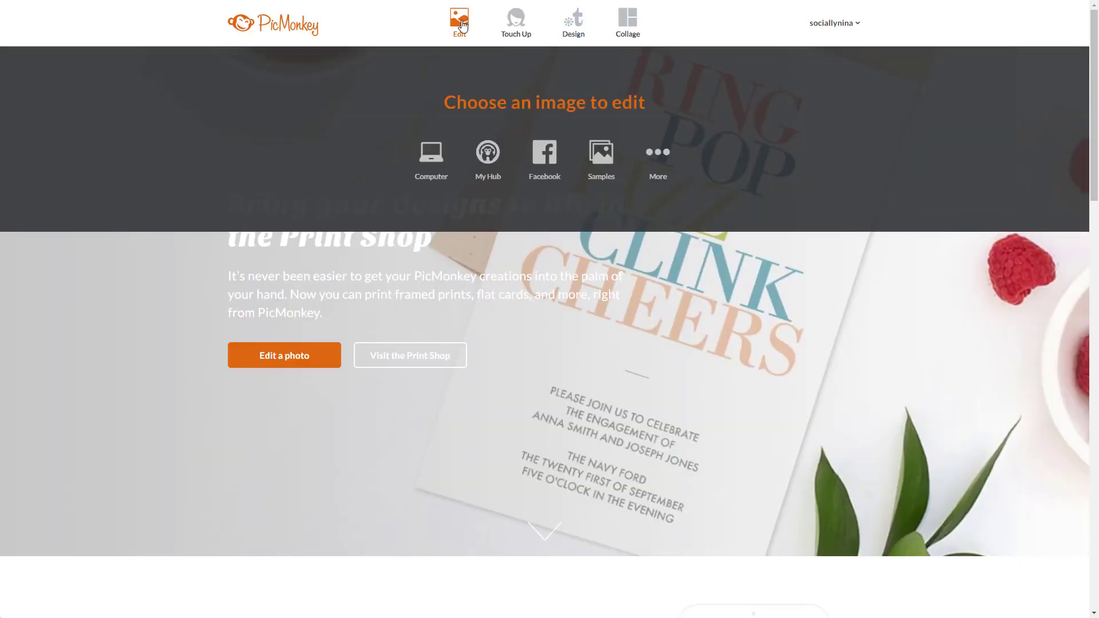
pyautogui.moveTo(465, 163)
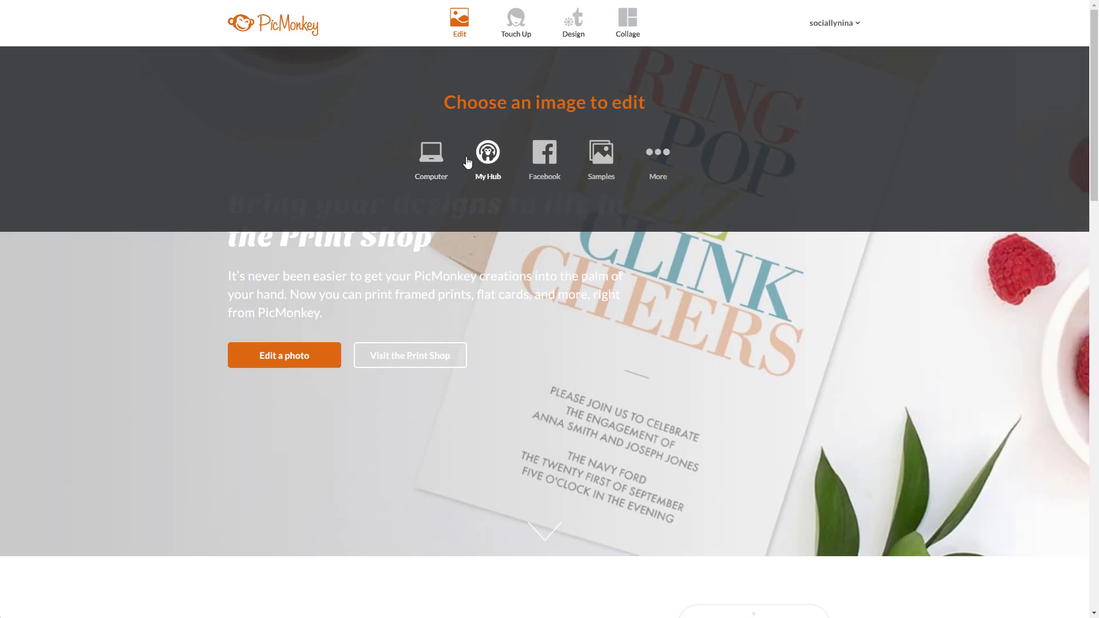
pyautogui.click(488, 151)
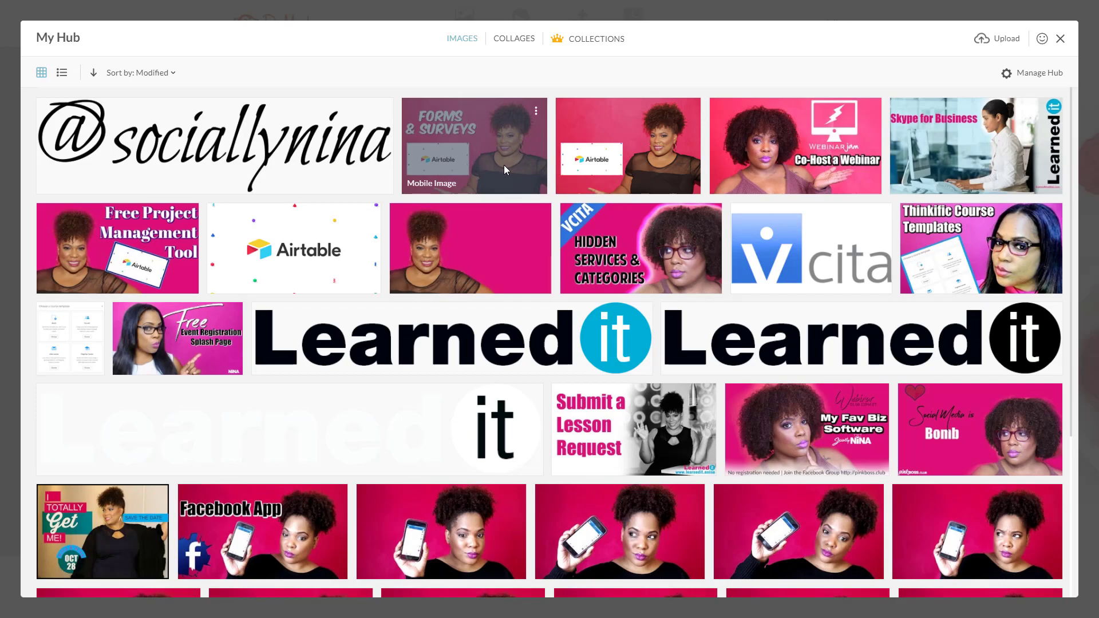
pyautogui.scroll(-3)
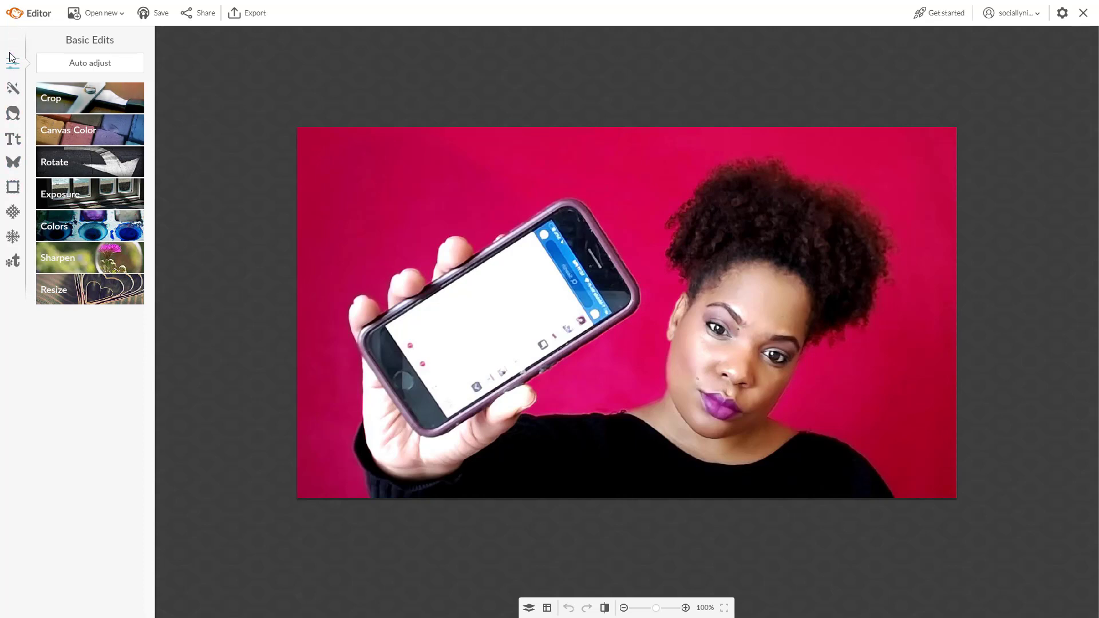
pyautogui.moveTo(12, 163)
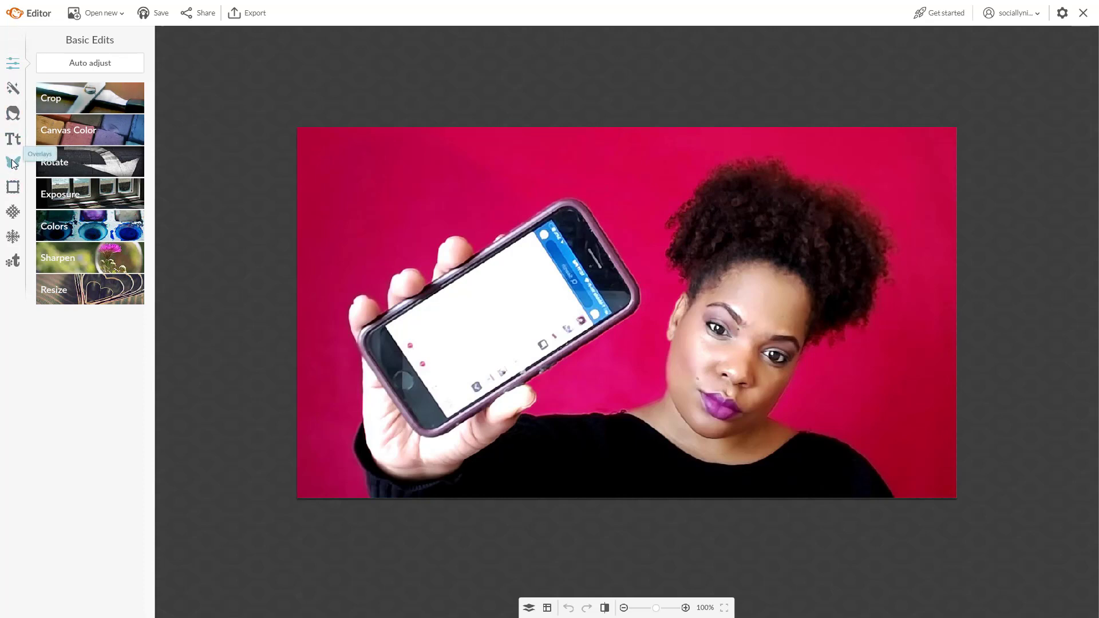
pyautogui.click(12, 163)
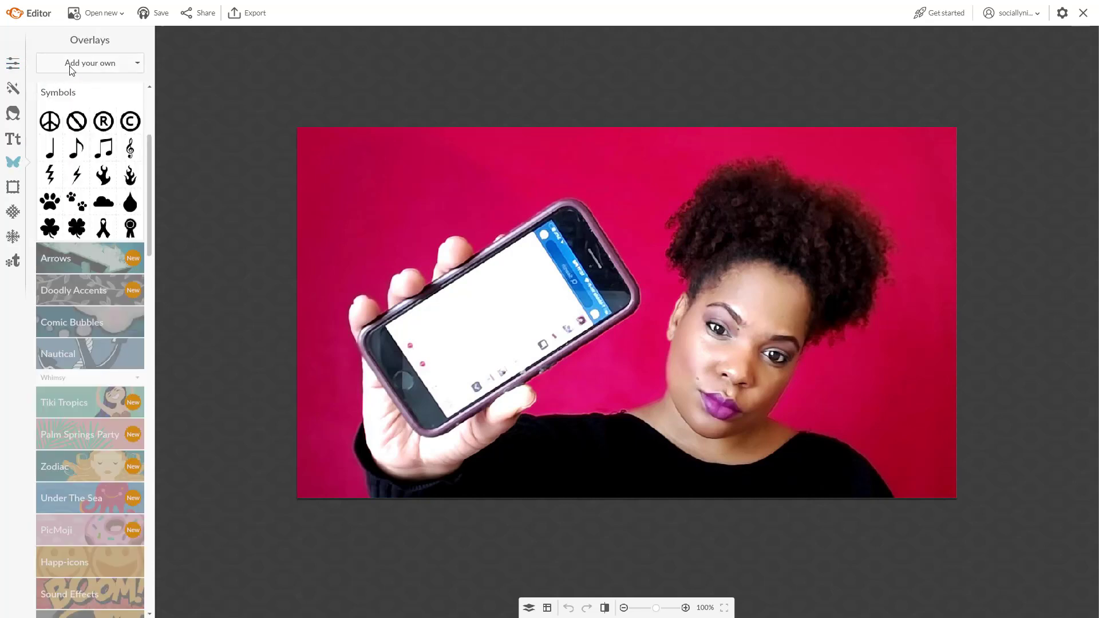
pyautogui.click(89, 63)
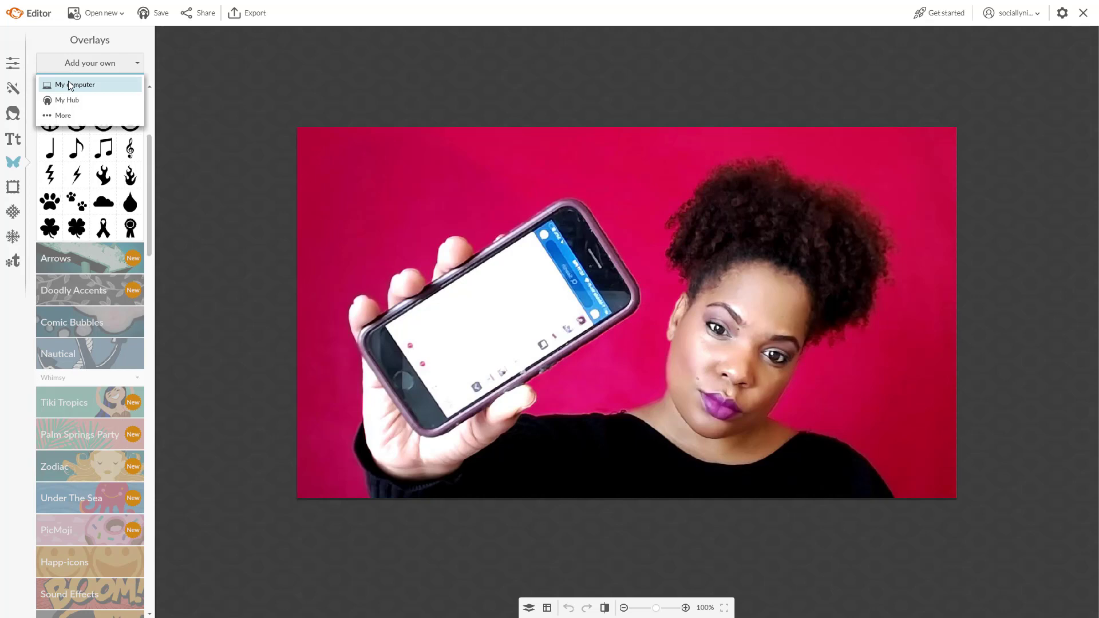
pyautogui.moveTo(69, 100)
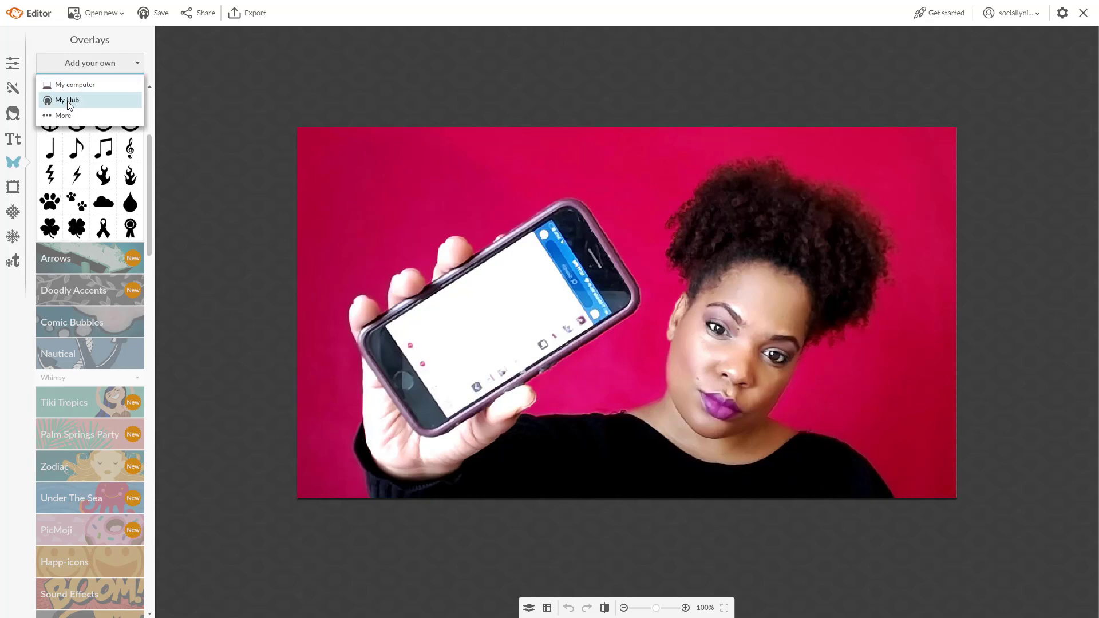
pyautogui.click(66, 99)
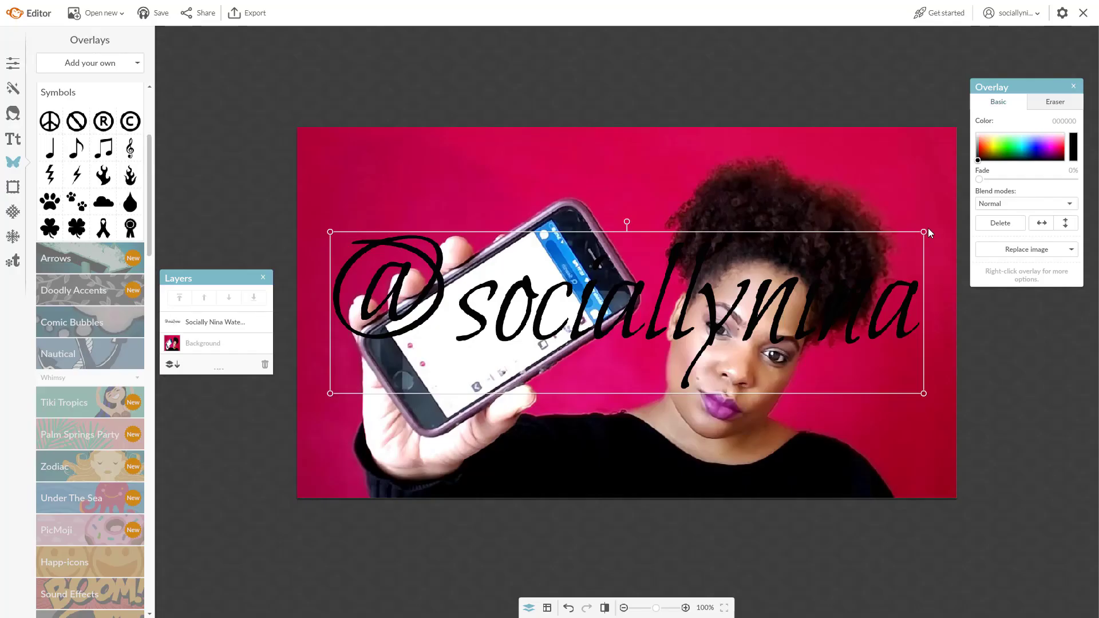
# Shrink and place the watermark over her hand, then enlarge and tilt it diagonally across the photo
pyautogui.moveTo(924, 231); pyautogui.dragTo(568, 392)
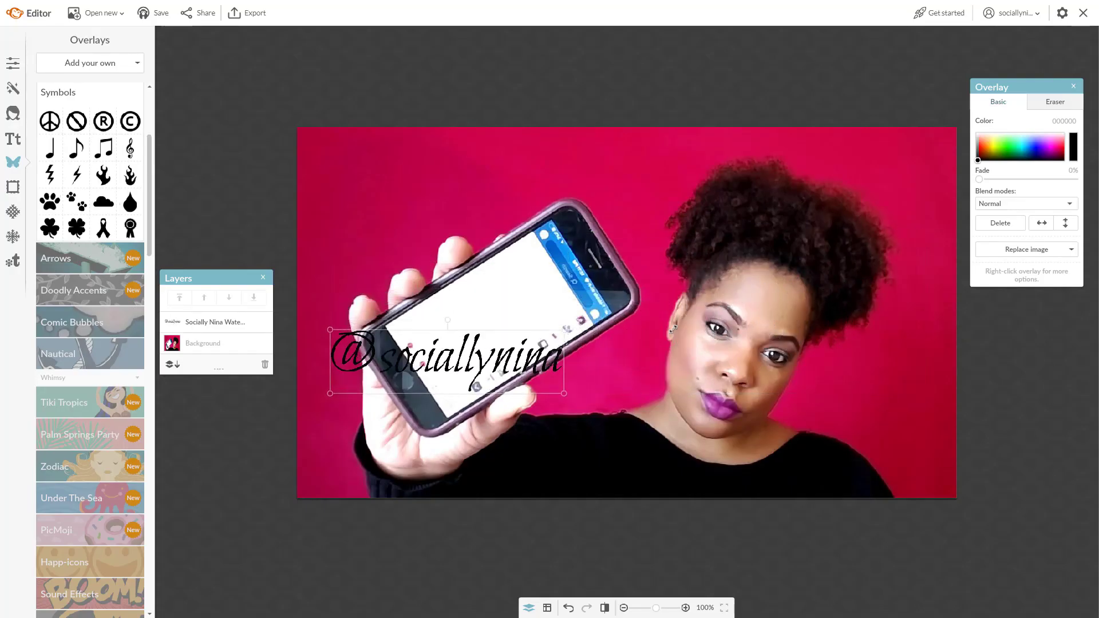
pyautogui.moveTo(445, 357); pyautogui.dragTo(410, 371)
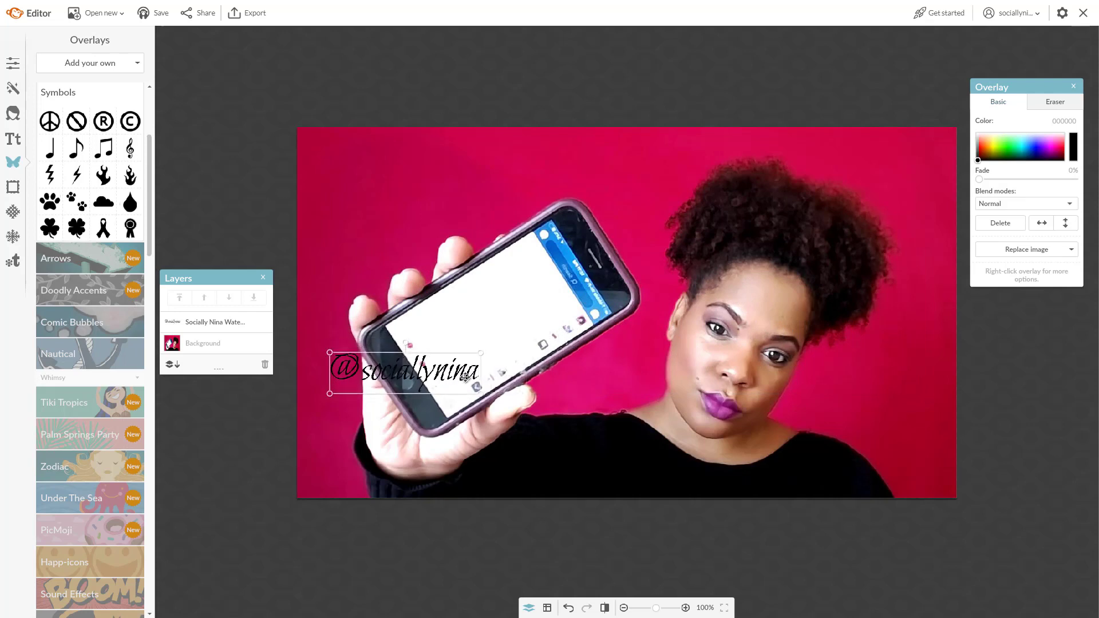
pyautogui.moveTo(405, 371); pyautogui.dragTo(669, 475)
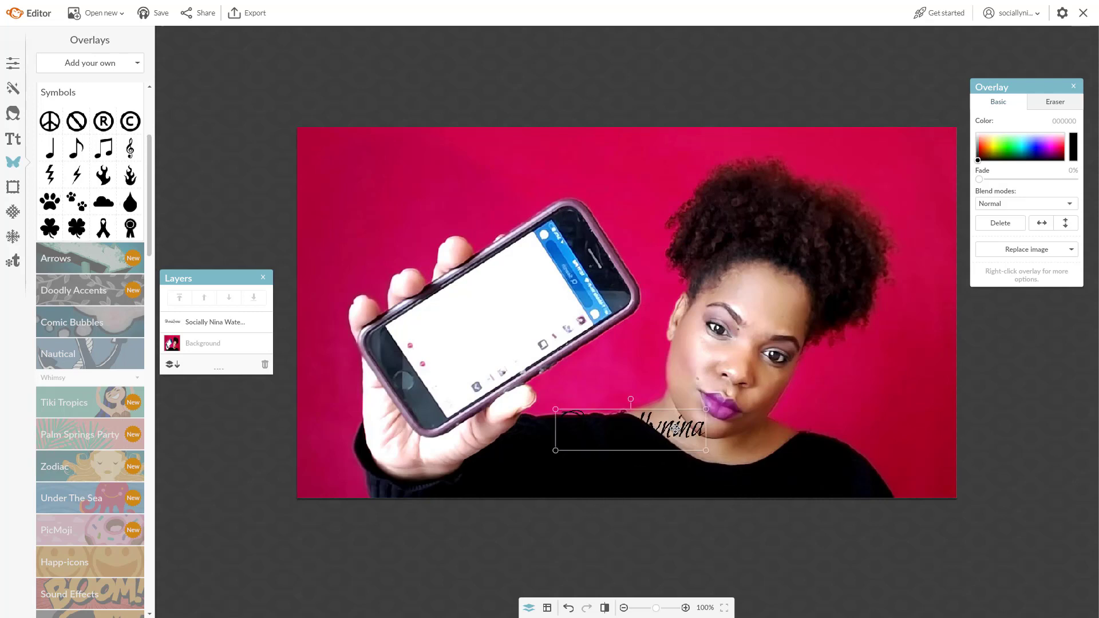
pyautogui.moveTo(626, 422); pyautogui.dragTo(565, 307)
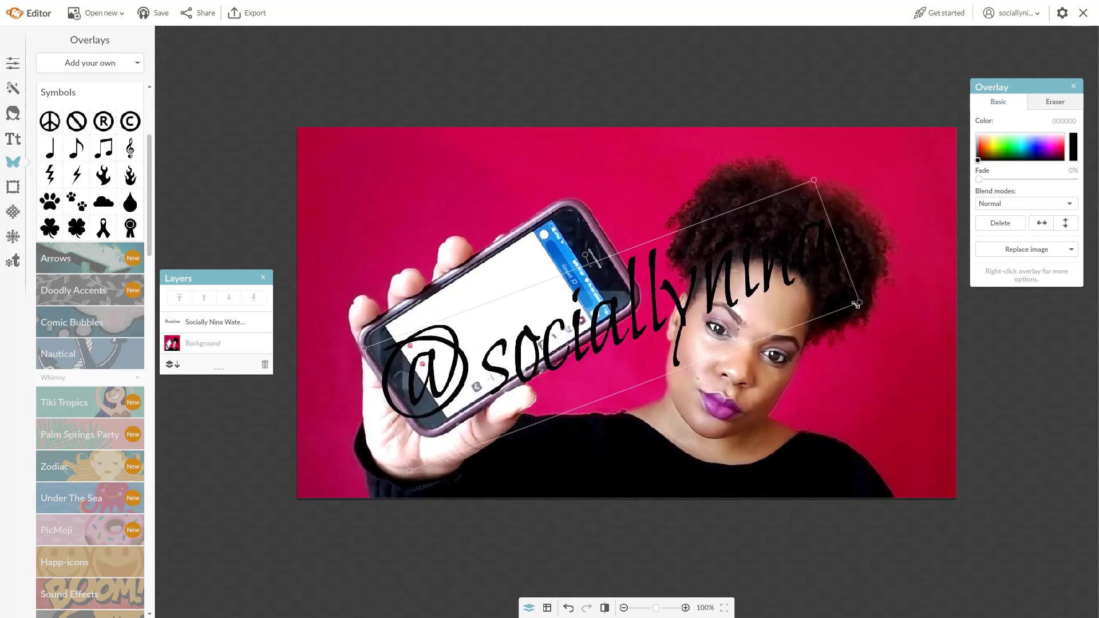
# Nudge the watermark and test the Fade slider, returning it to full strength
pyautogui.moveTo(857, 303); pyautogui.dragTo(868, 301)
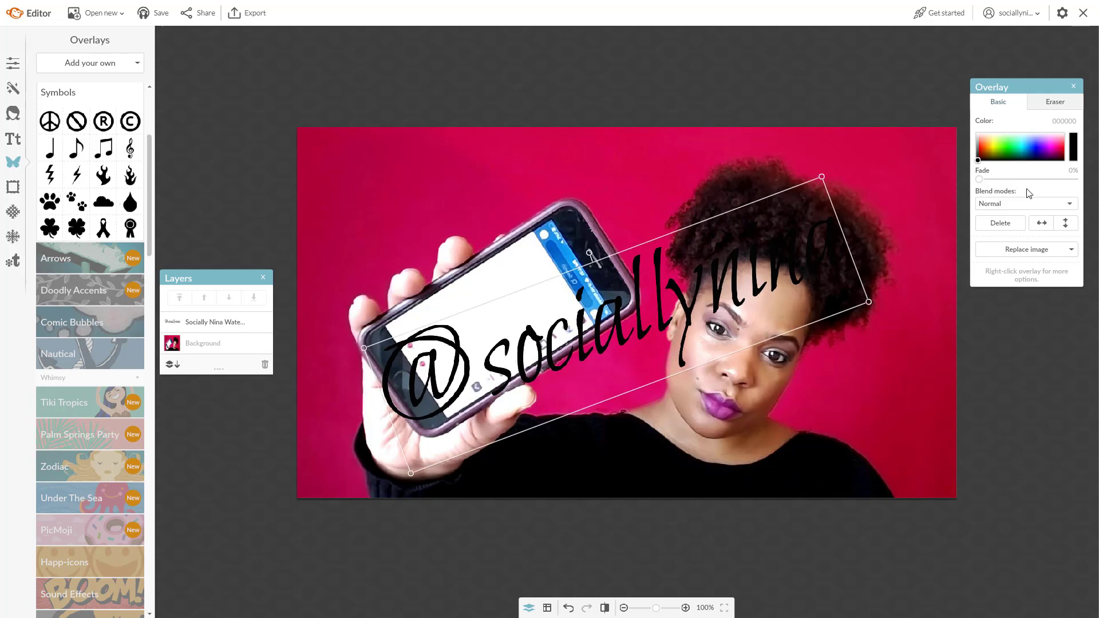
pyautogui.moveTo(979, 180); pyautogui.dragTo(999, 180)
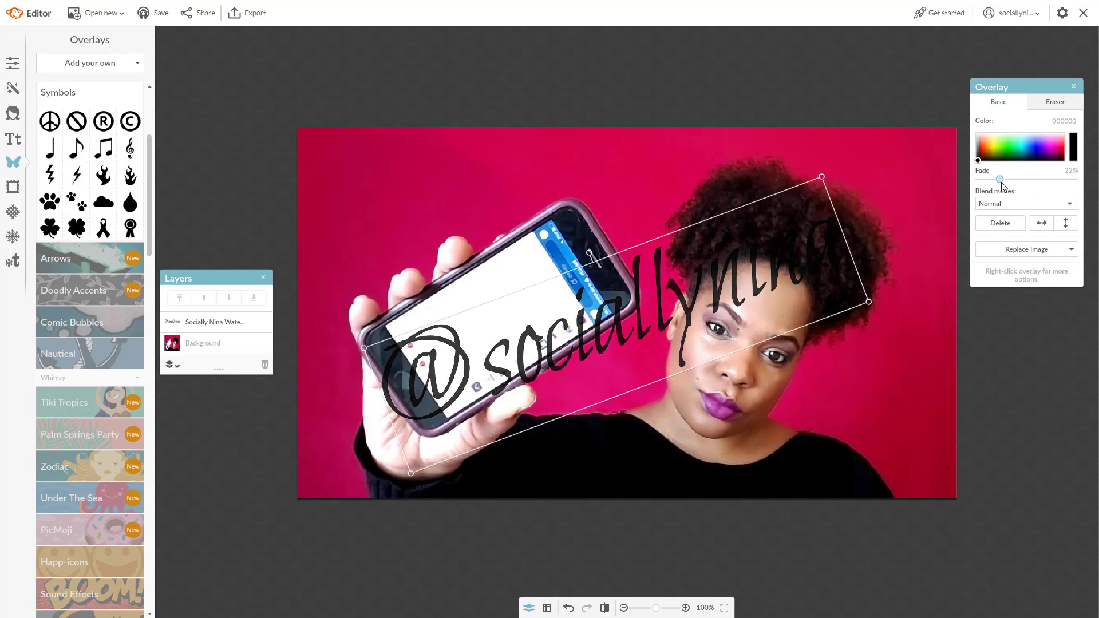
pyautogui.moveTo(999, 180); pyautogui.dragTo(1028, 180)
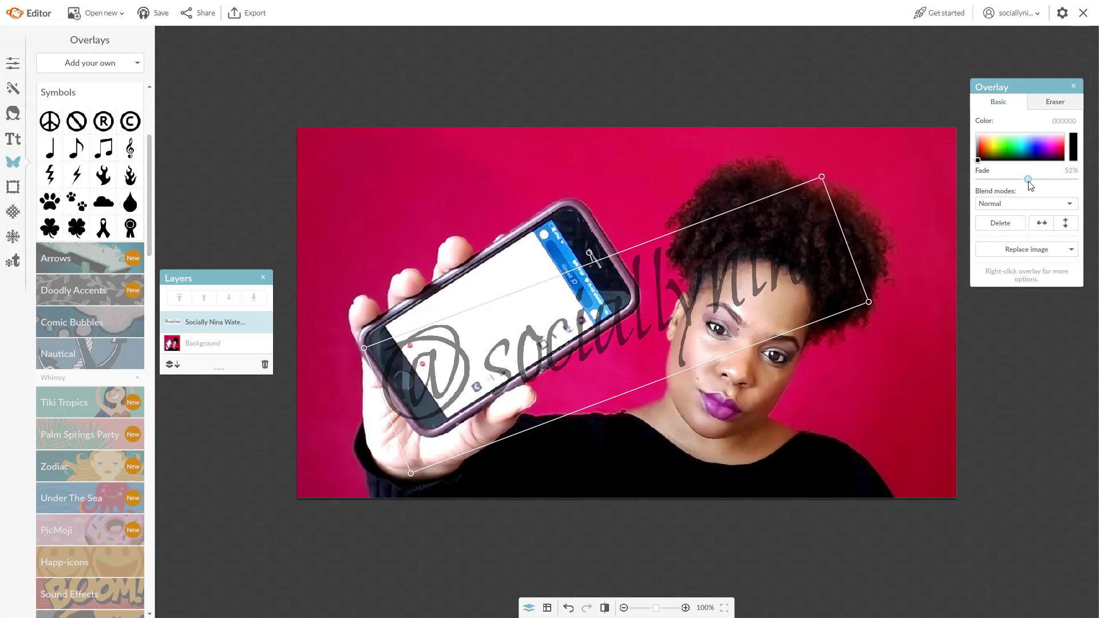
pyautogui.moveTo(1027, 180); pyautogui.dragTo(978, 180)
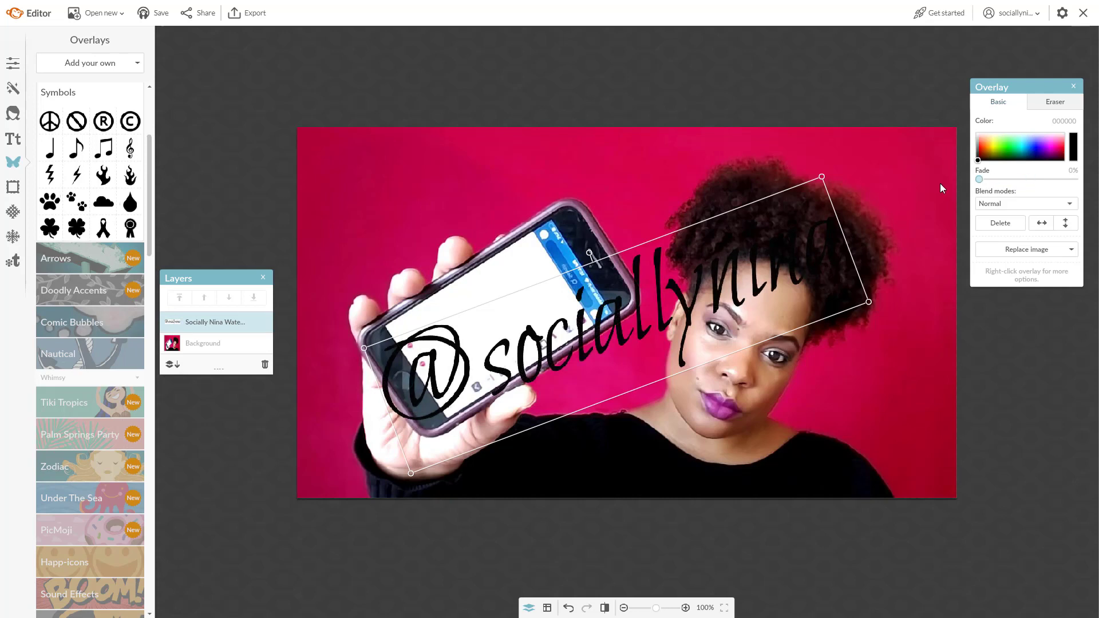
# Make the watermark white via Blend modes, fade it partly and move it lower across her face
pyautogui.click(1025, 204)
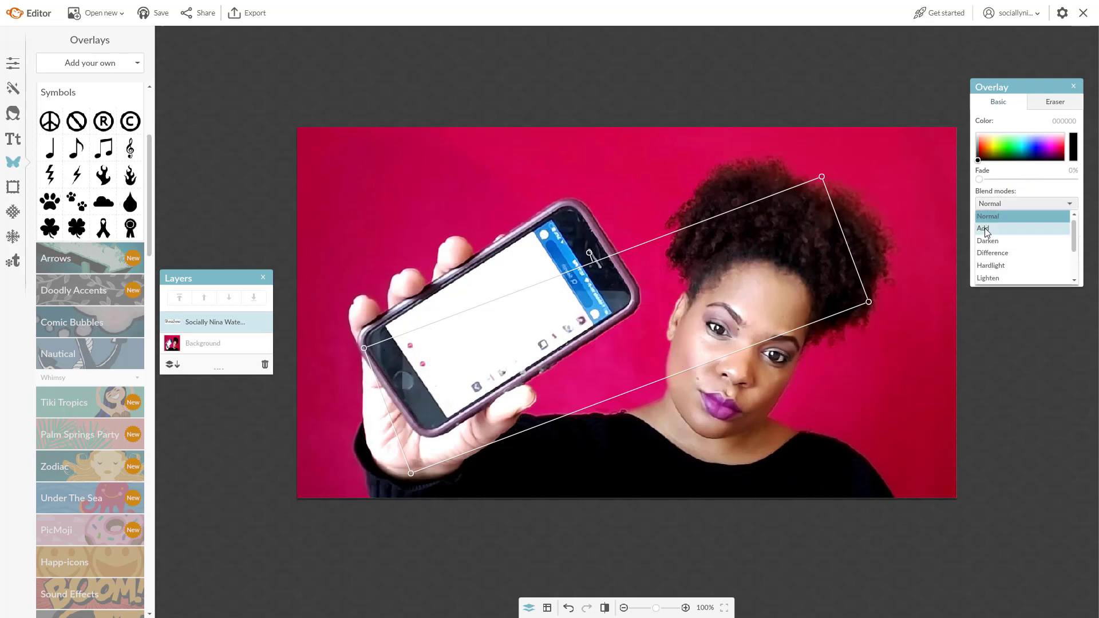
pyautogui.moveTo(988, 253)
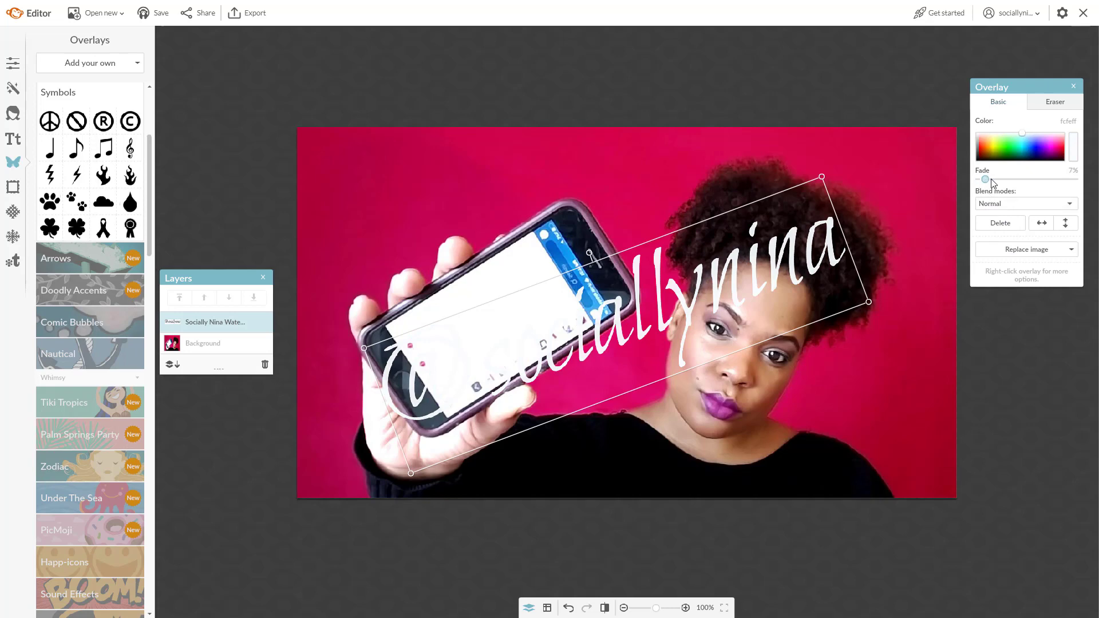
pyautogui.moveTo(984, 179); pyautogui.dragTo(1034, 180)
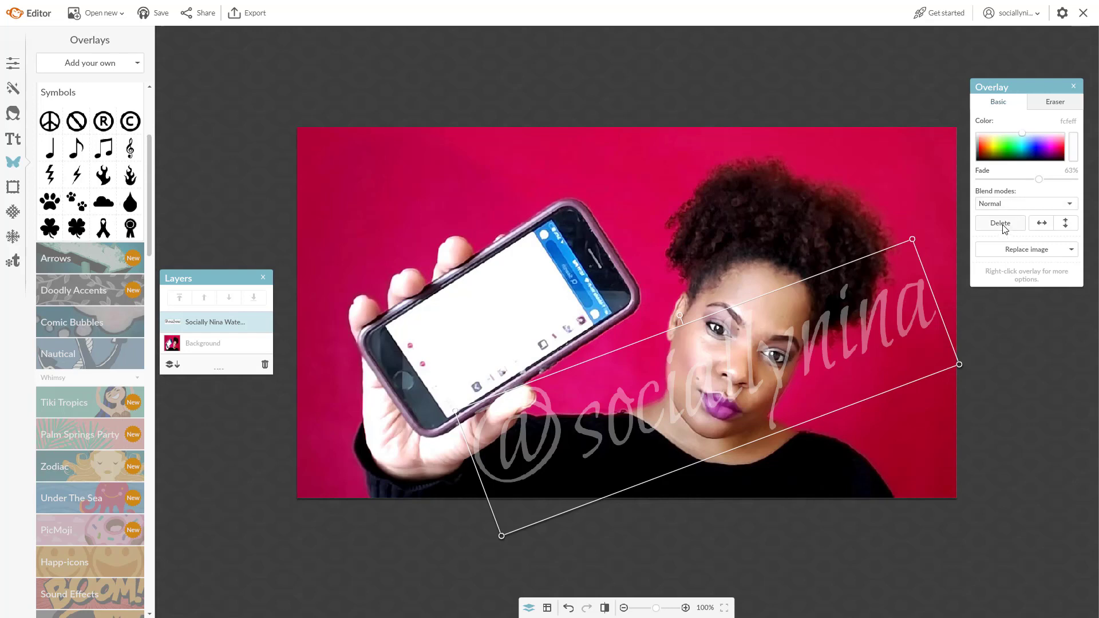
# Delete the watermark and browse My Hub collections to the Logos collection for the Nina Favicon
pyautogui.click(1001, 222)
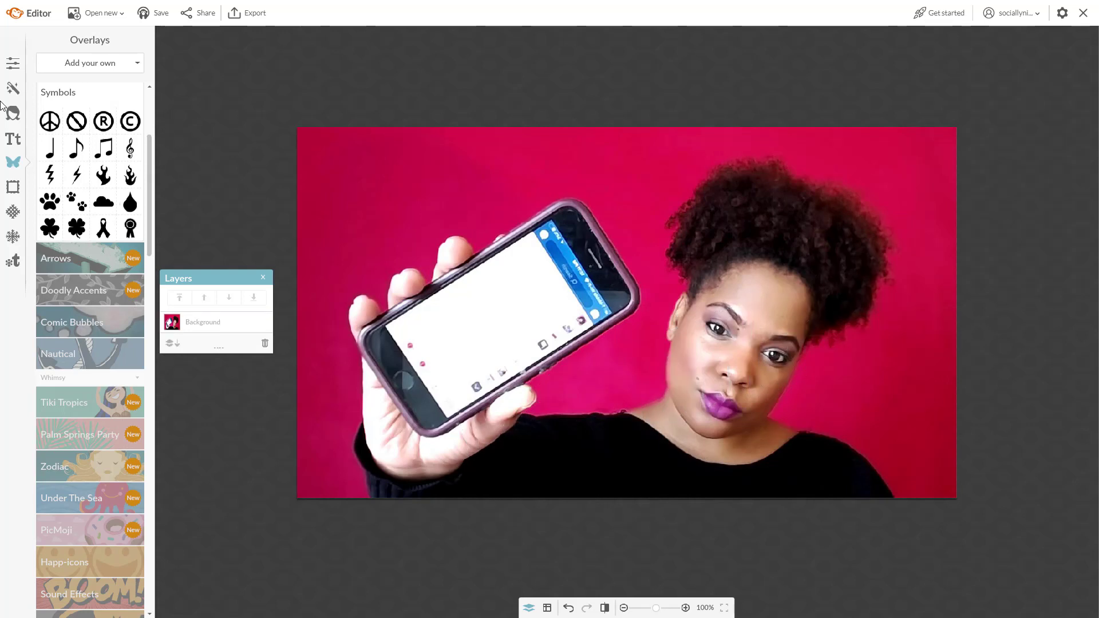
pyautogui.click(89, 63)
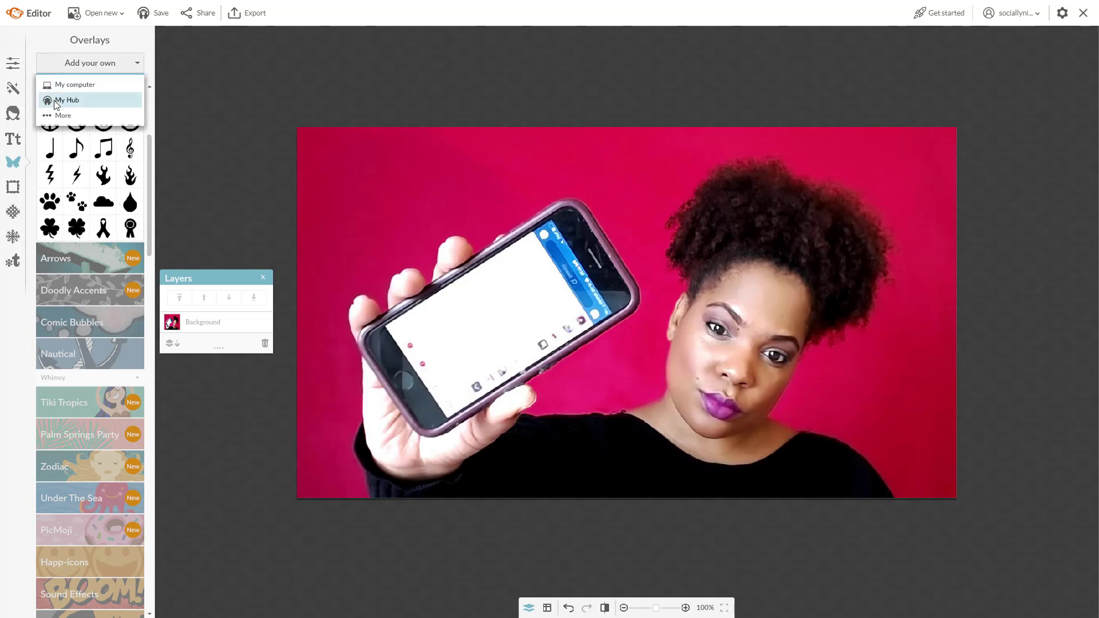
pyautogui.click(66, 100)
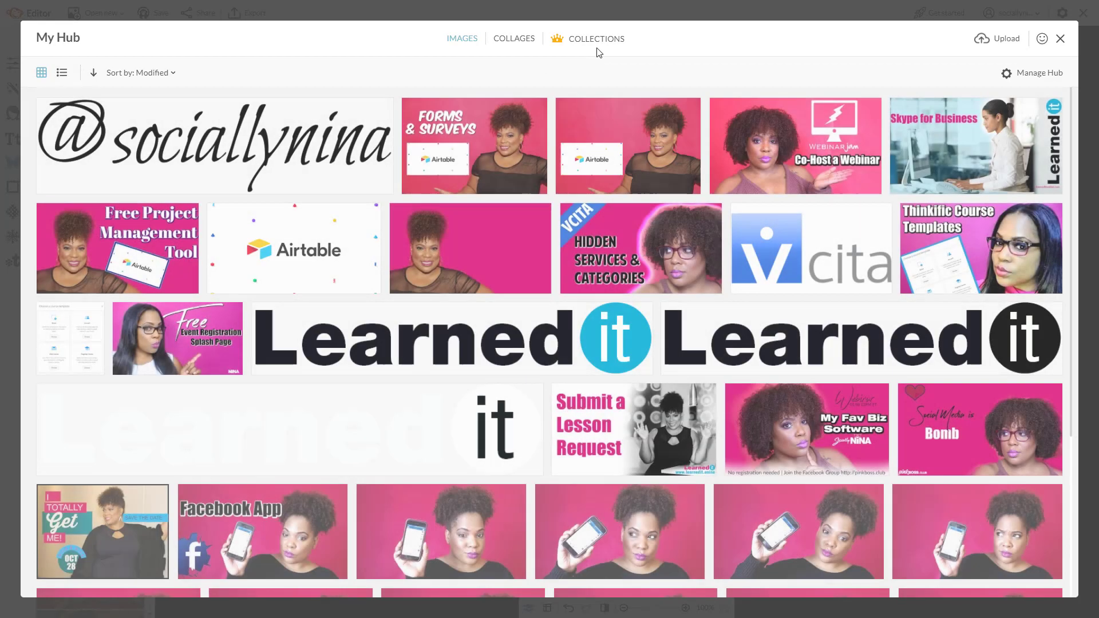
pyautogui.click(596, 39)
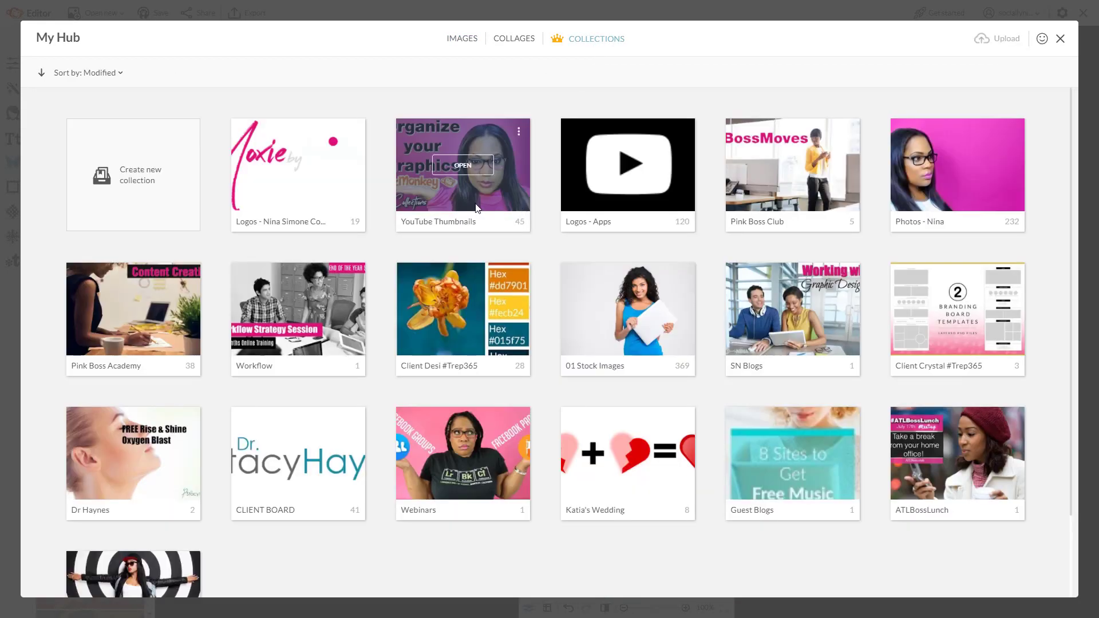
pyautogui.moveTo(196, 181)
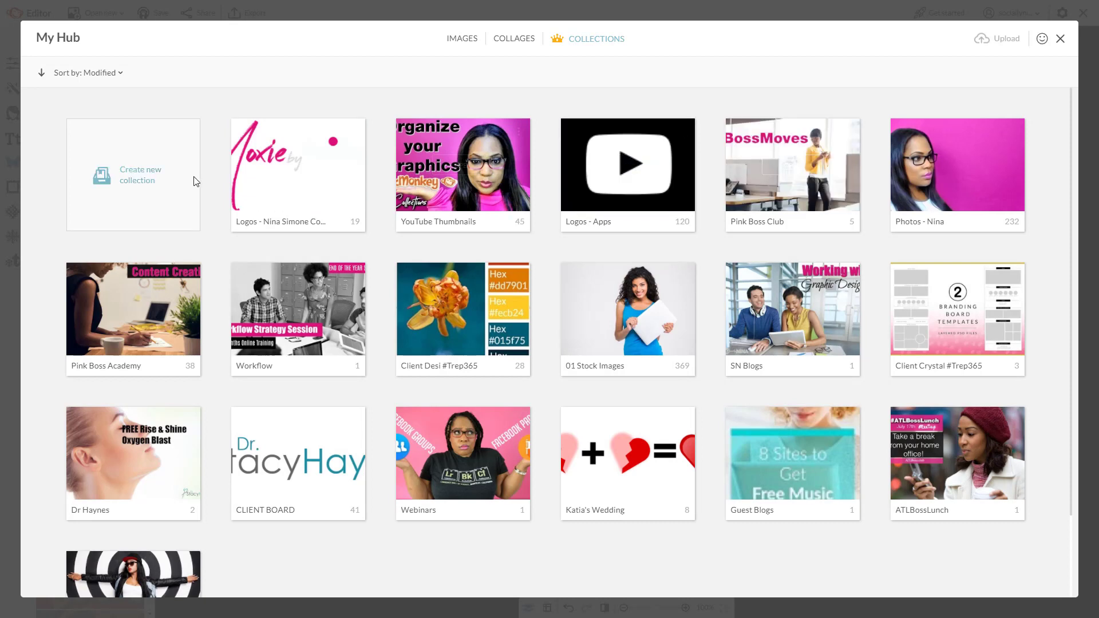
pyautogui.click(297, 171)
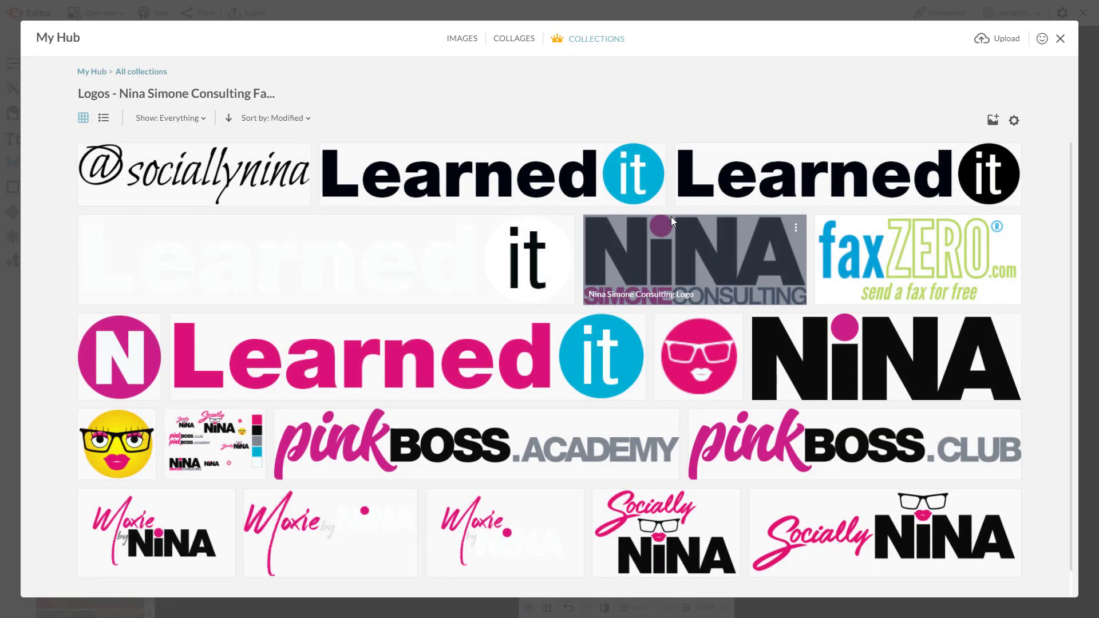
pyautogui.moveTo(275, 294)
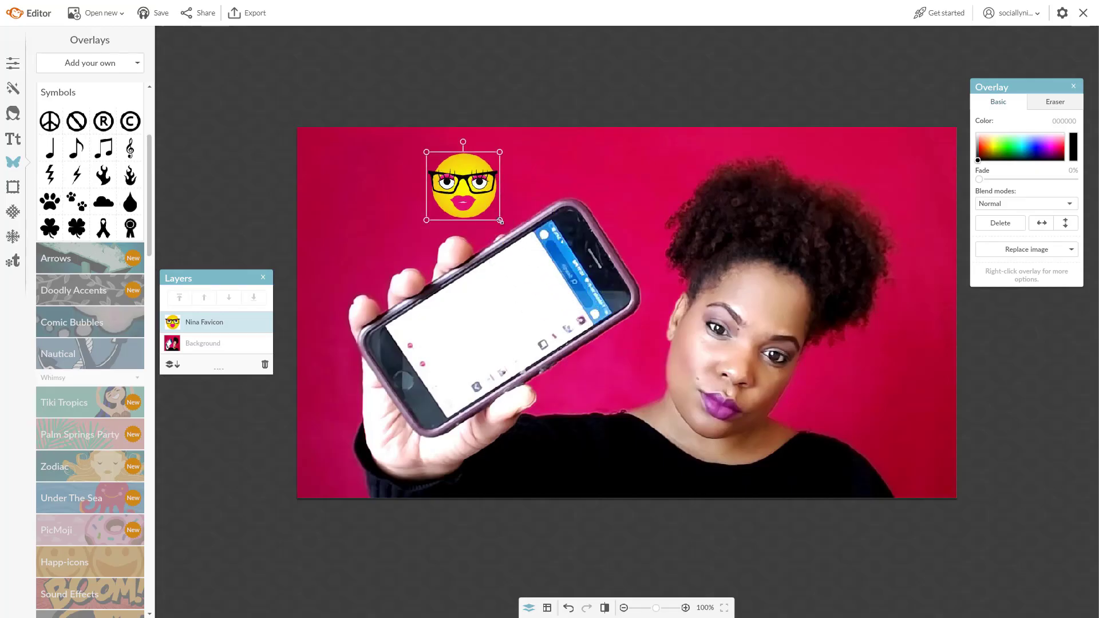
# Enlarge the emoji logo, fade it to about half, then shrink it into the bottom-right corner
pyautogui.moveTo(501, 215); pyautogui.dragTo(749, 448)
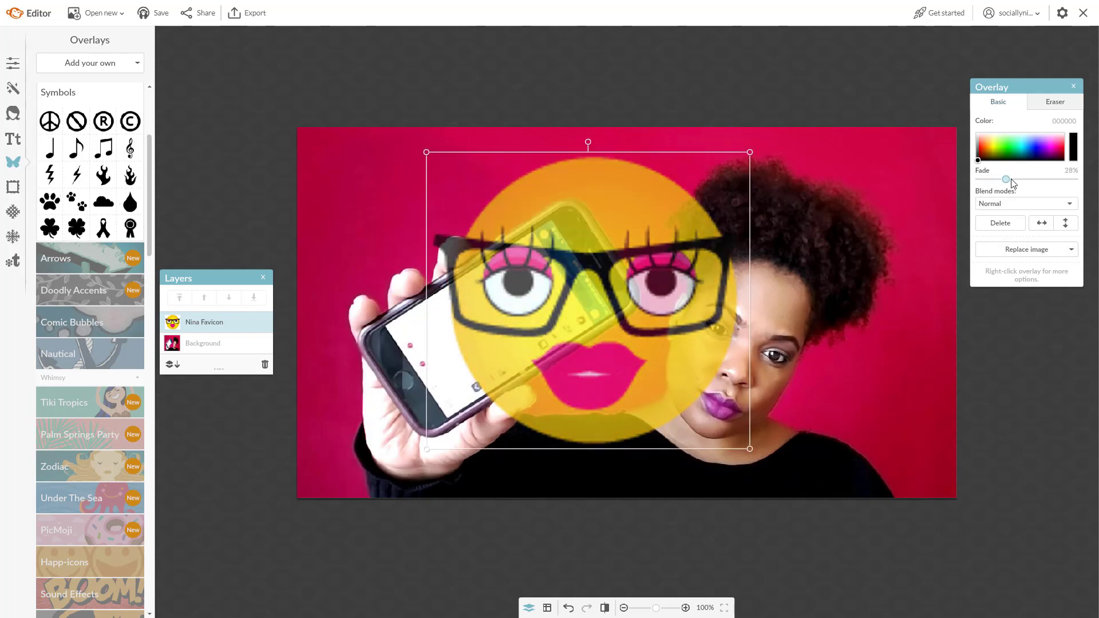
pyautogui.moveTo(1006, 180); pyautogui.dragTo(1026, 179)
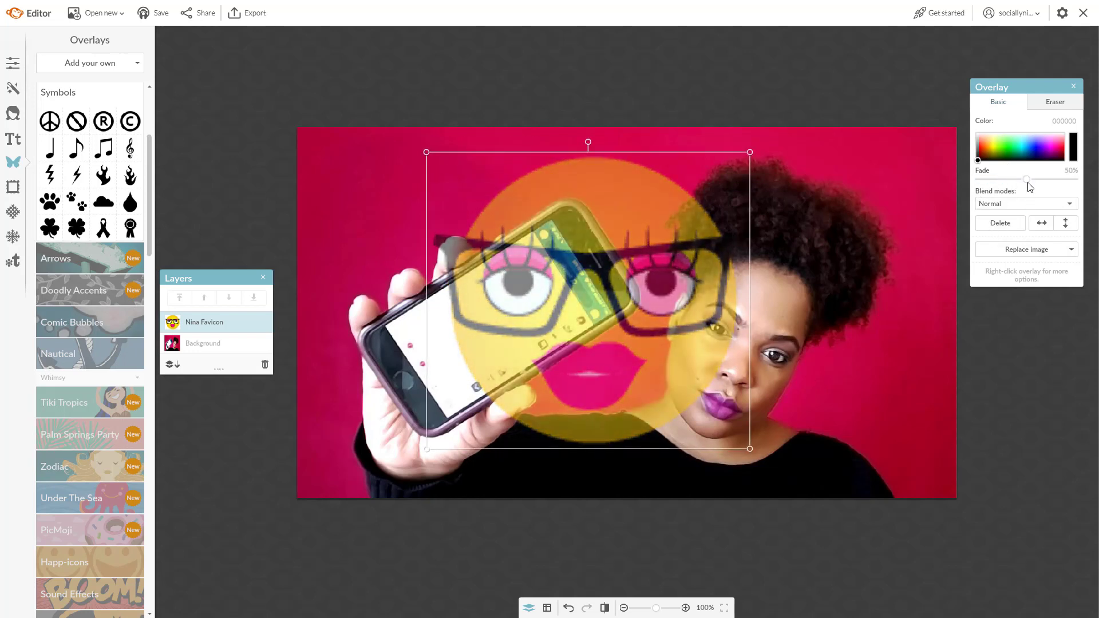
pyautogui.moveTo(1027, 179); pyautogui.dragTo(1031, 178)
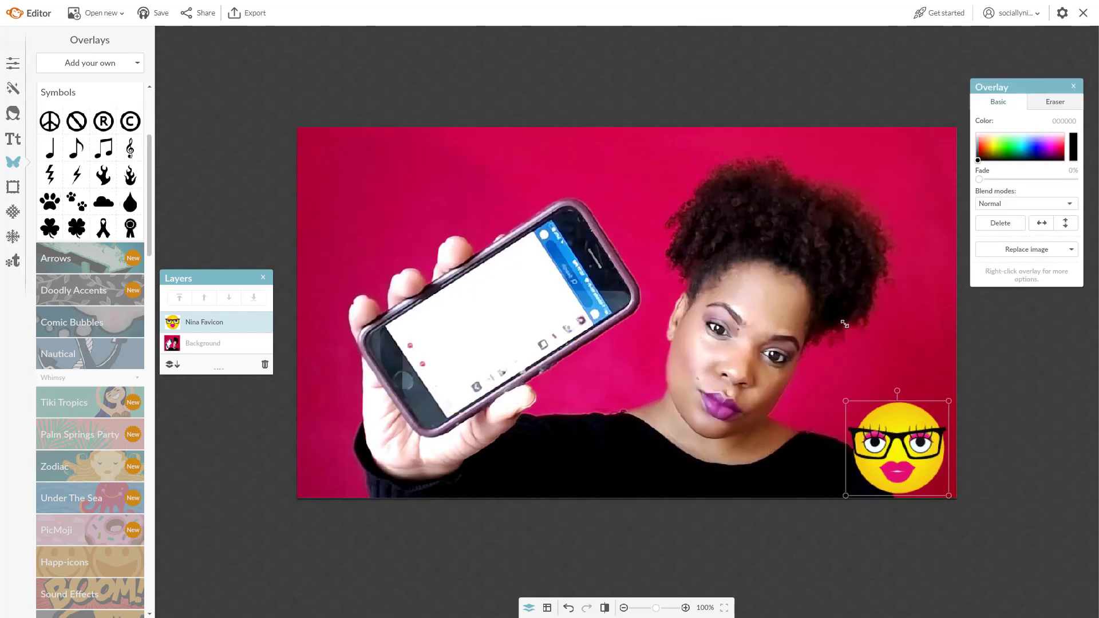
pyautogui.moveTo(898, 445); pyautogui.dragTo(918, 466)
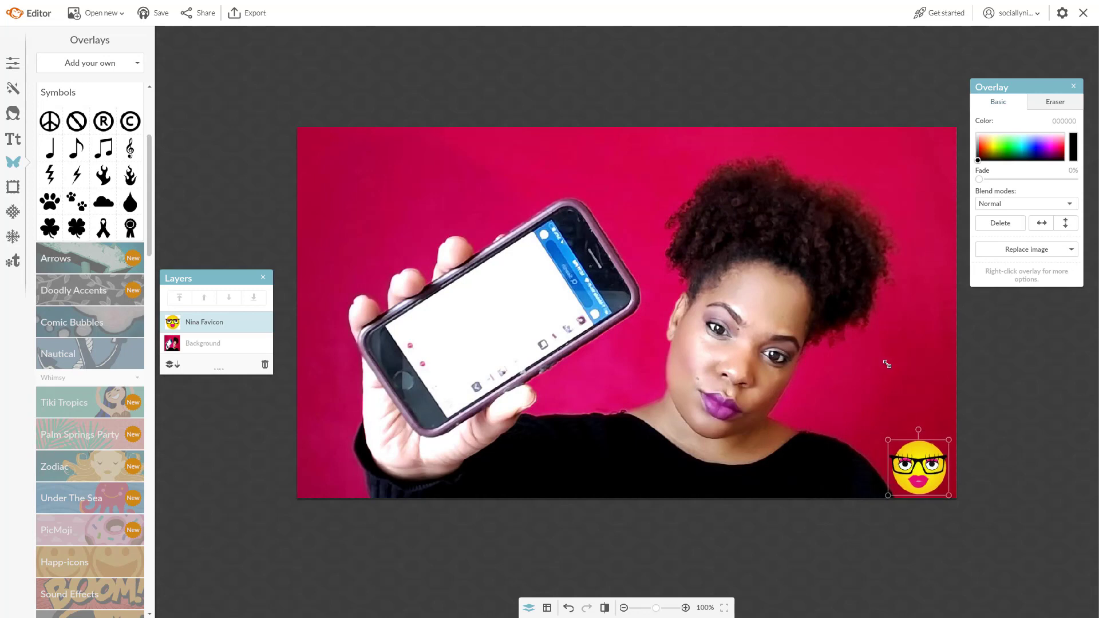
pyautogui.moveTo(986, 186)
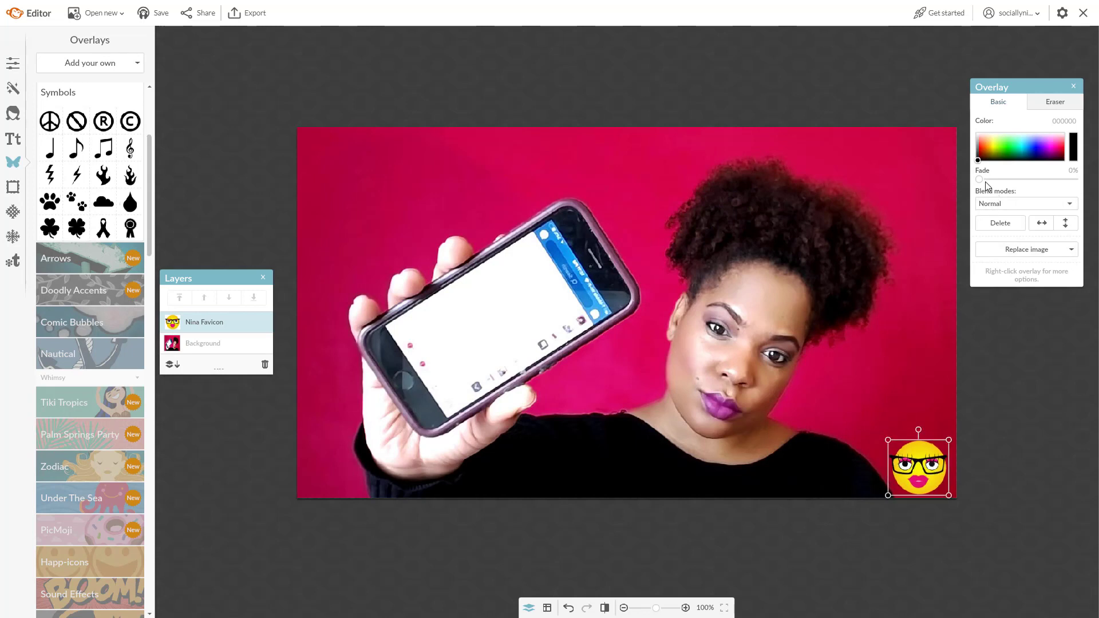
# Fade the emoji logo further, preview it deselected, then remove the overlay
pyautogui.moveTo(979, 180); pyautogui.dragTo(993, 180)
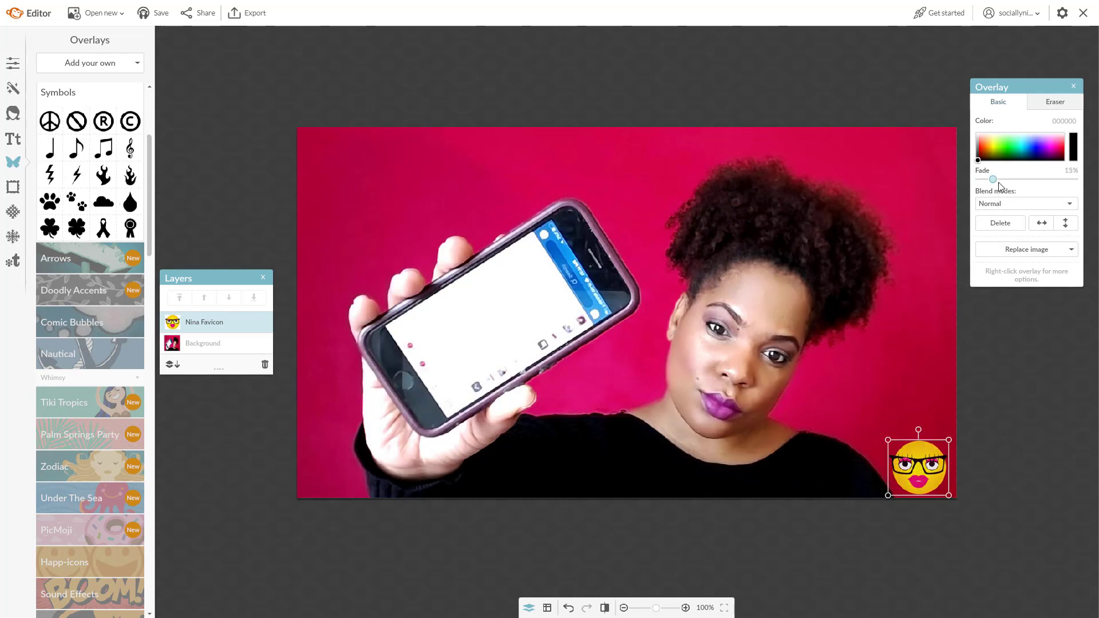
pyautogui.moveTo(992, 180); pyautogui.dragTo(1016, 180)
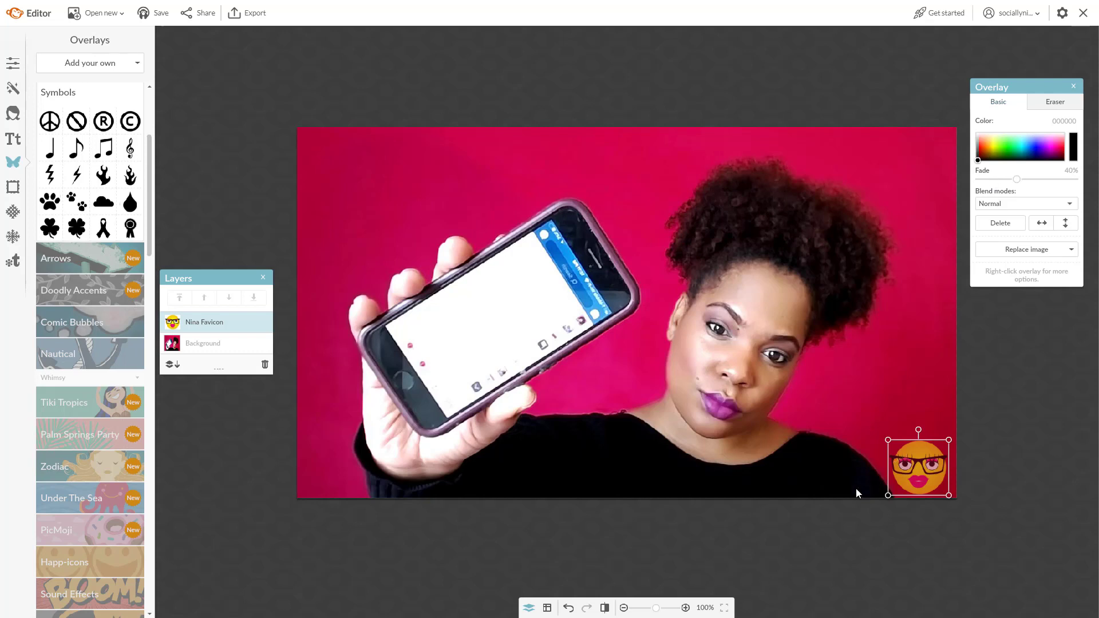
pyautogui.click(834, 490)
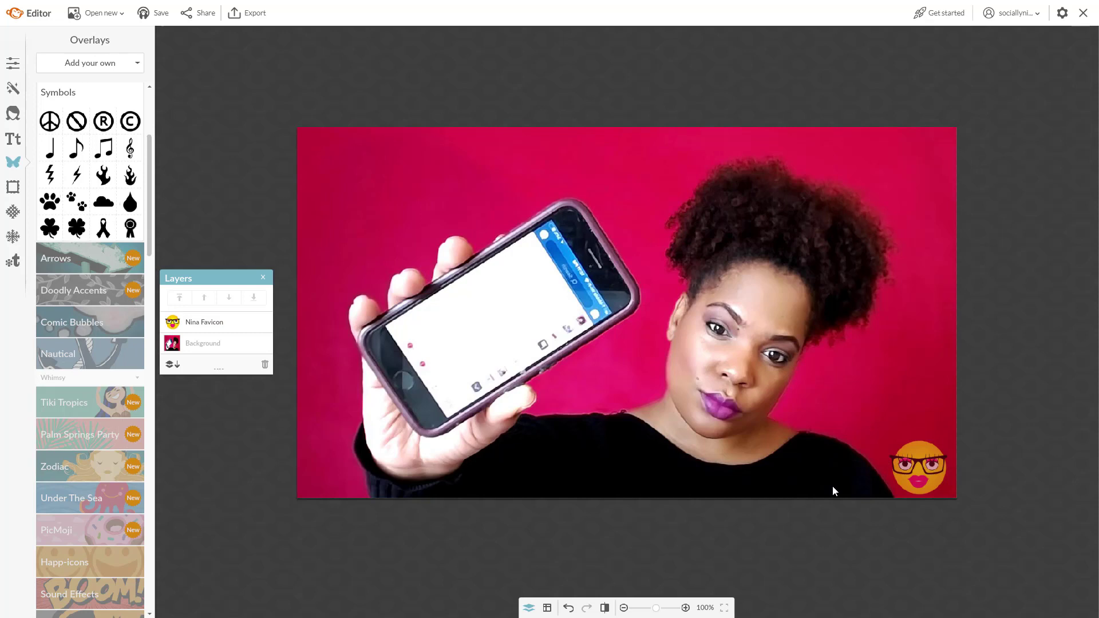
pyautogui.moveTo(917, 466); pyautogui.dragTo(651, 343)
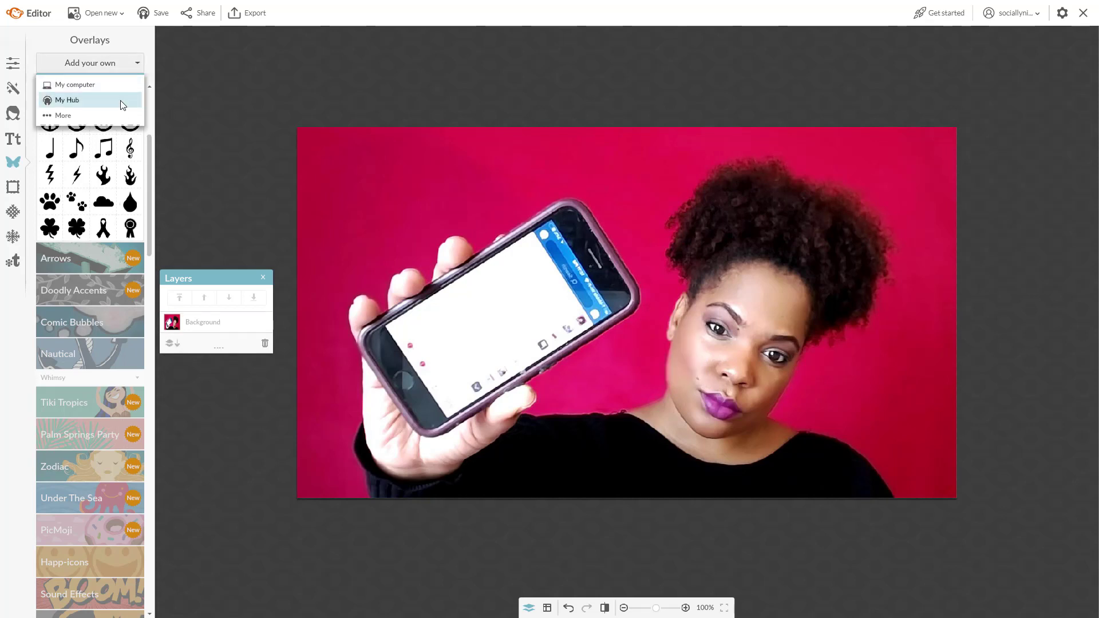
# Insert the Learned it logo from My Hub, shrink and fade it tilted onto her hand
pyautogui.click(66, 100)
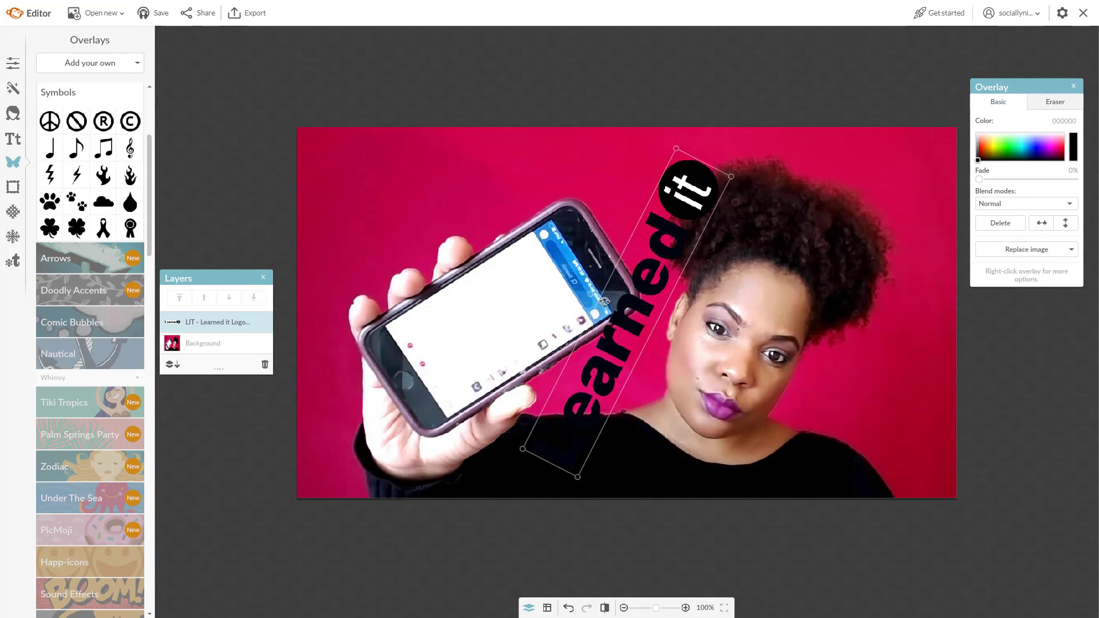
pyautogui.moveTo(605, 301); pyautogui.dragTo(522, 357)
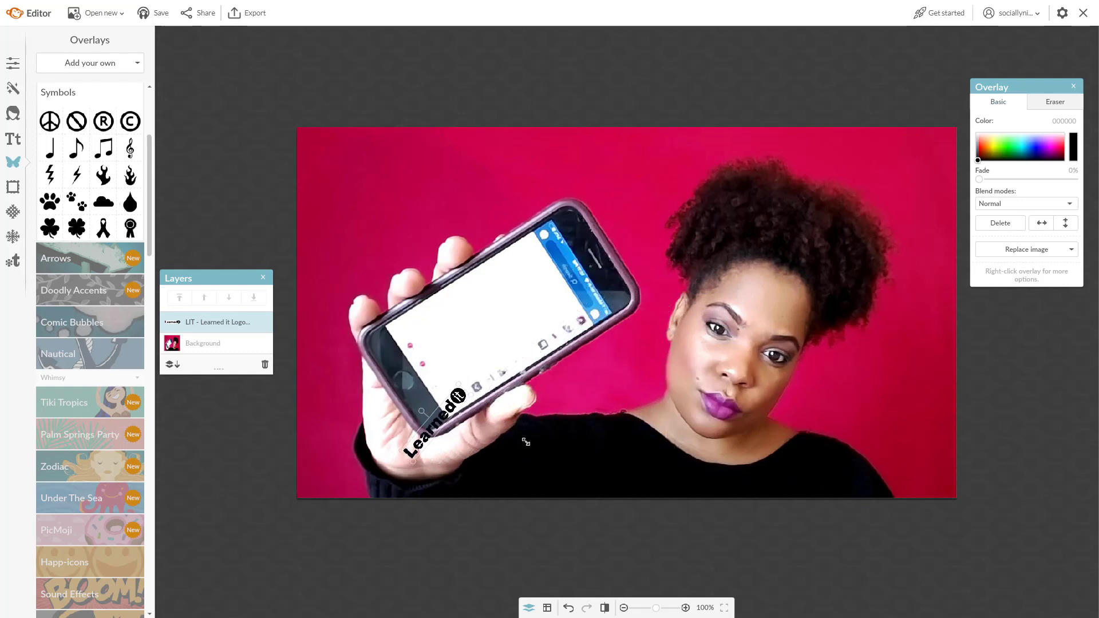
pyautogui.moveTo(435, 409); pyautogui.dragTo(469, 442)
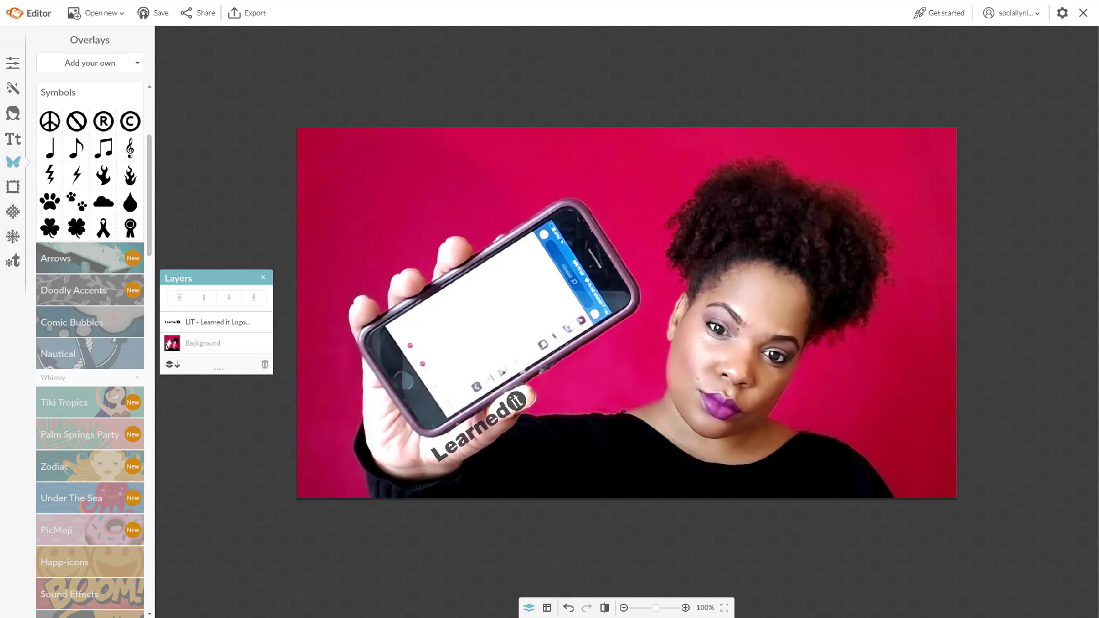
pyautogui.moveTo(1061, 320)
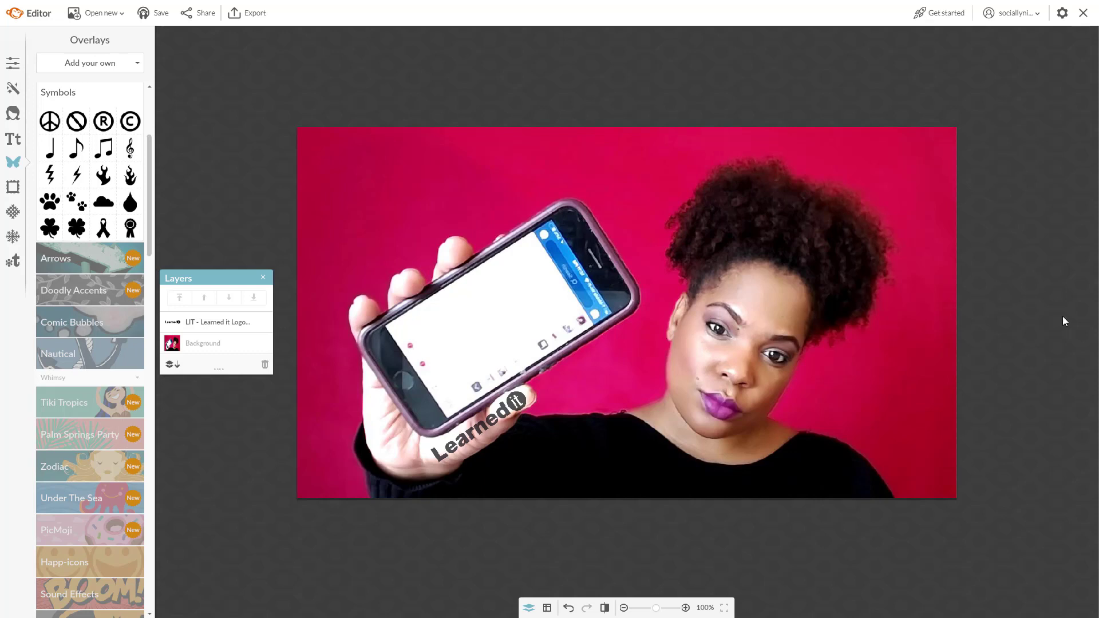